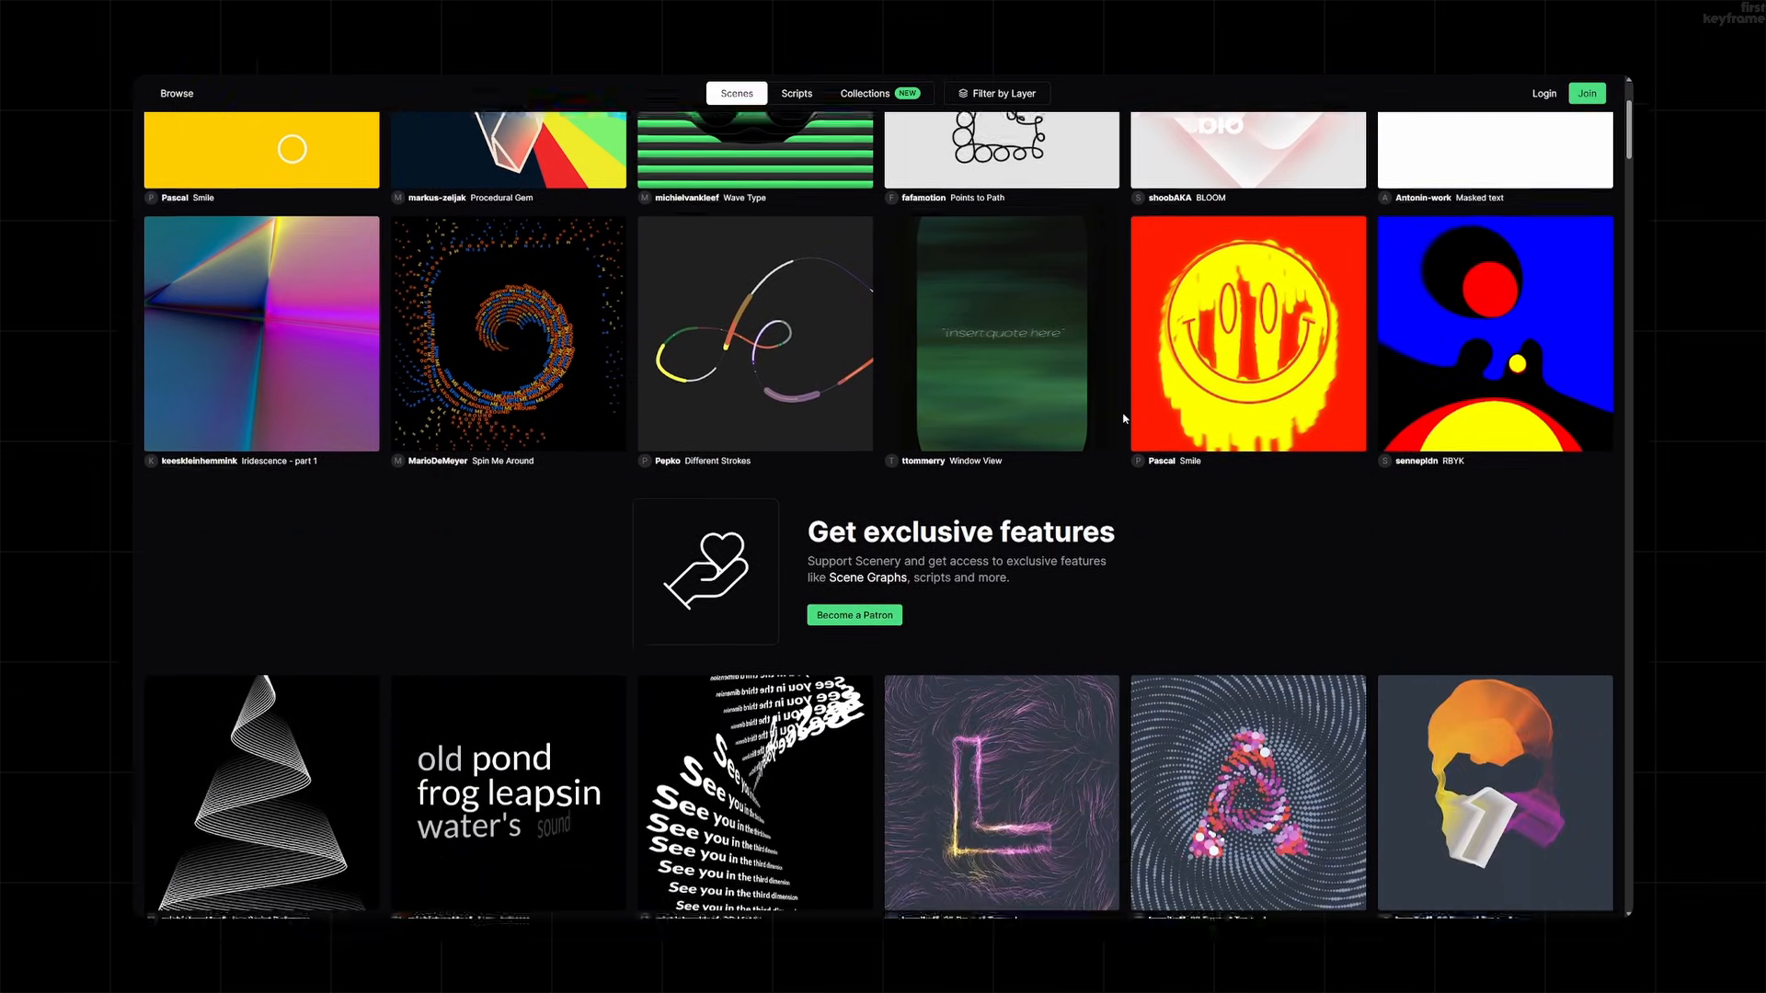
Step: Scroll the Scenery Scenes gallery and open the yellow Grid scene
scroll("down", 3)
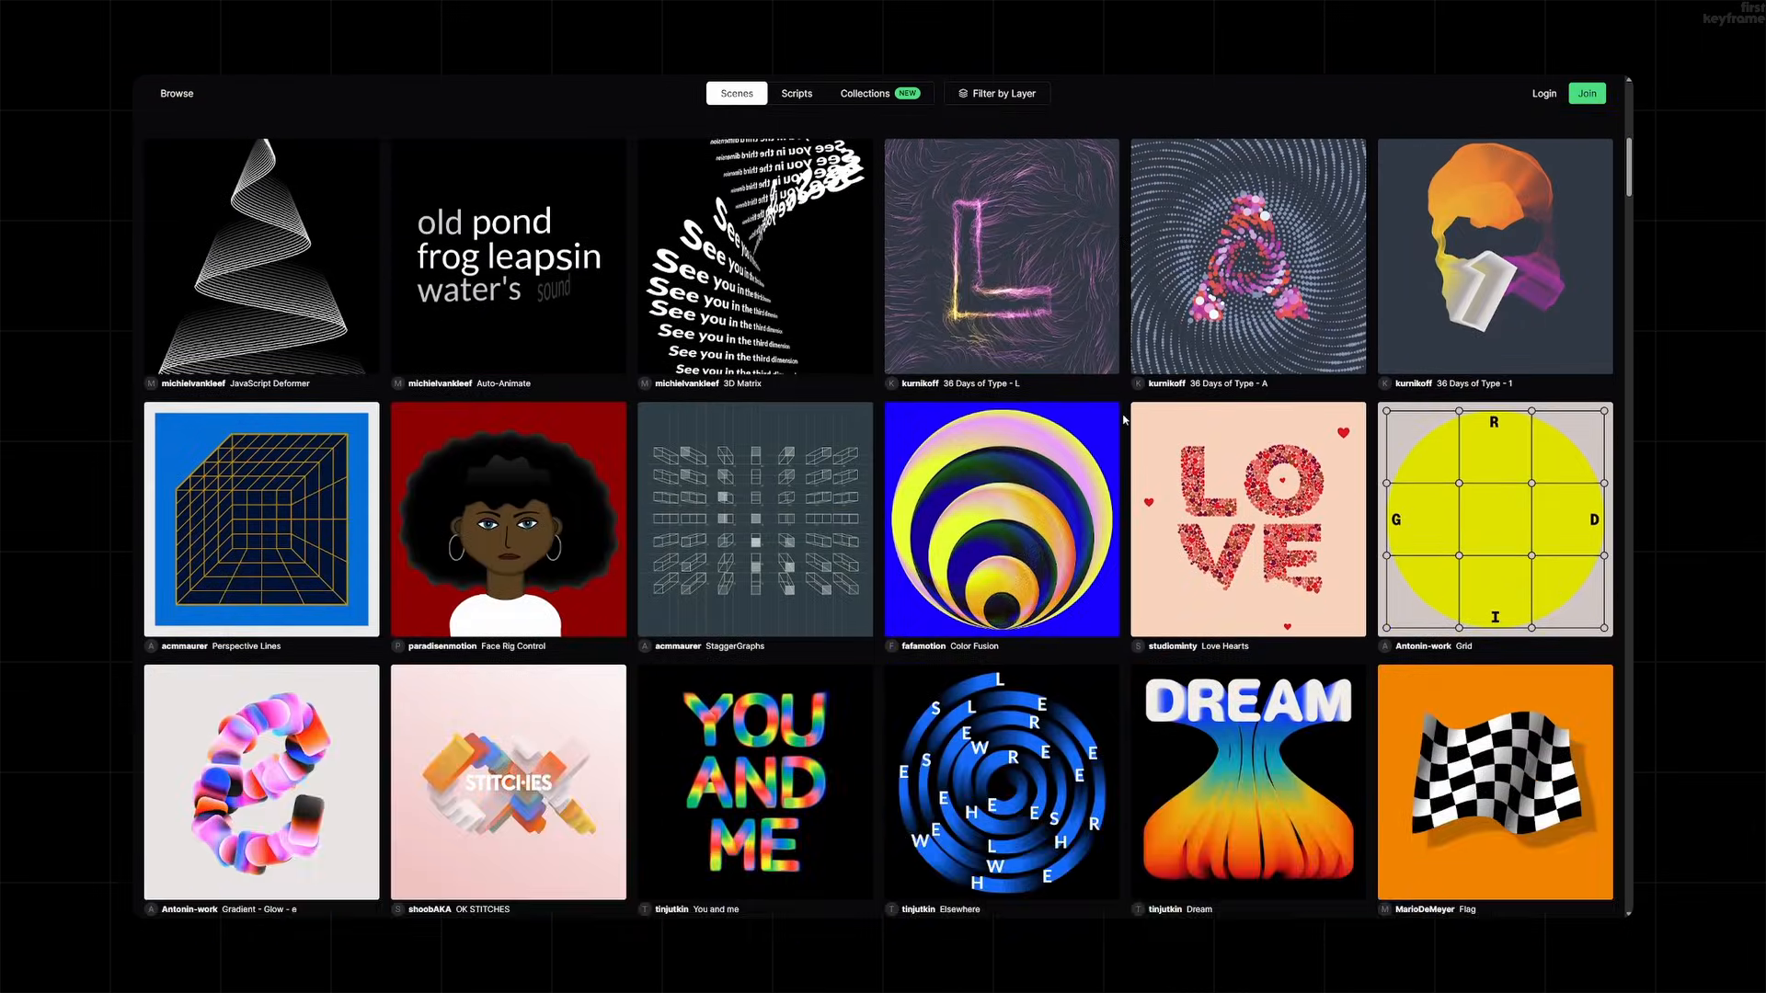
left_click(1494, 520)
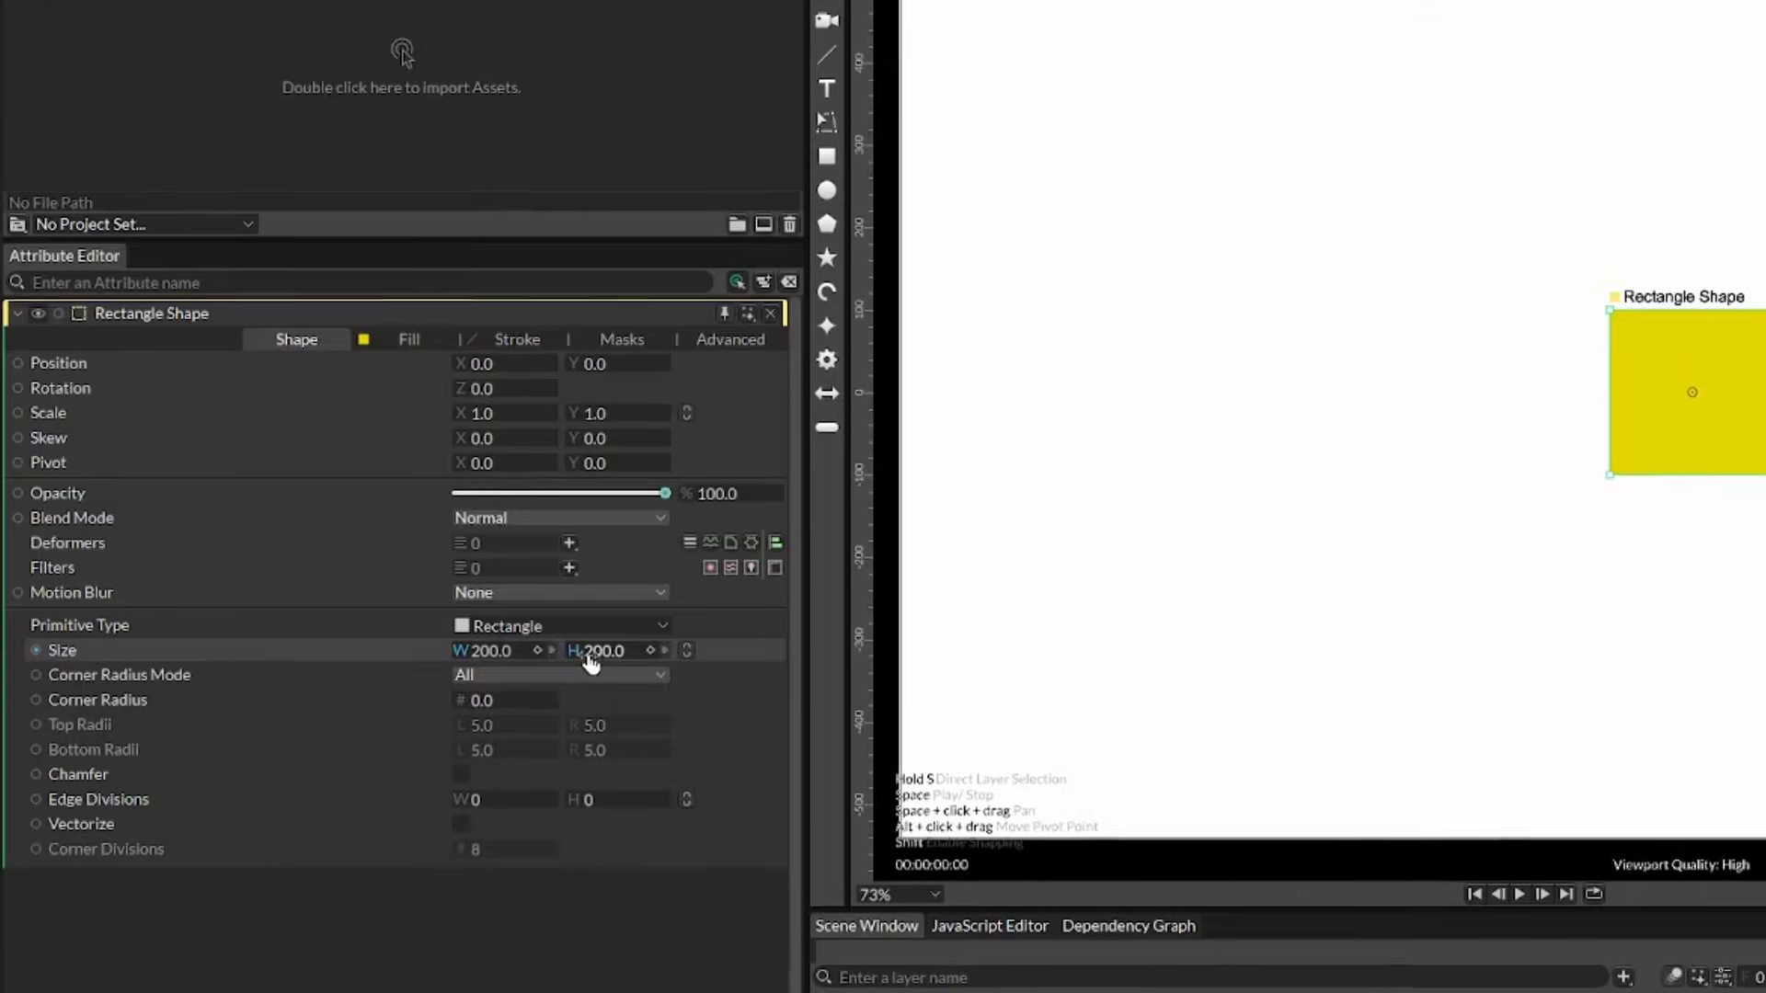
Step: Make the rectangle 825 by 825 with a Corner Radius of 825/2
left_click(602, 651)
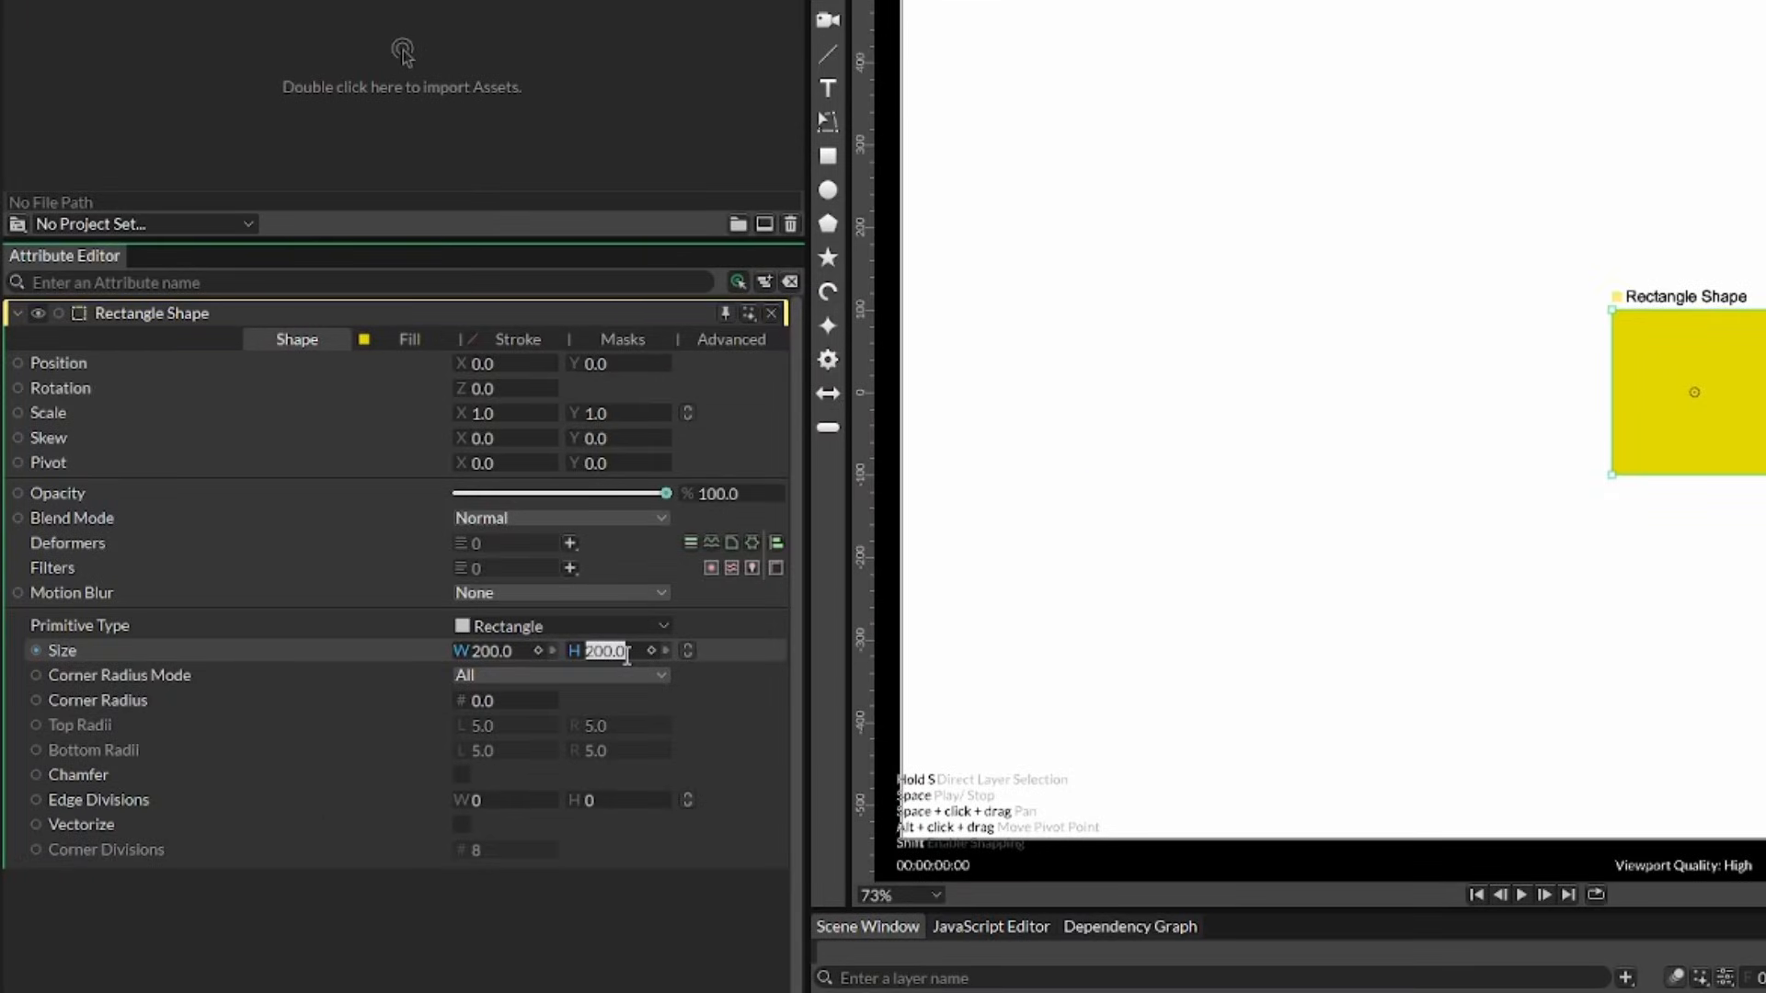
type("825")
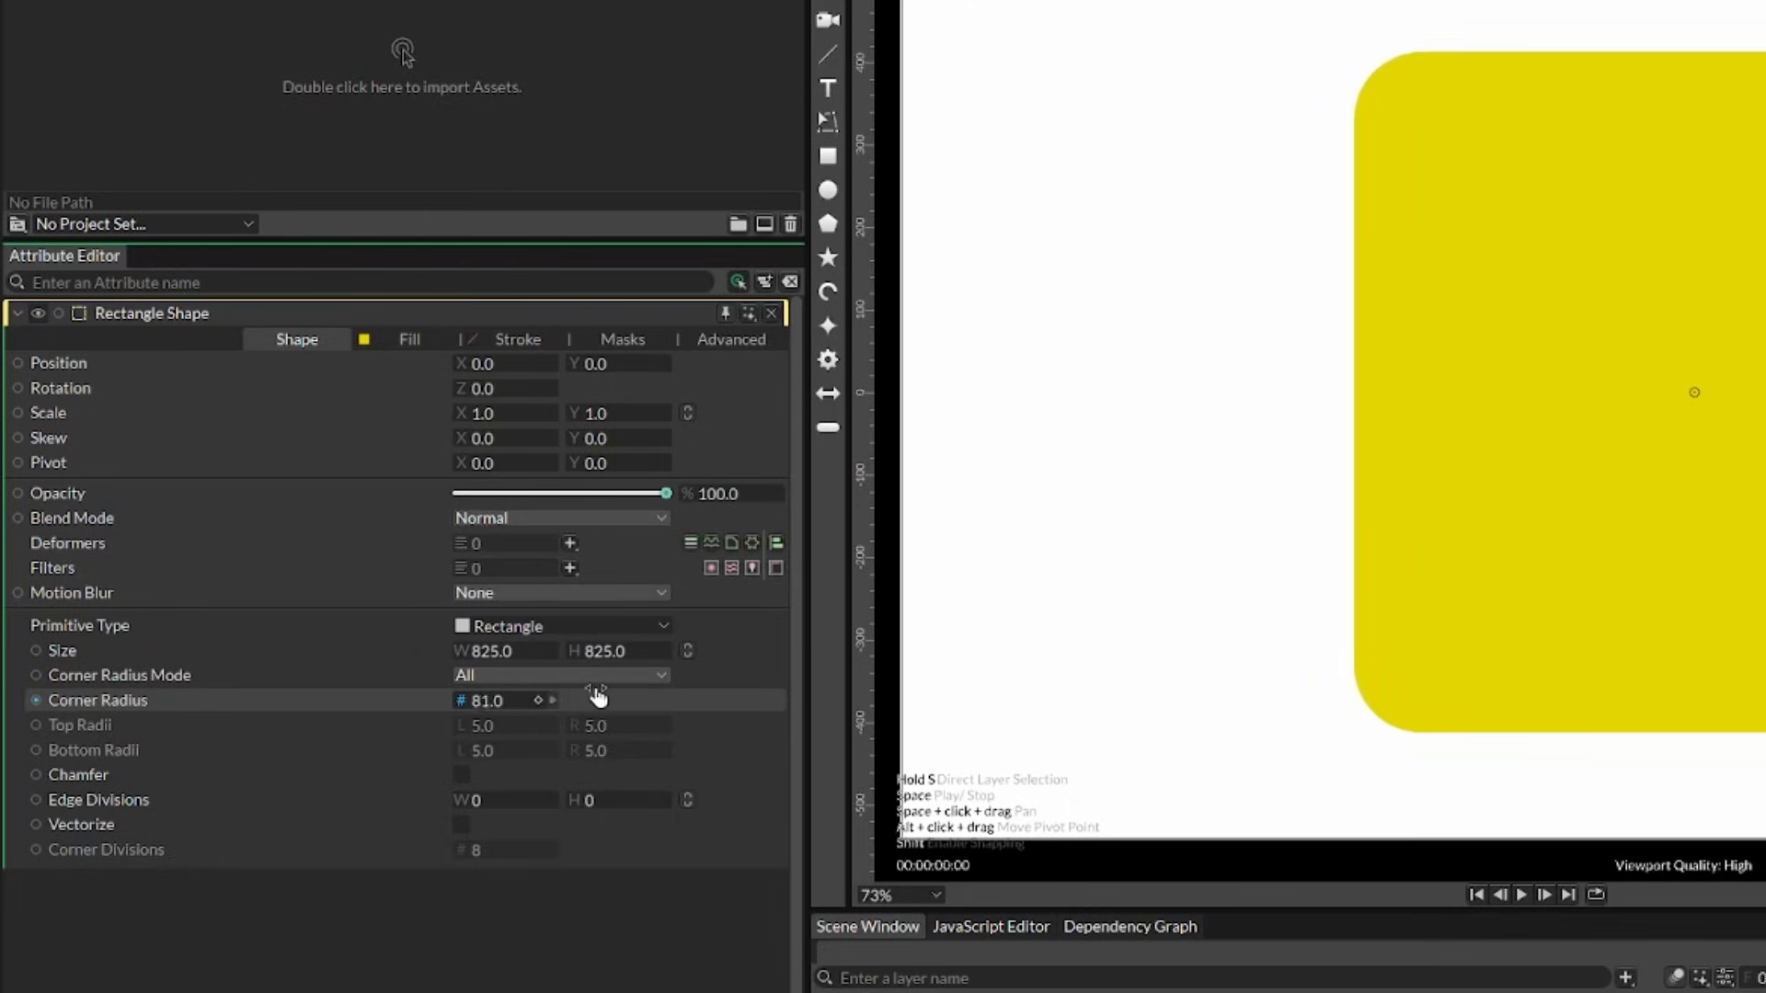
left_click_drag(552, 701, 613, 717)
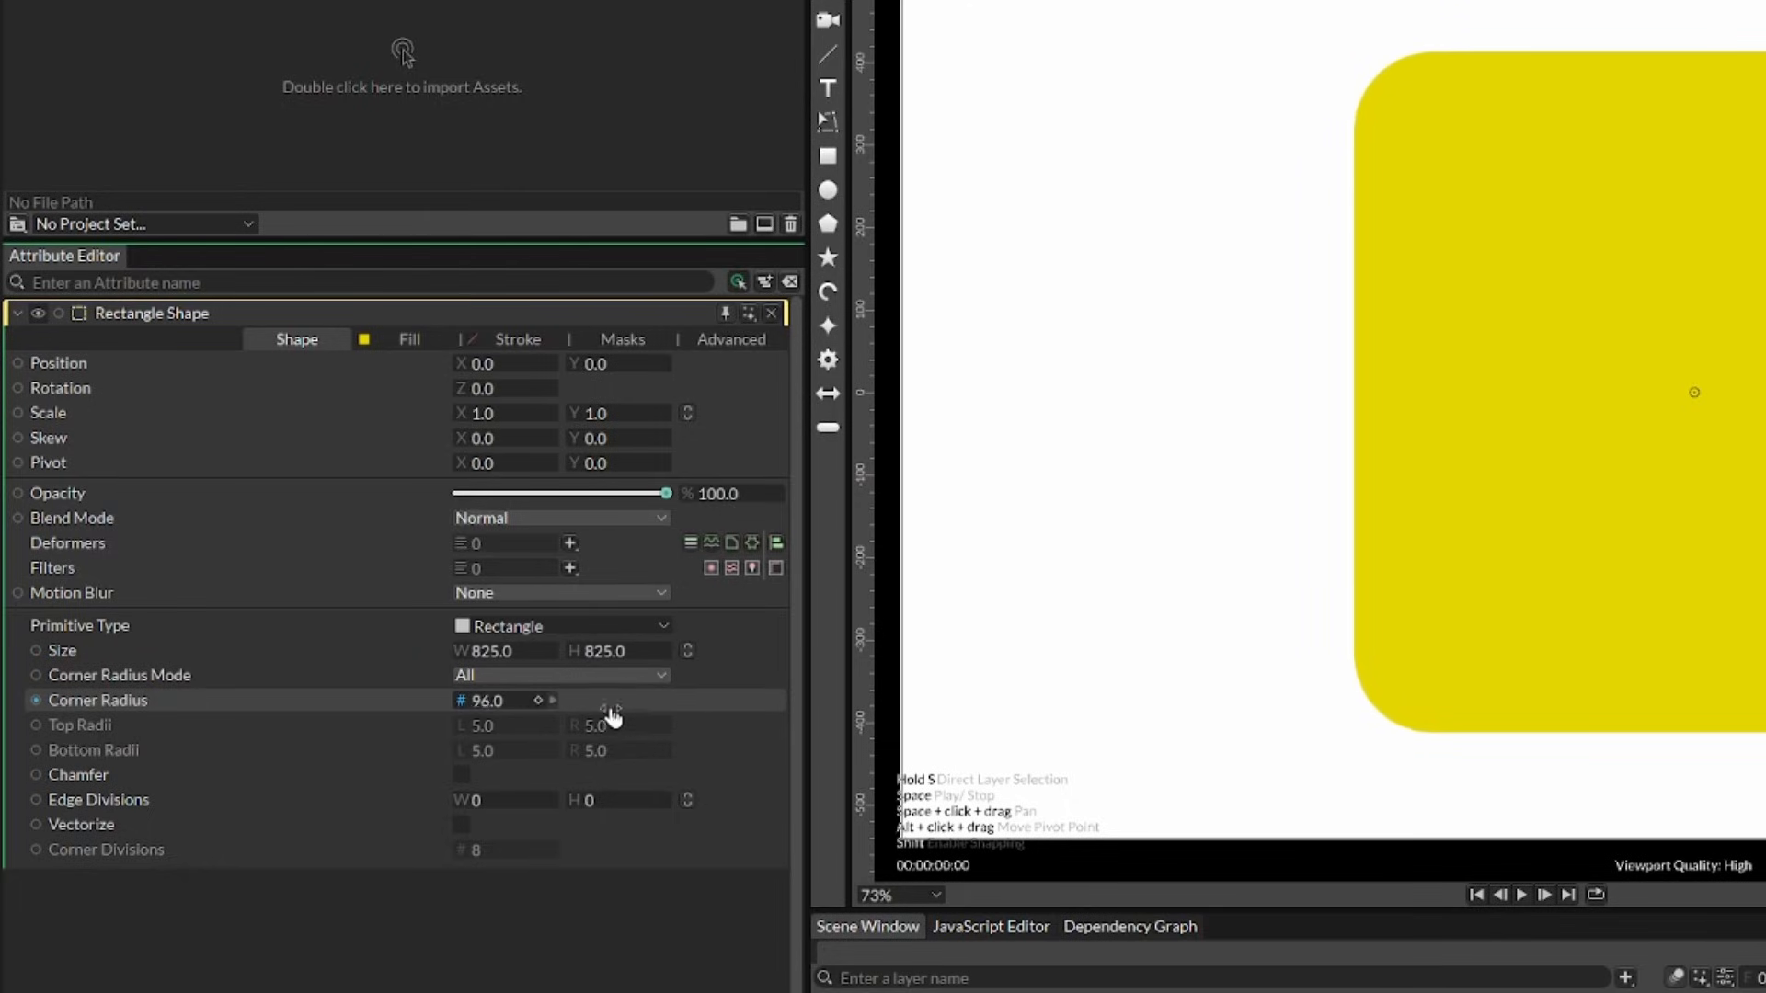
left_click_drag(613, 699, 1014, 707)
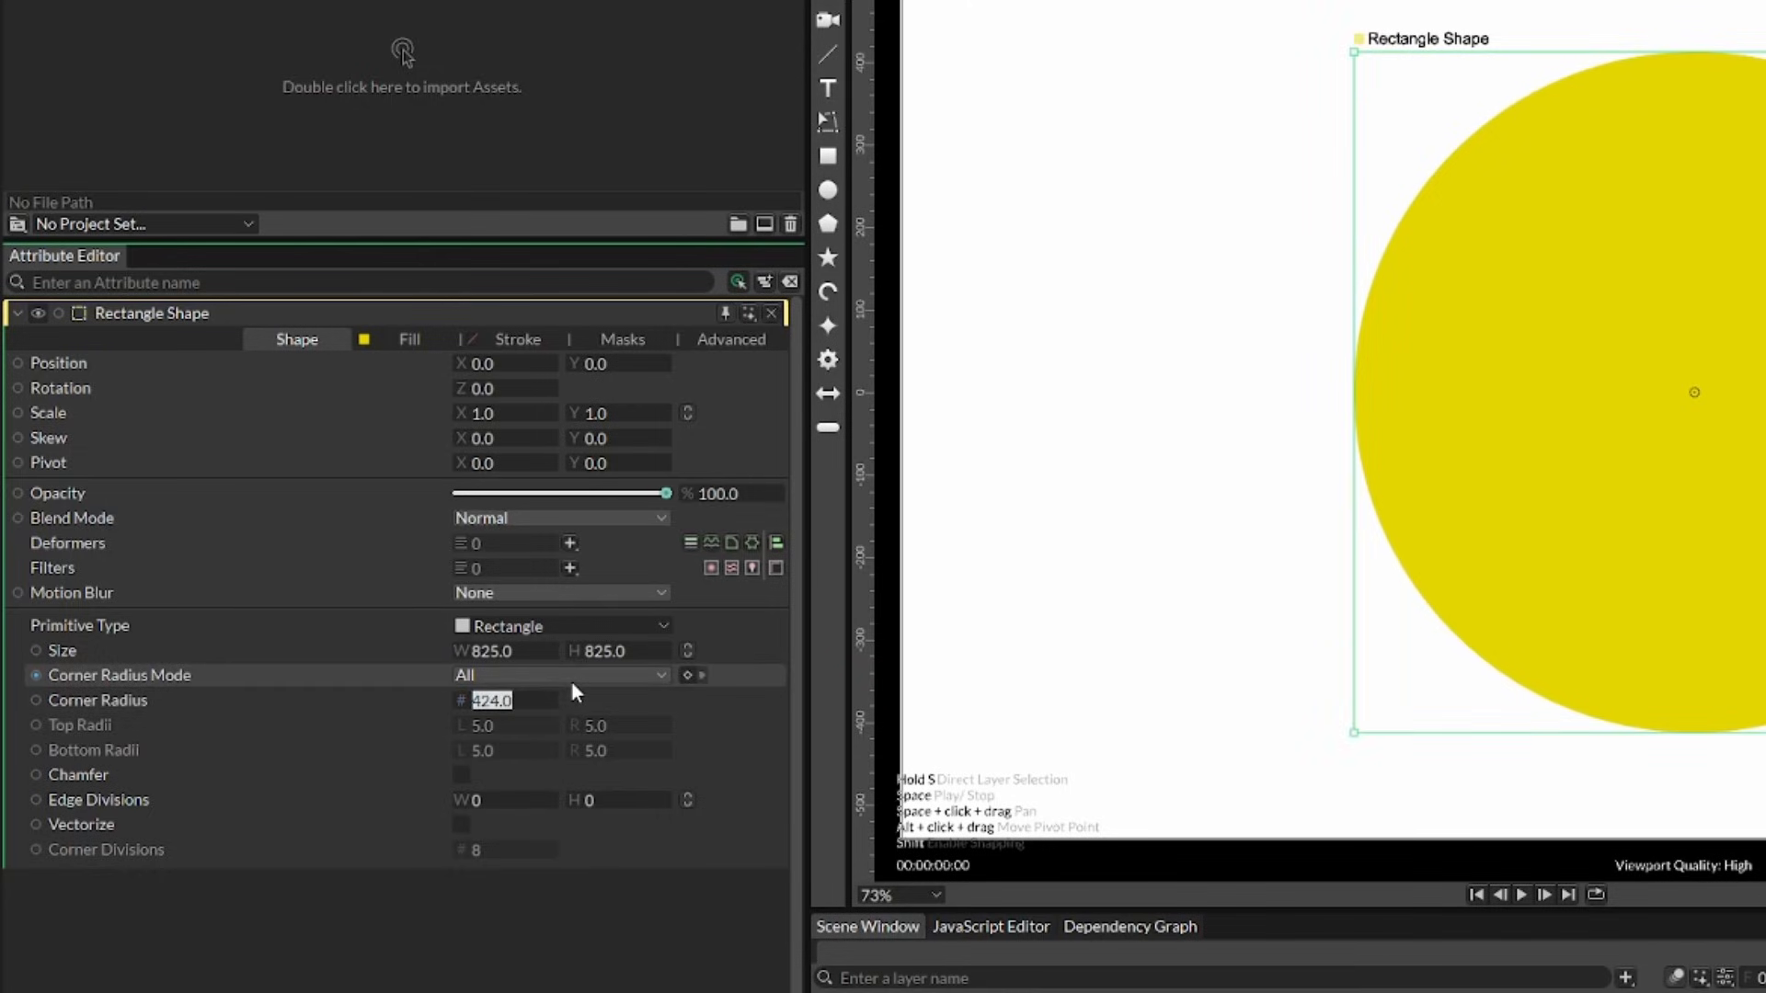
type("825/2")
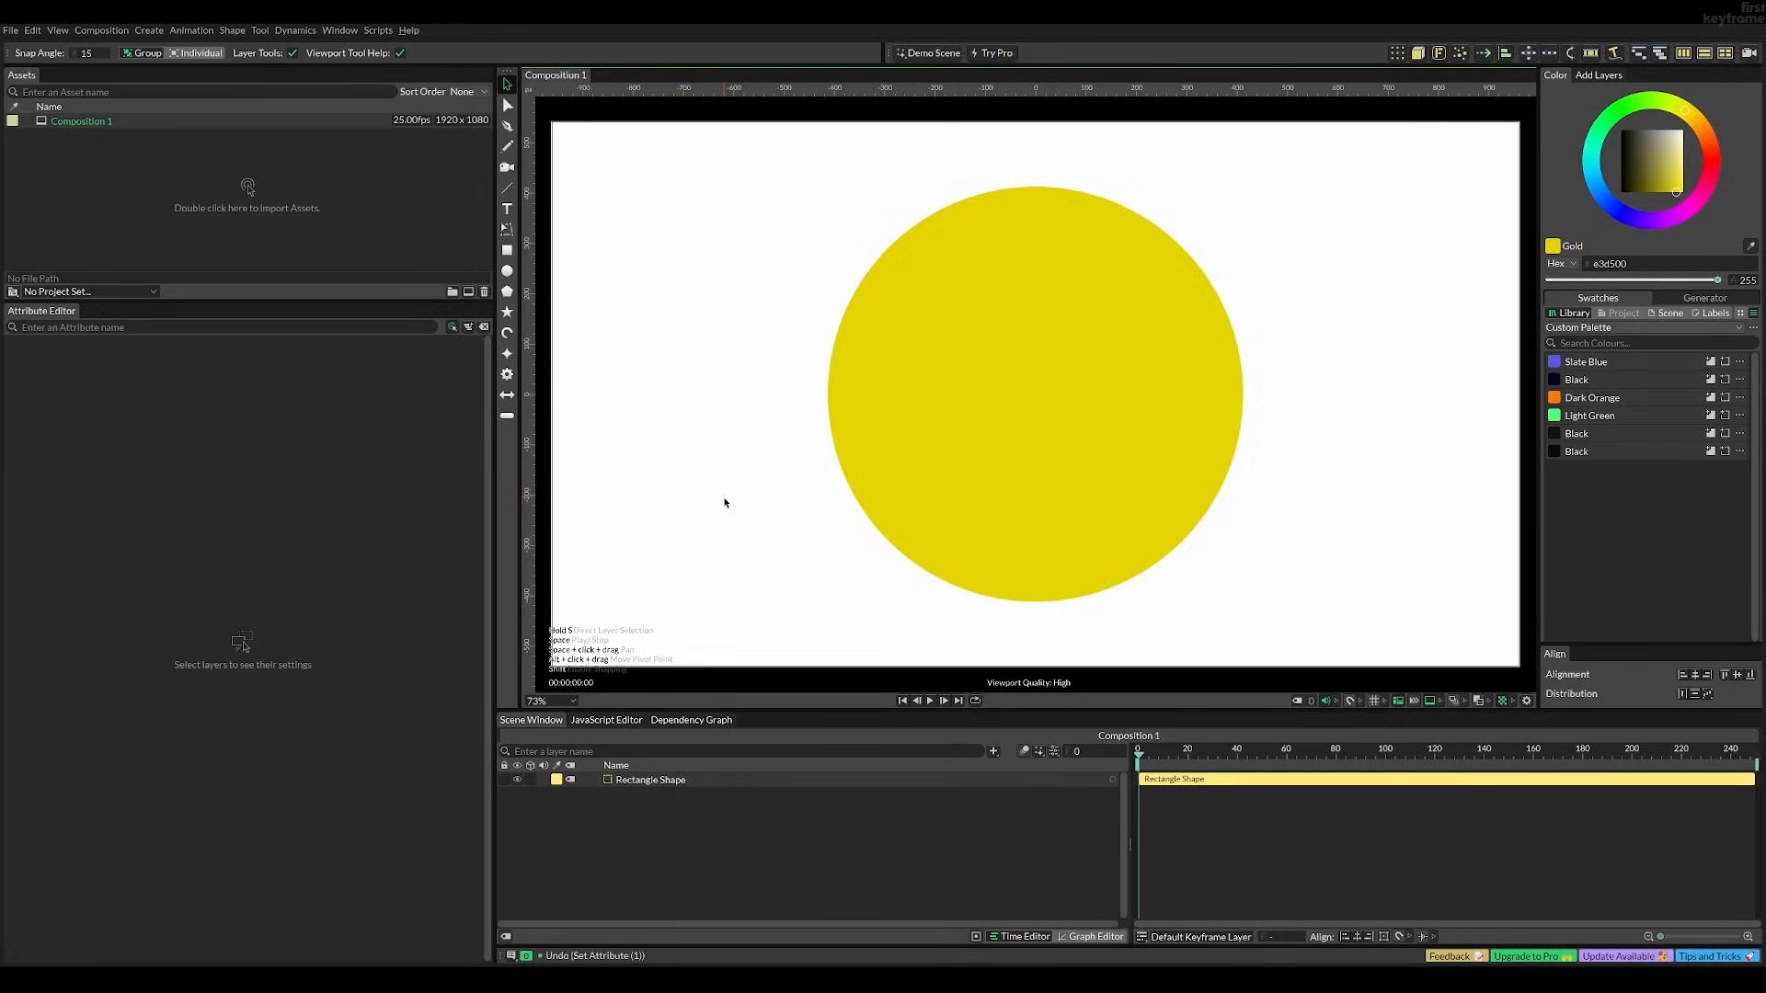
mouse_move(704, 501)
type("825")
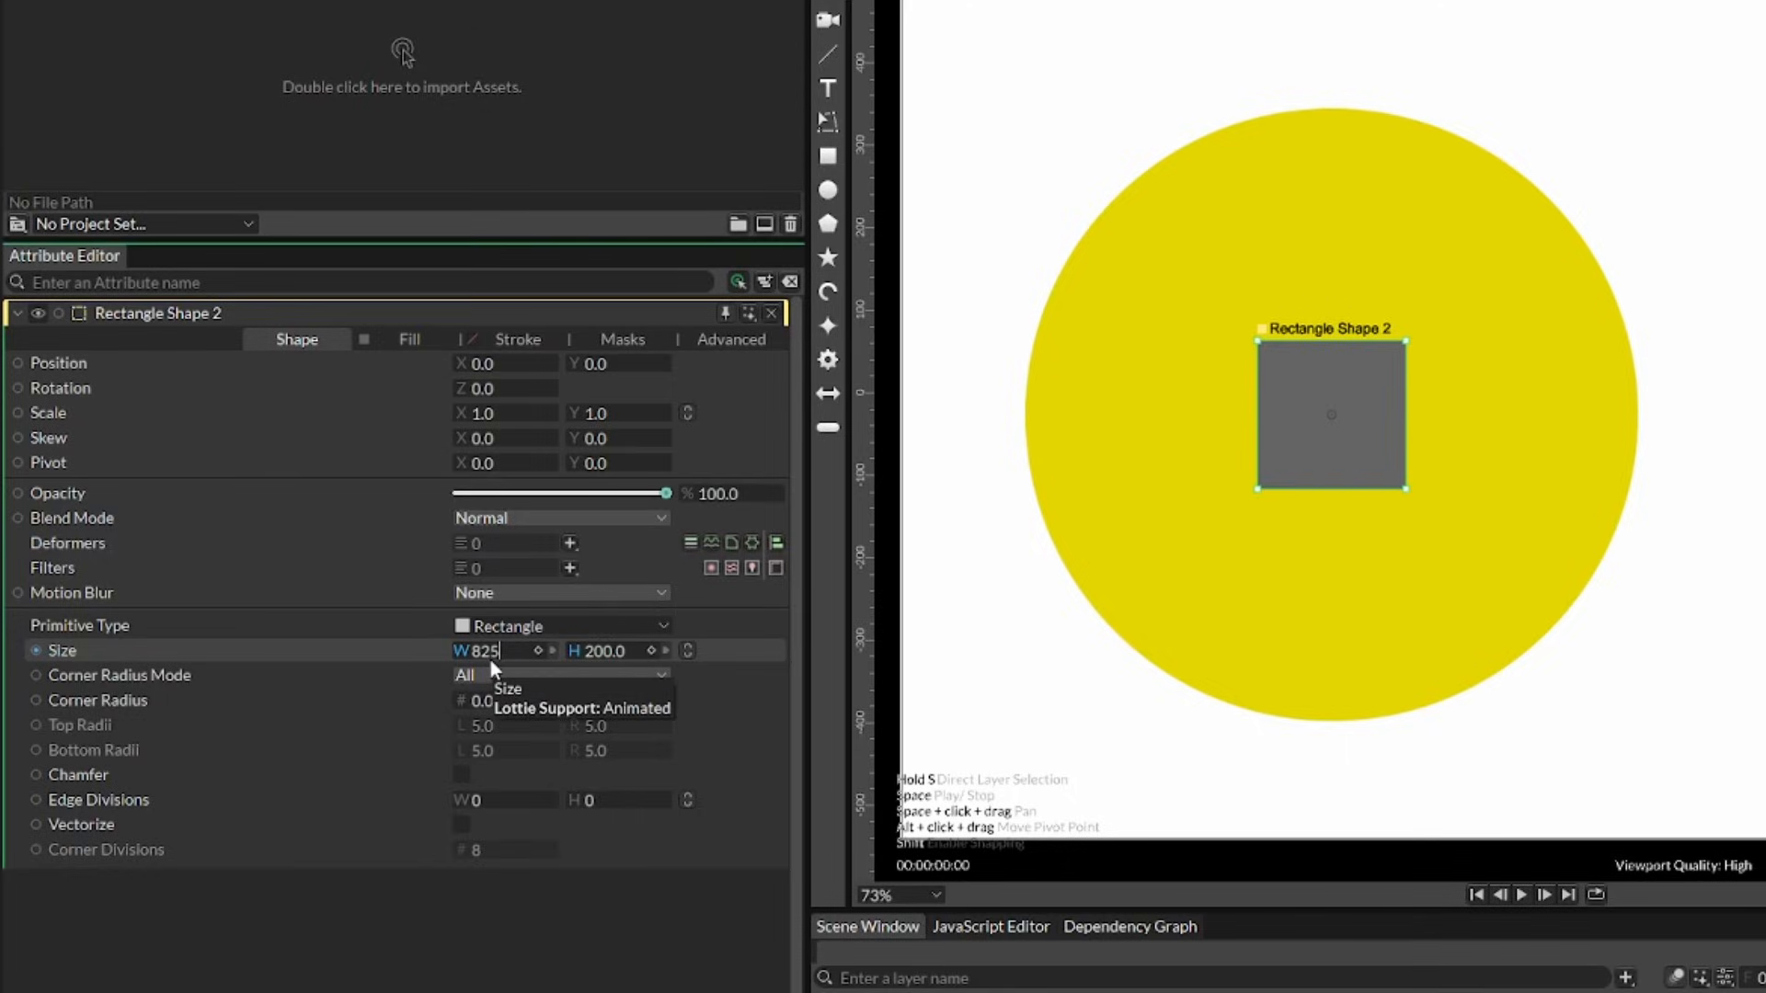
Step: Give the square width 825/3, stroke instead of fill, and a 3 by 1 count
type("/3")
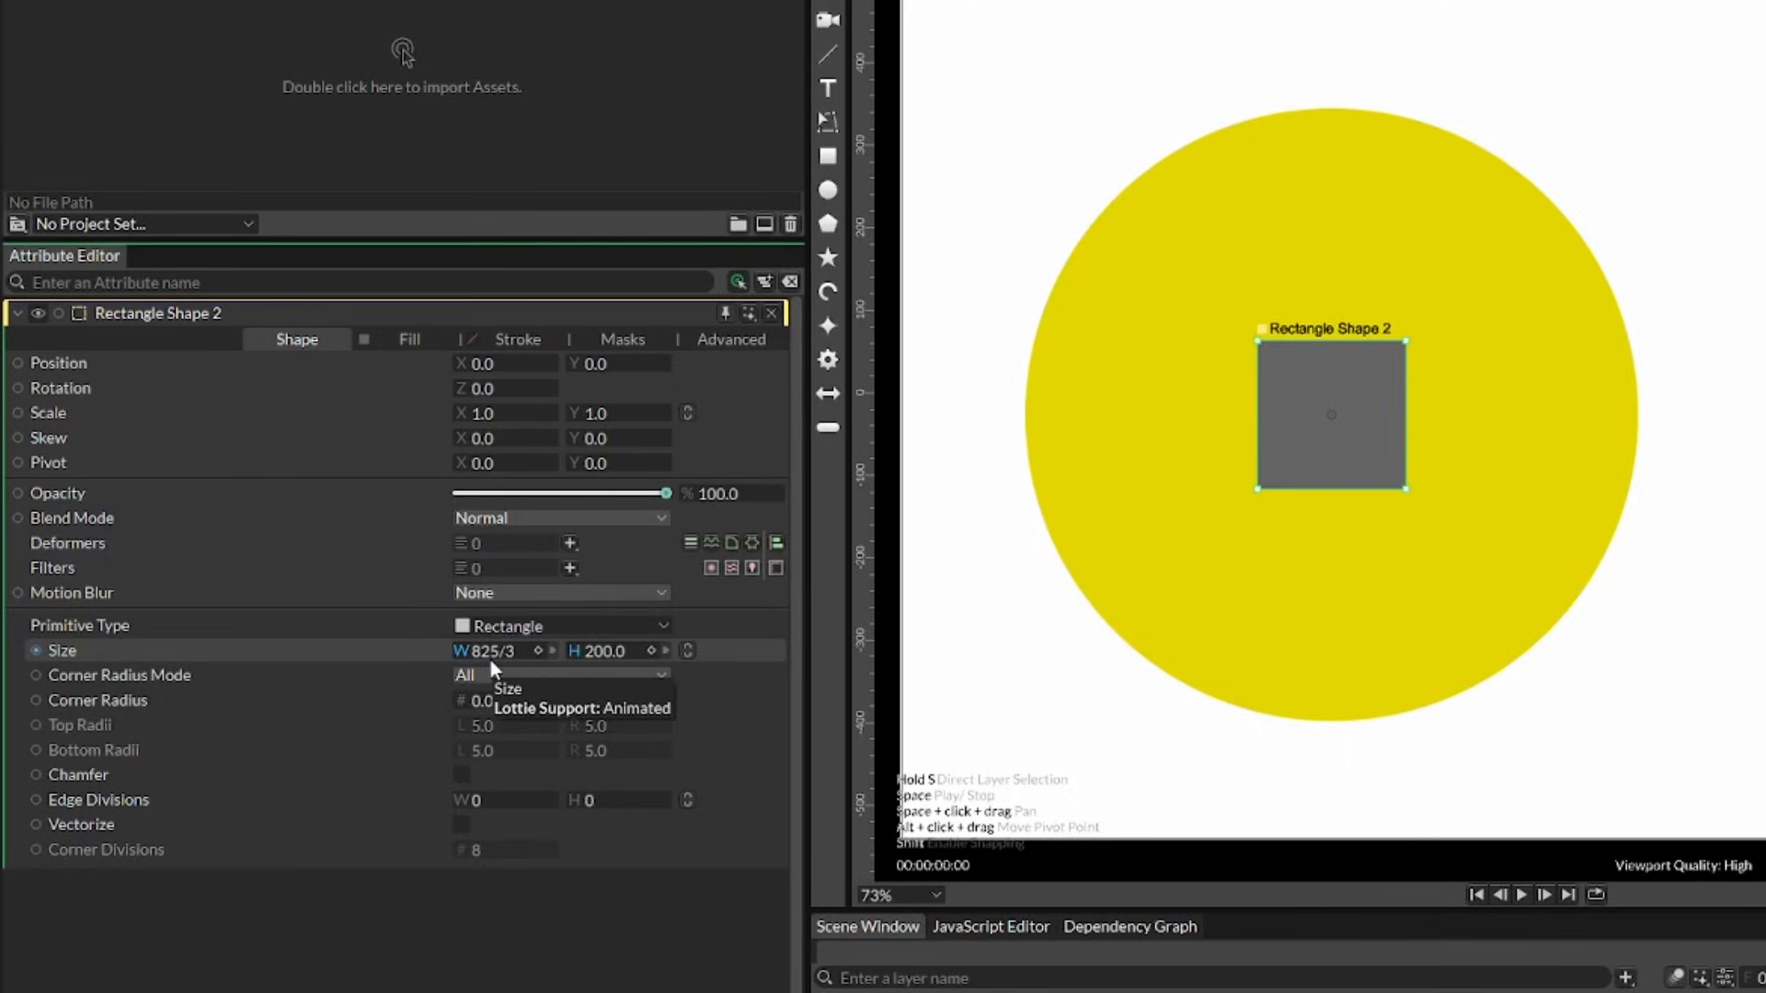
left_click(408, 339)
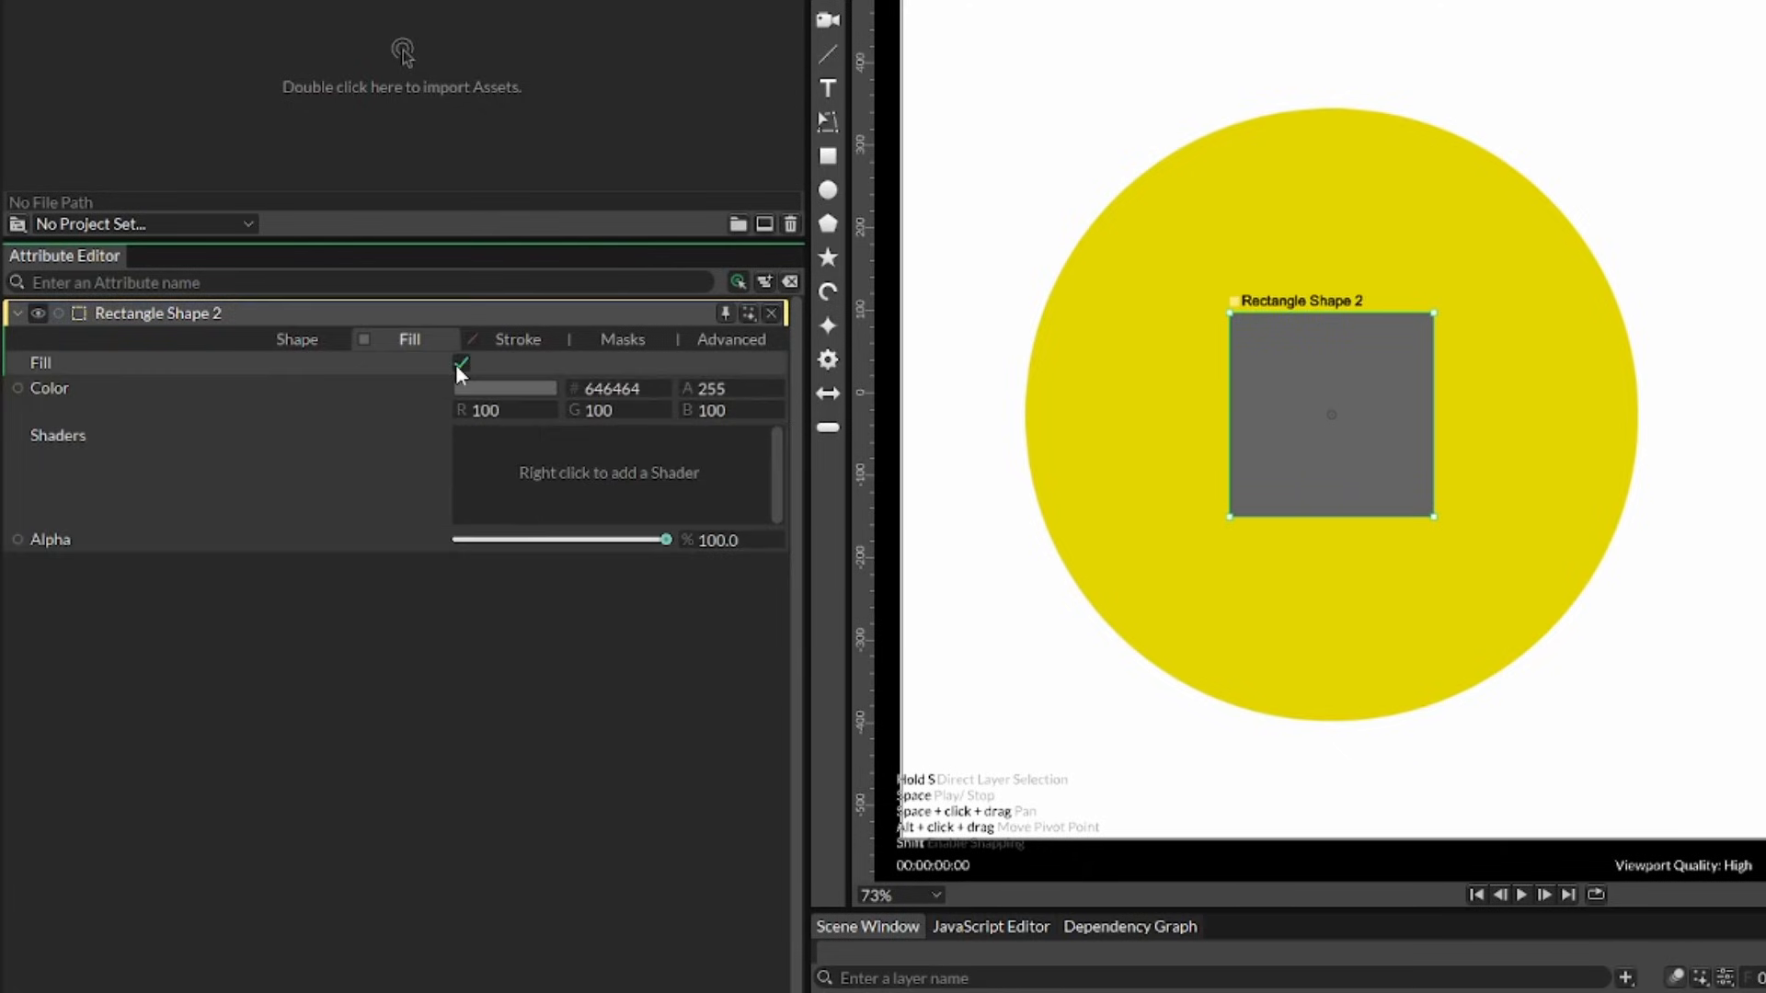
left_click(517, 339)
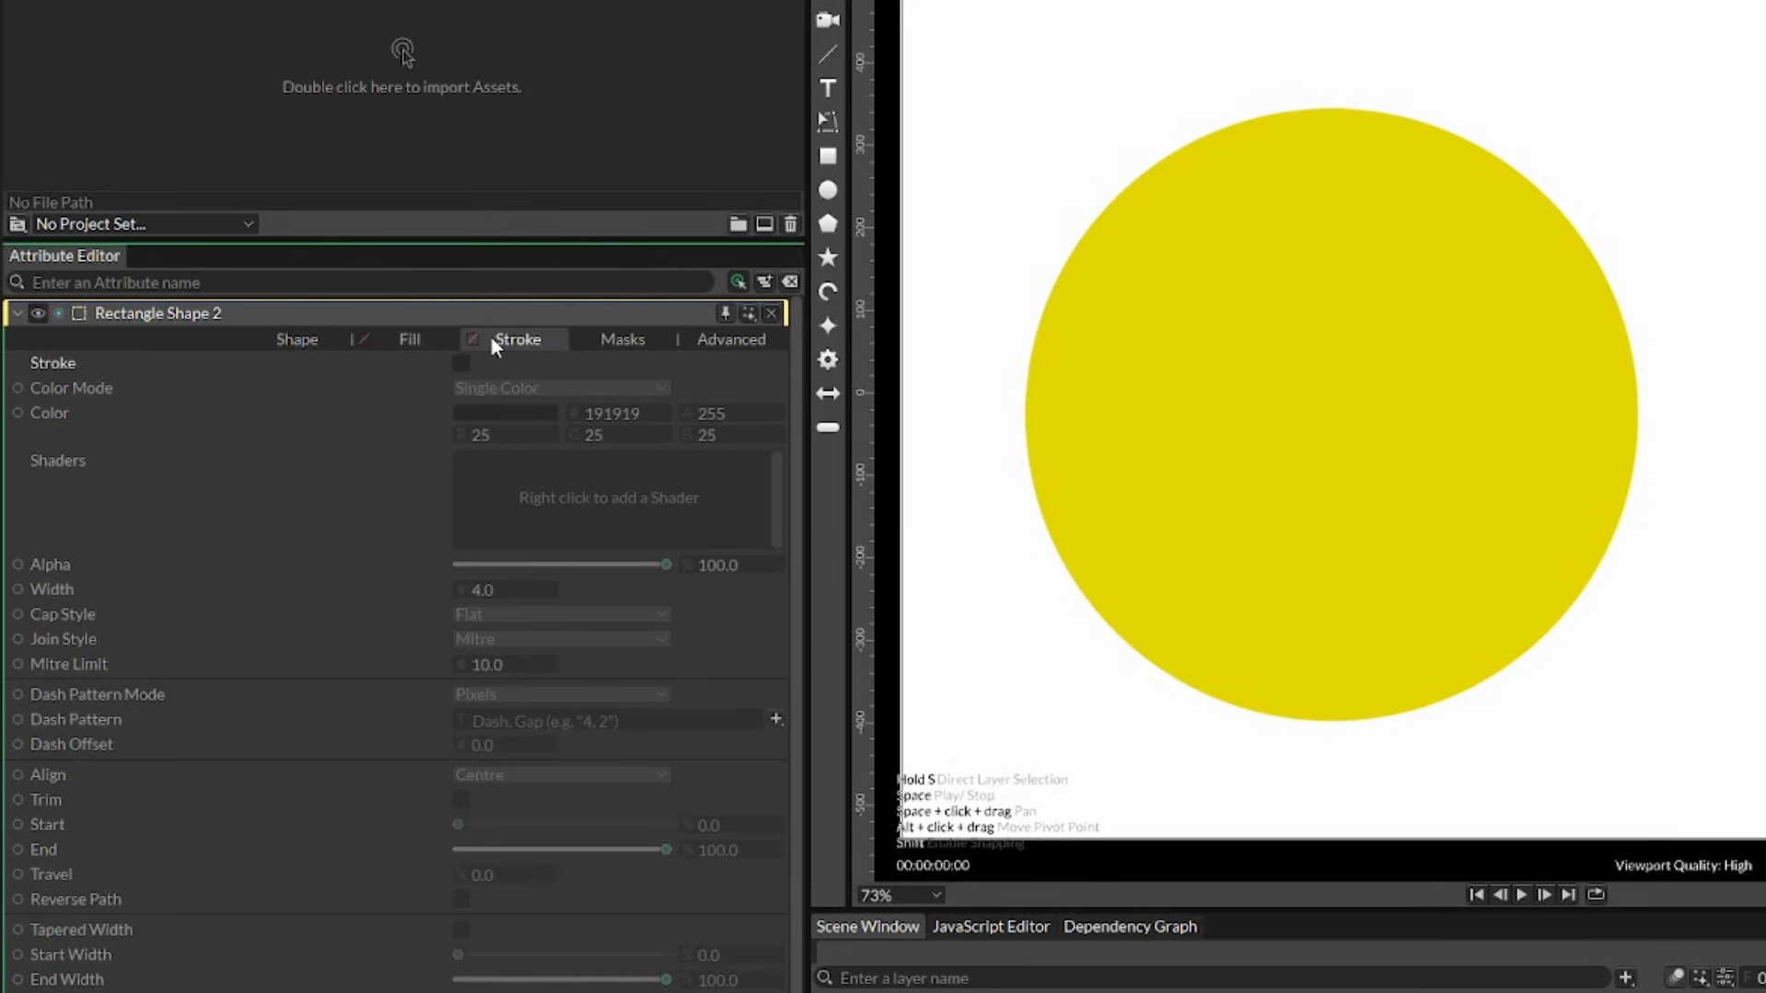
left_click(461, 363)
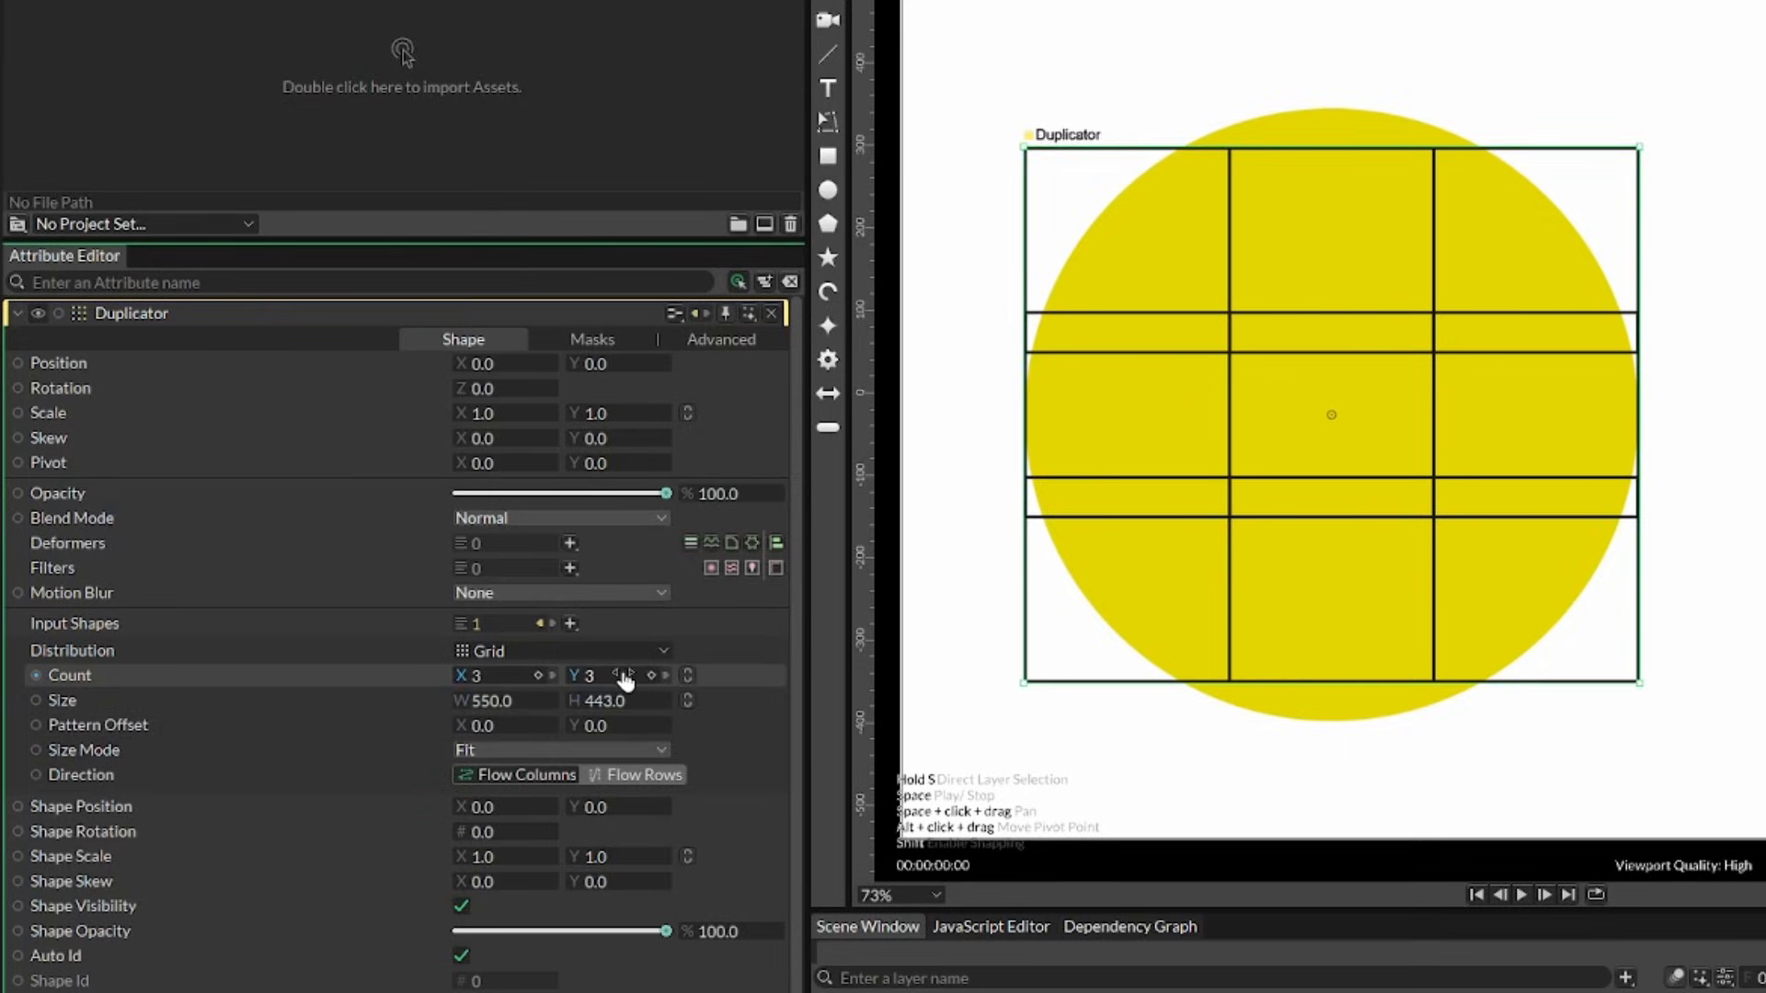
type("1")
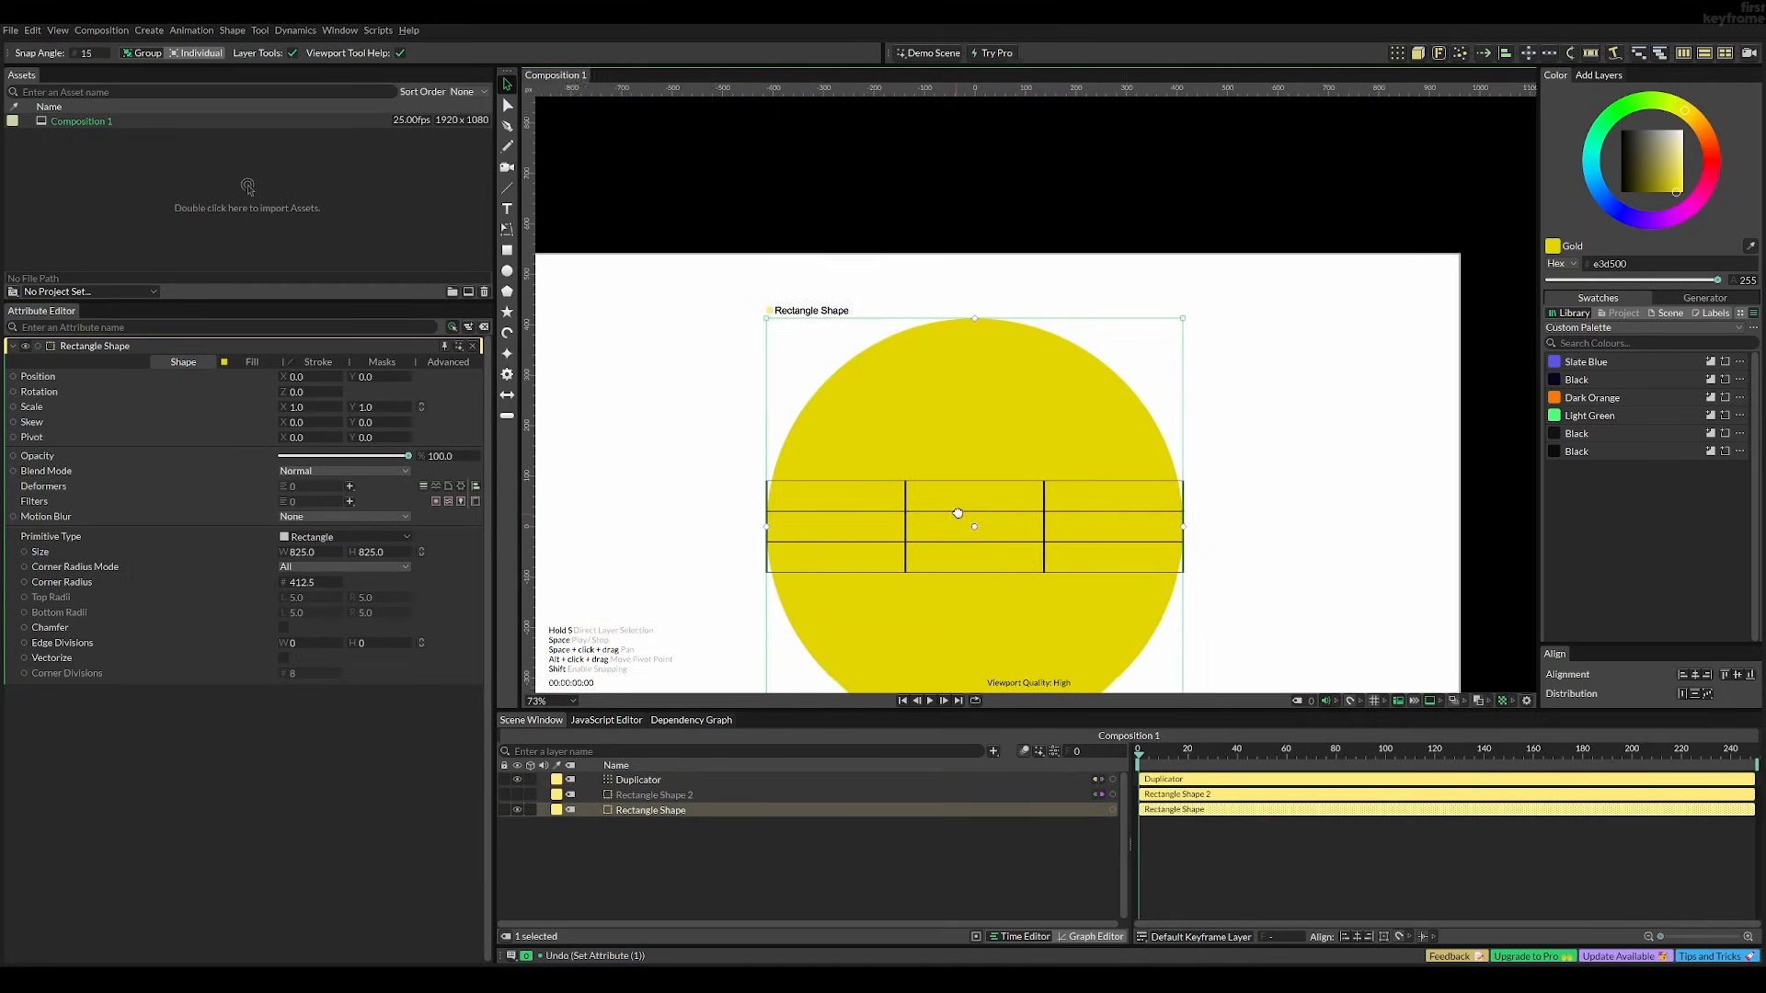
Step: Add a short Basic Line at the centre of the yellow circle
left_click(637, 779)
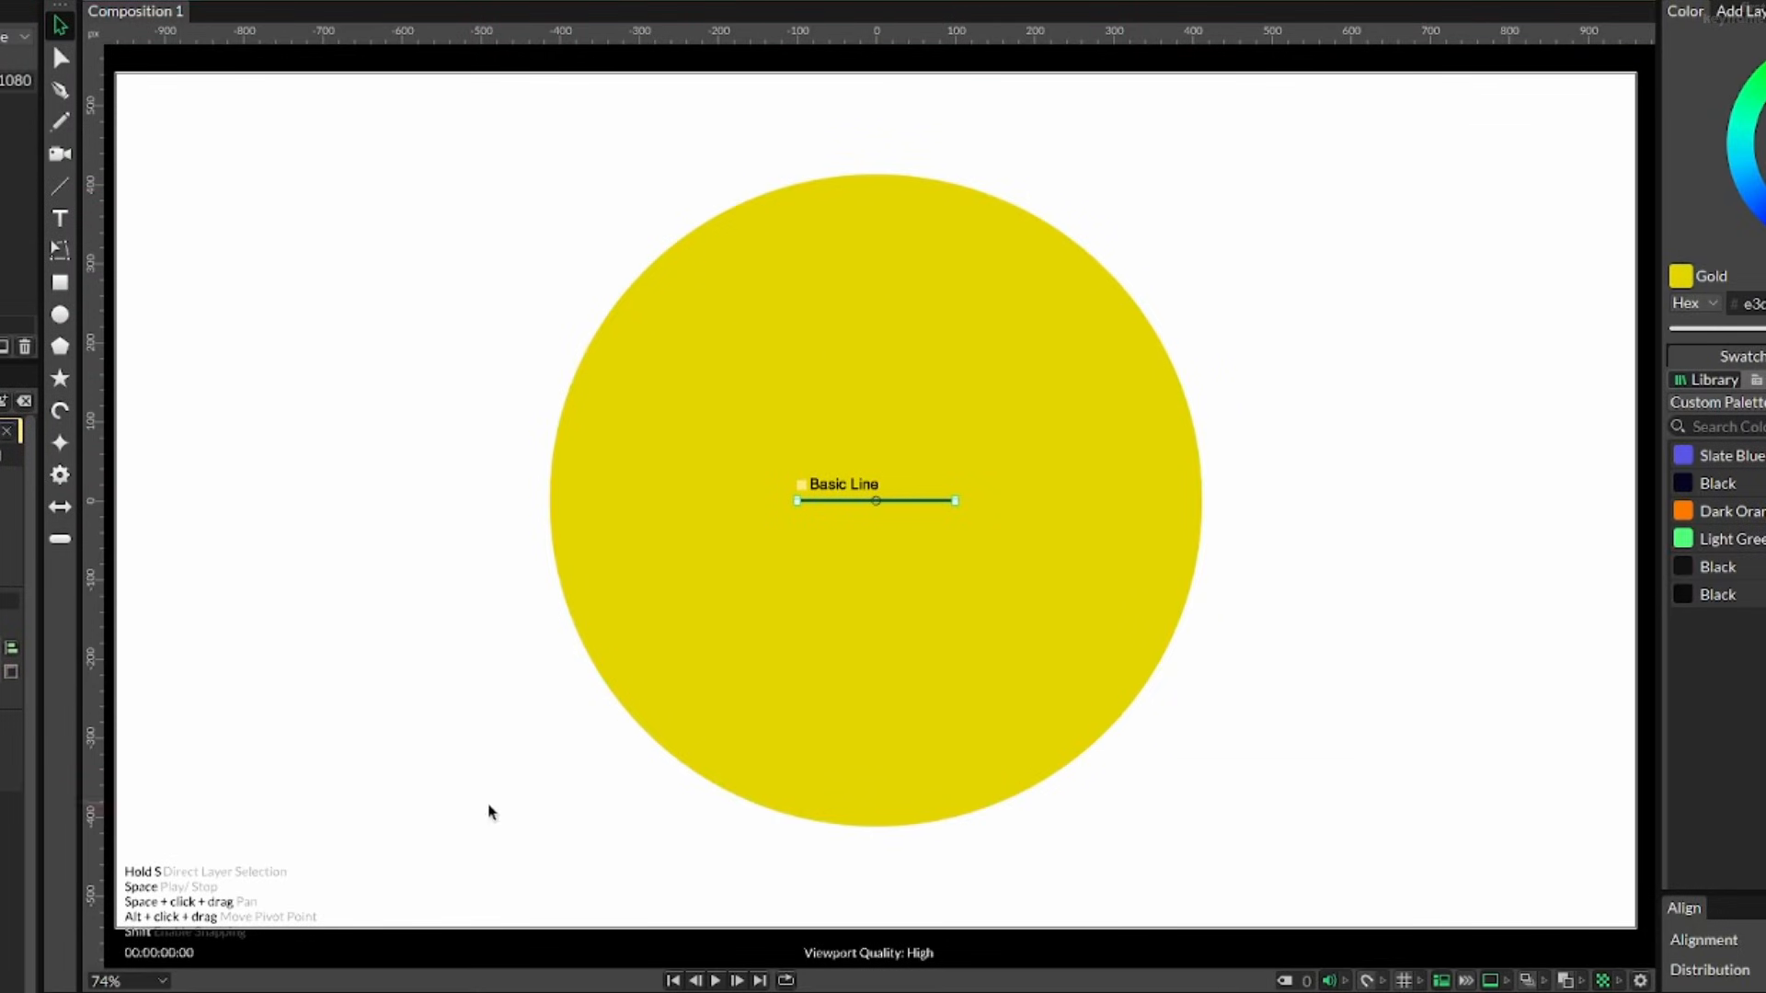
mouse_move(960, 874)
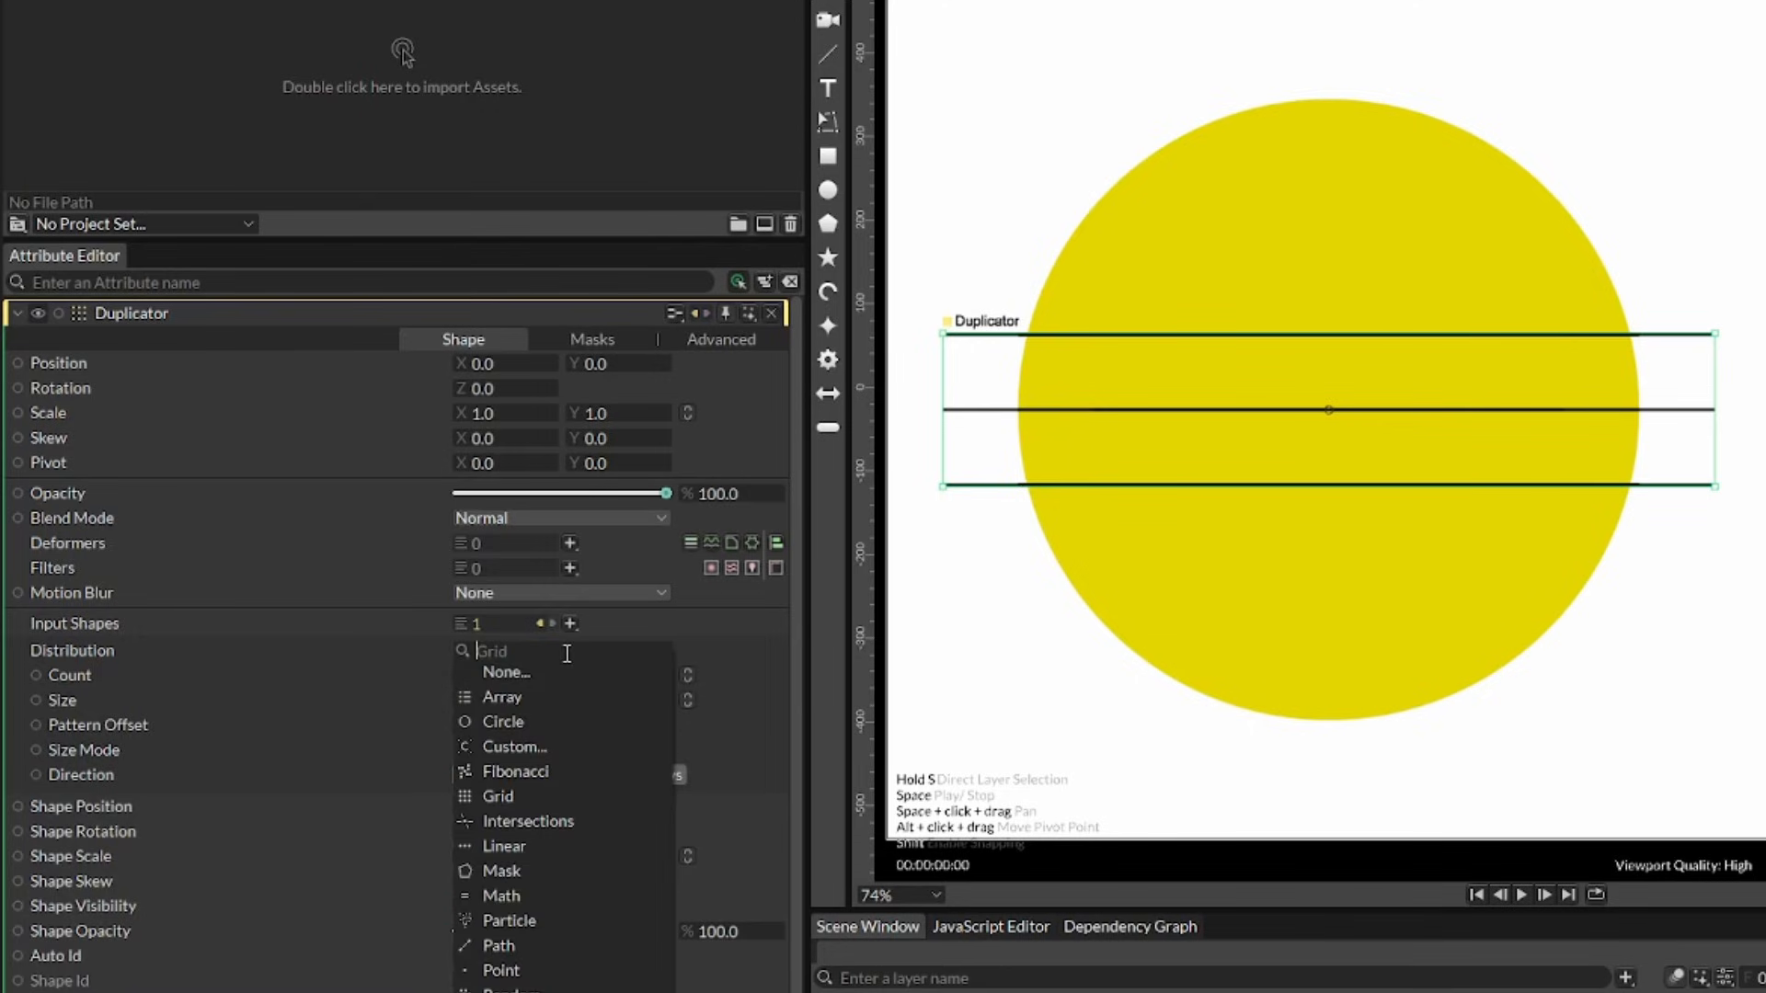
mouse_move(504, 846)
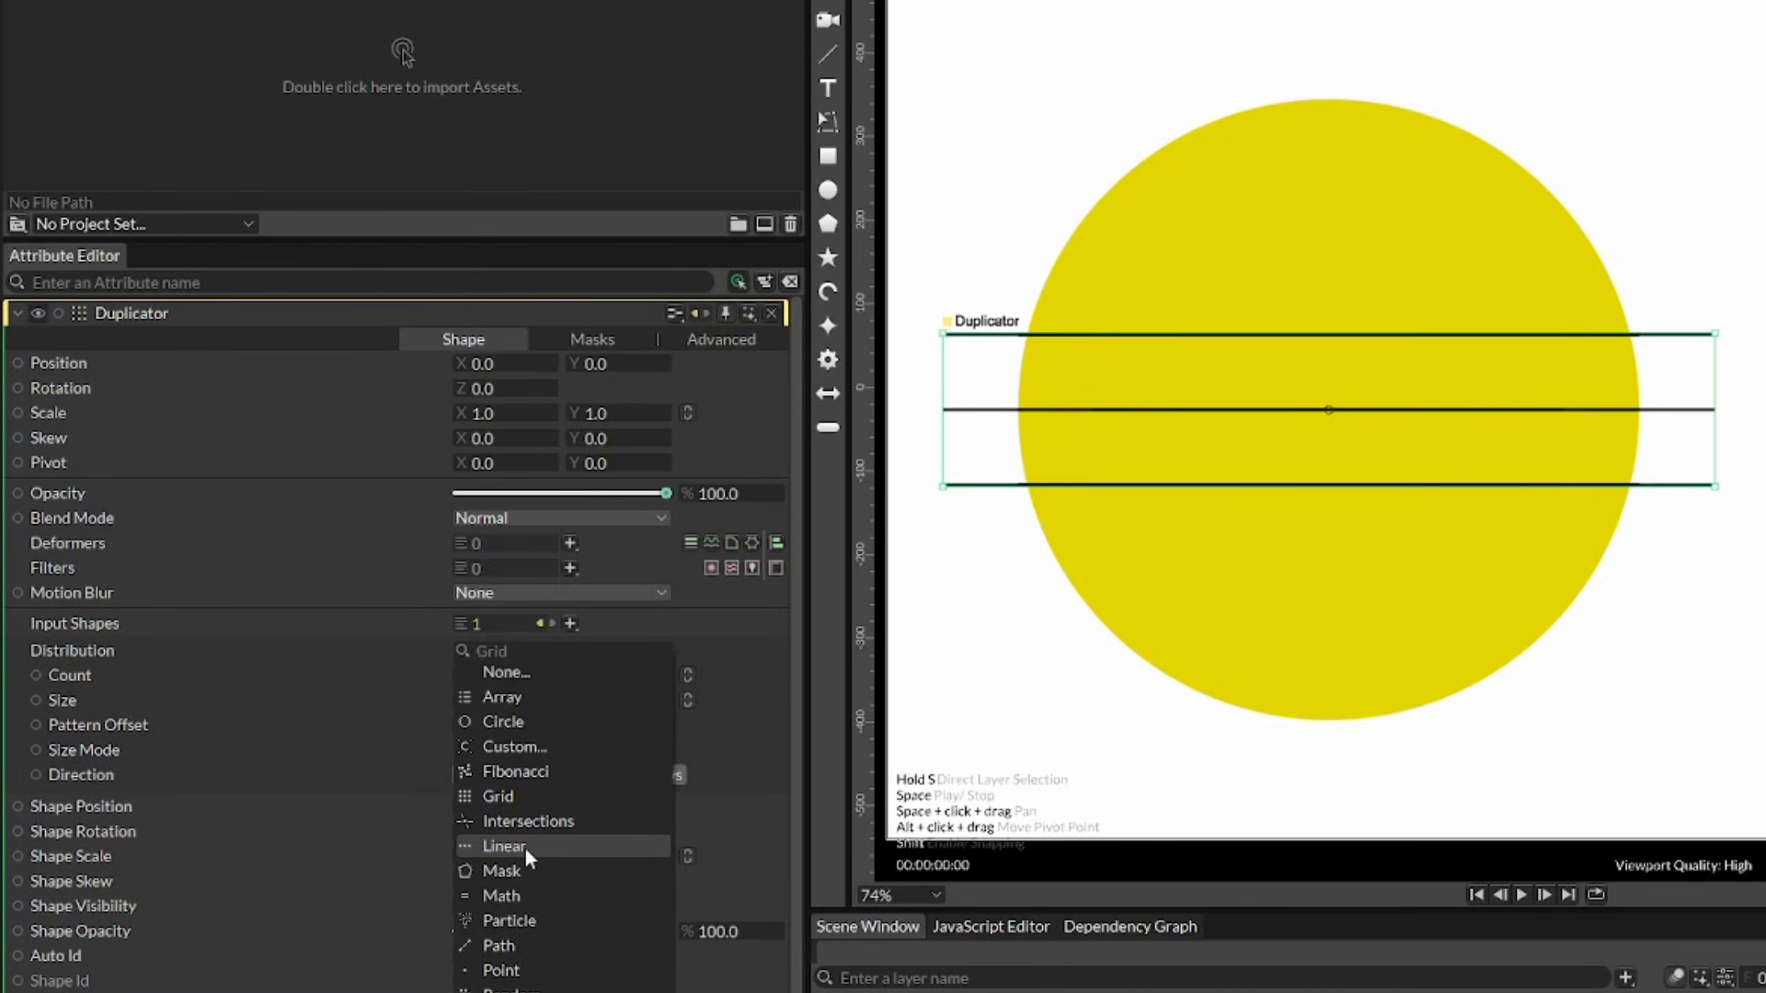
Step: Set the second duplicator to Linear distribution, Horizontal direction, spreading the vertical lines
left_click(505, 846)
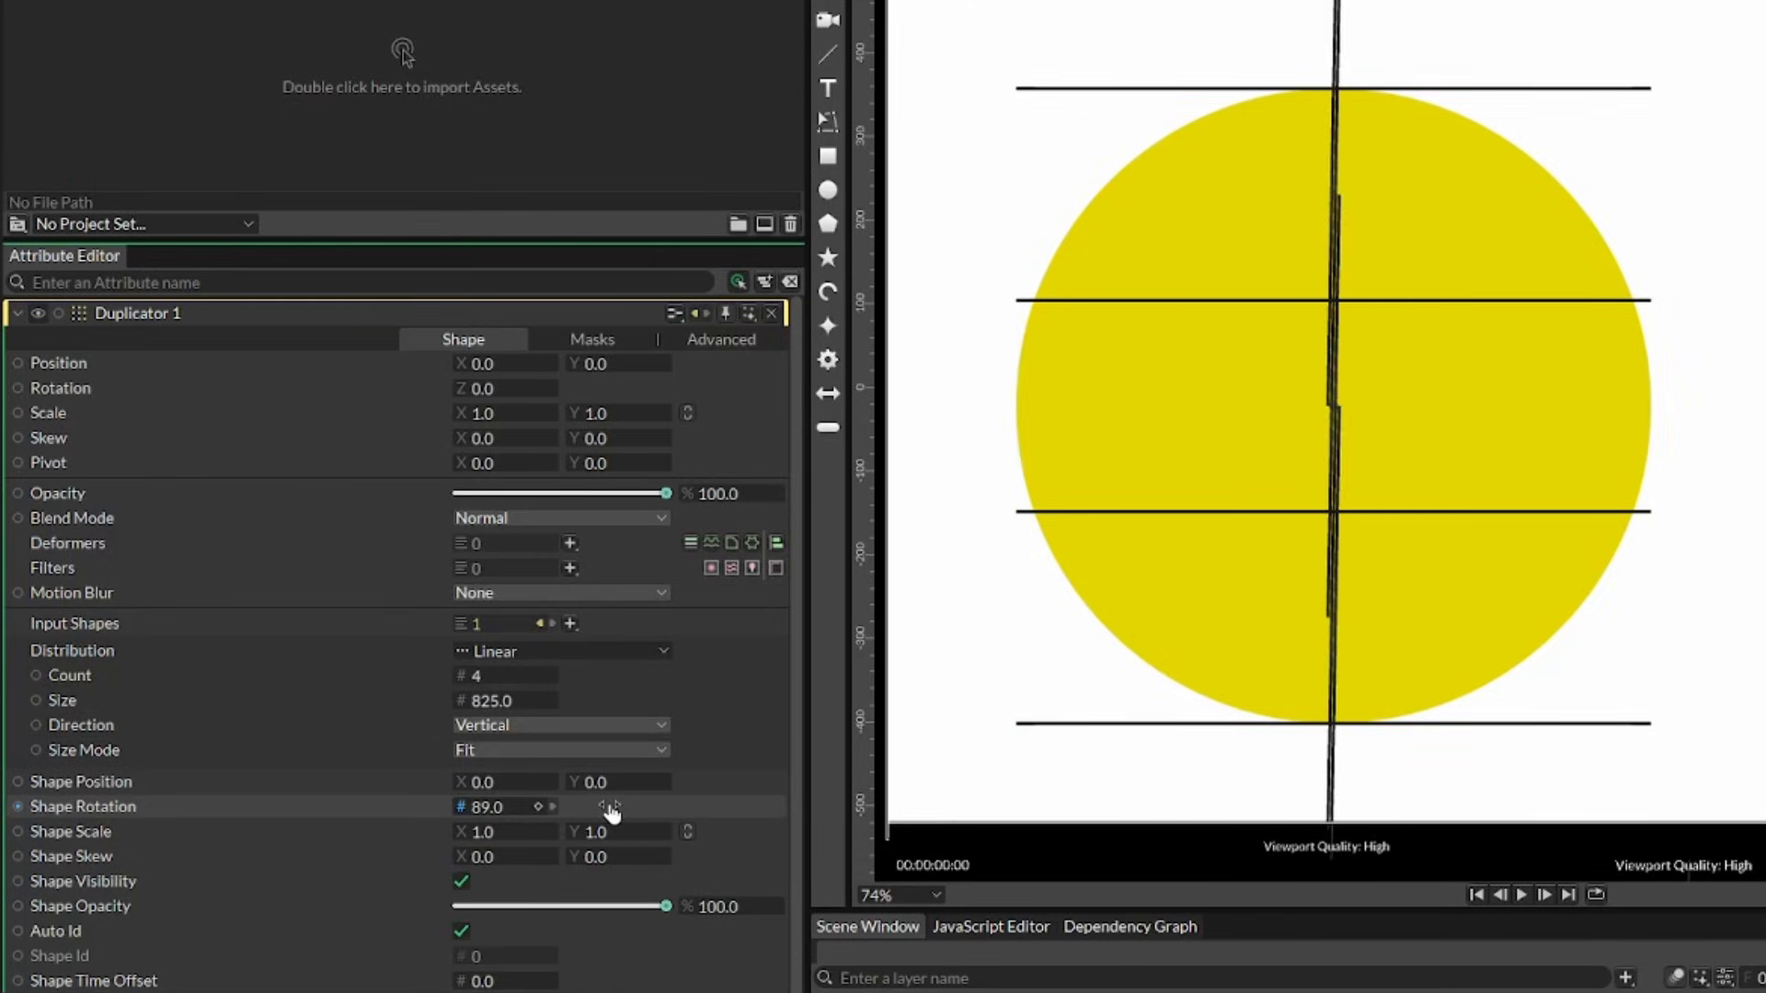
left_click(559, 725)
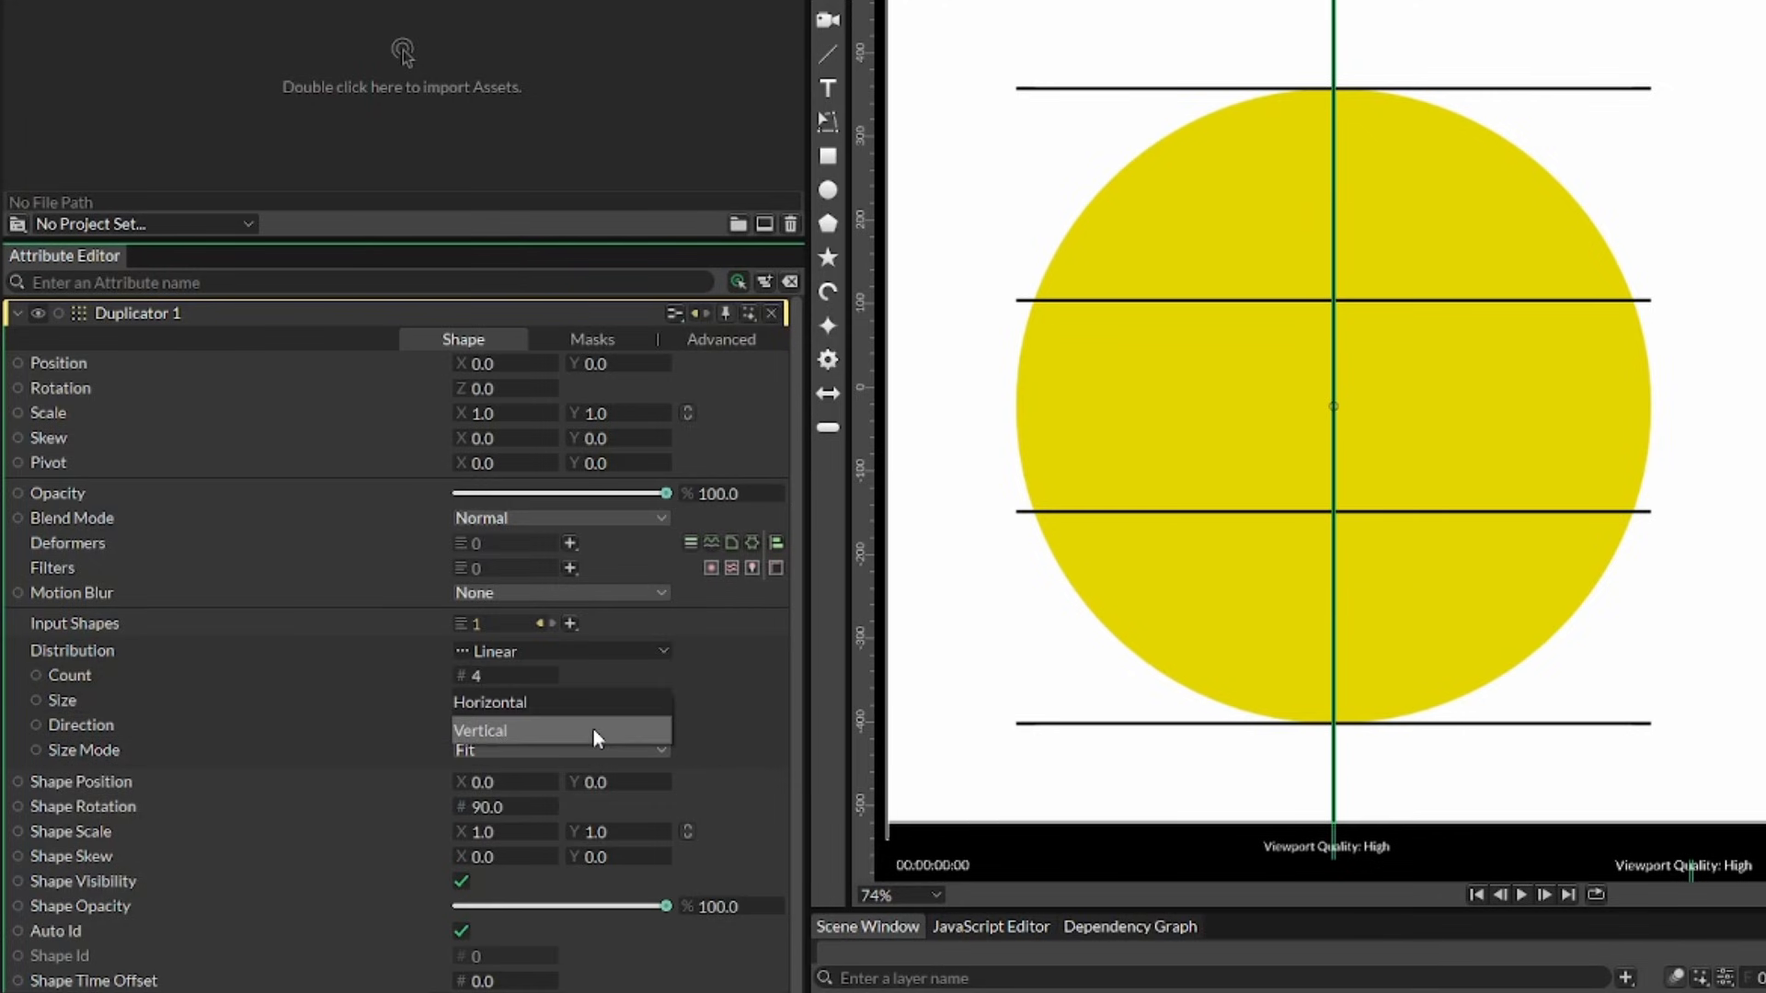
left_click(491, 702)
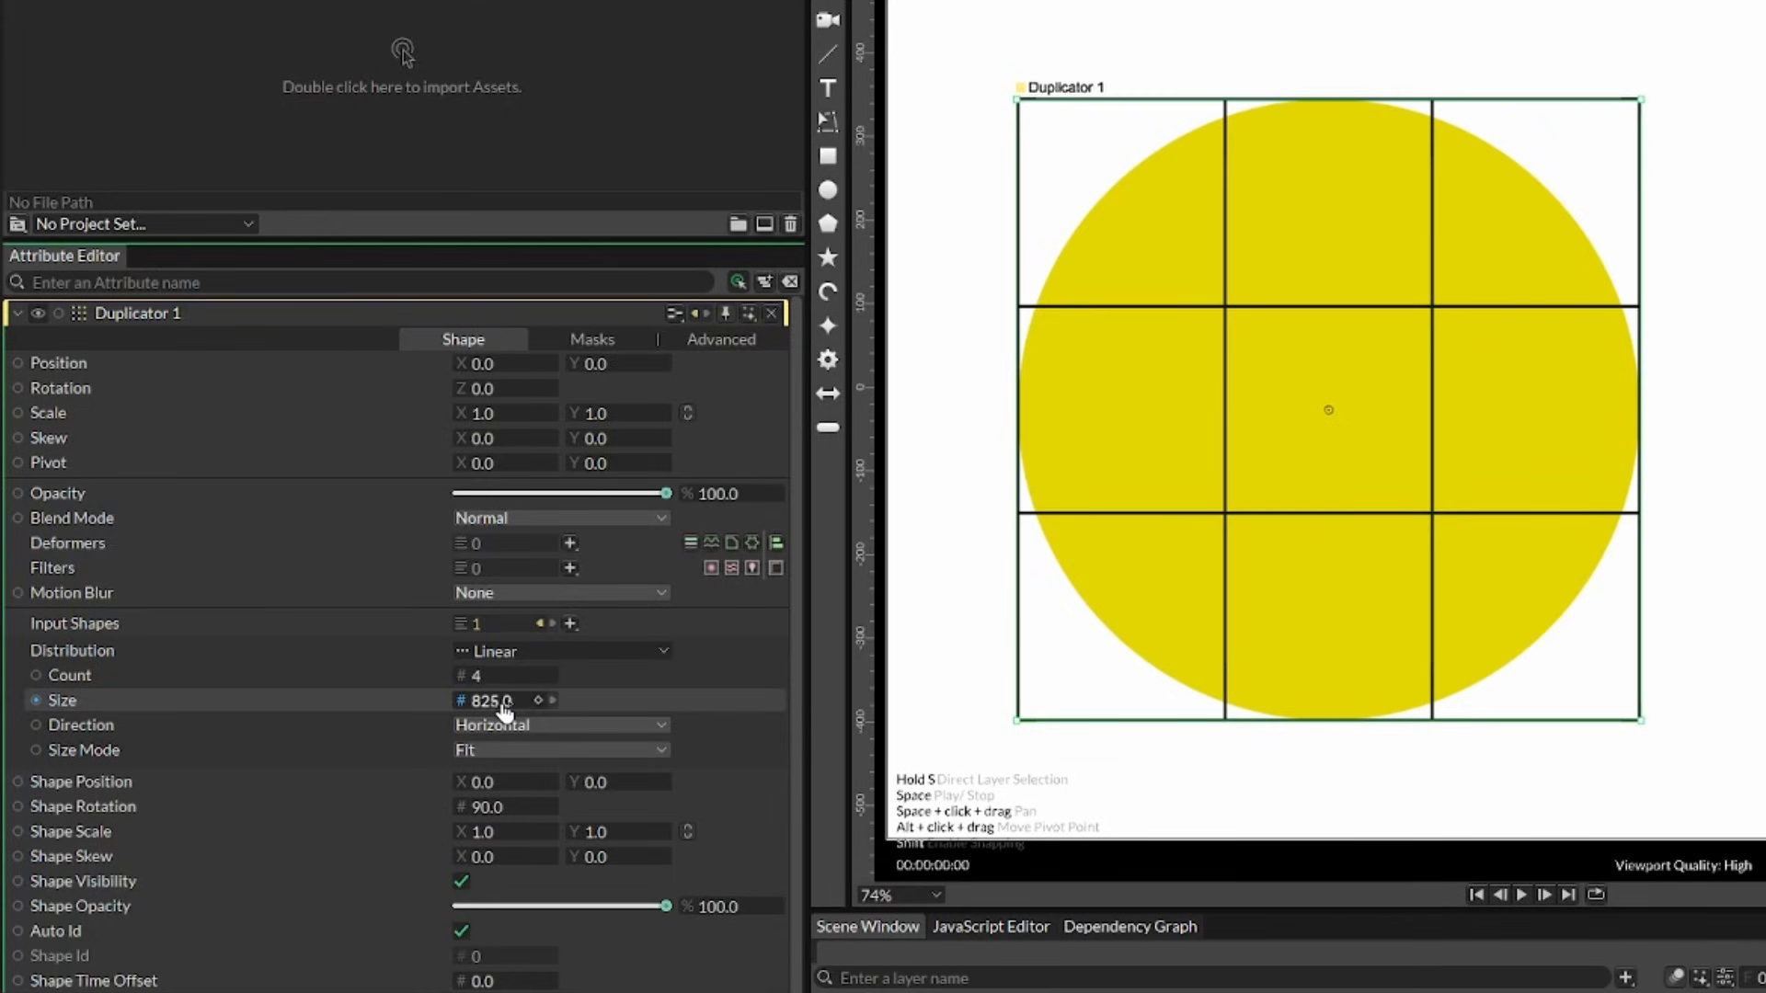
left_click_drag(501, 699, 501, 709)
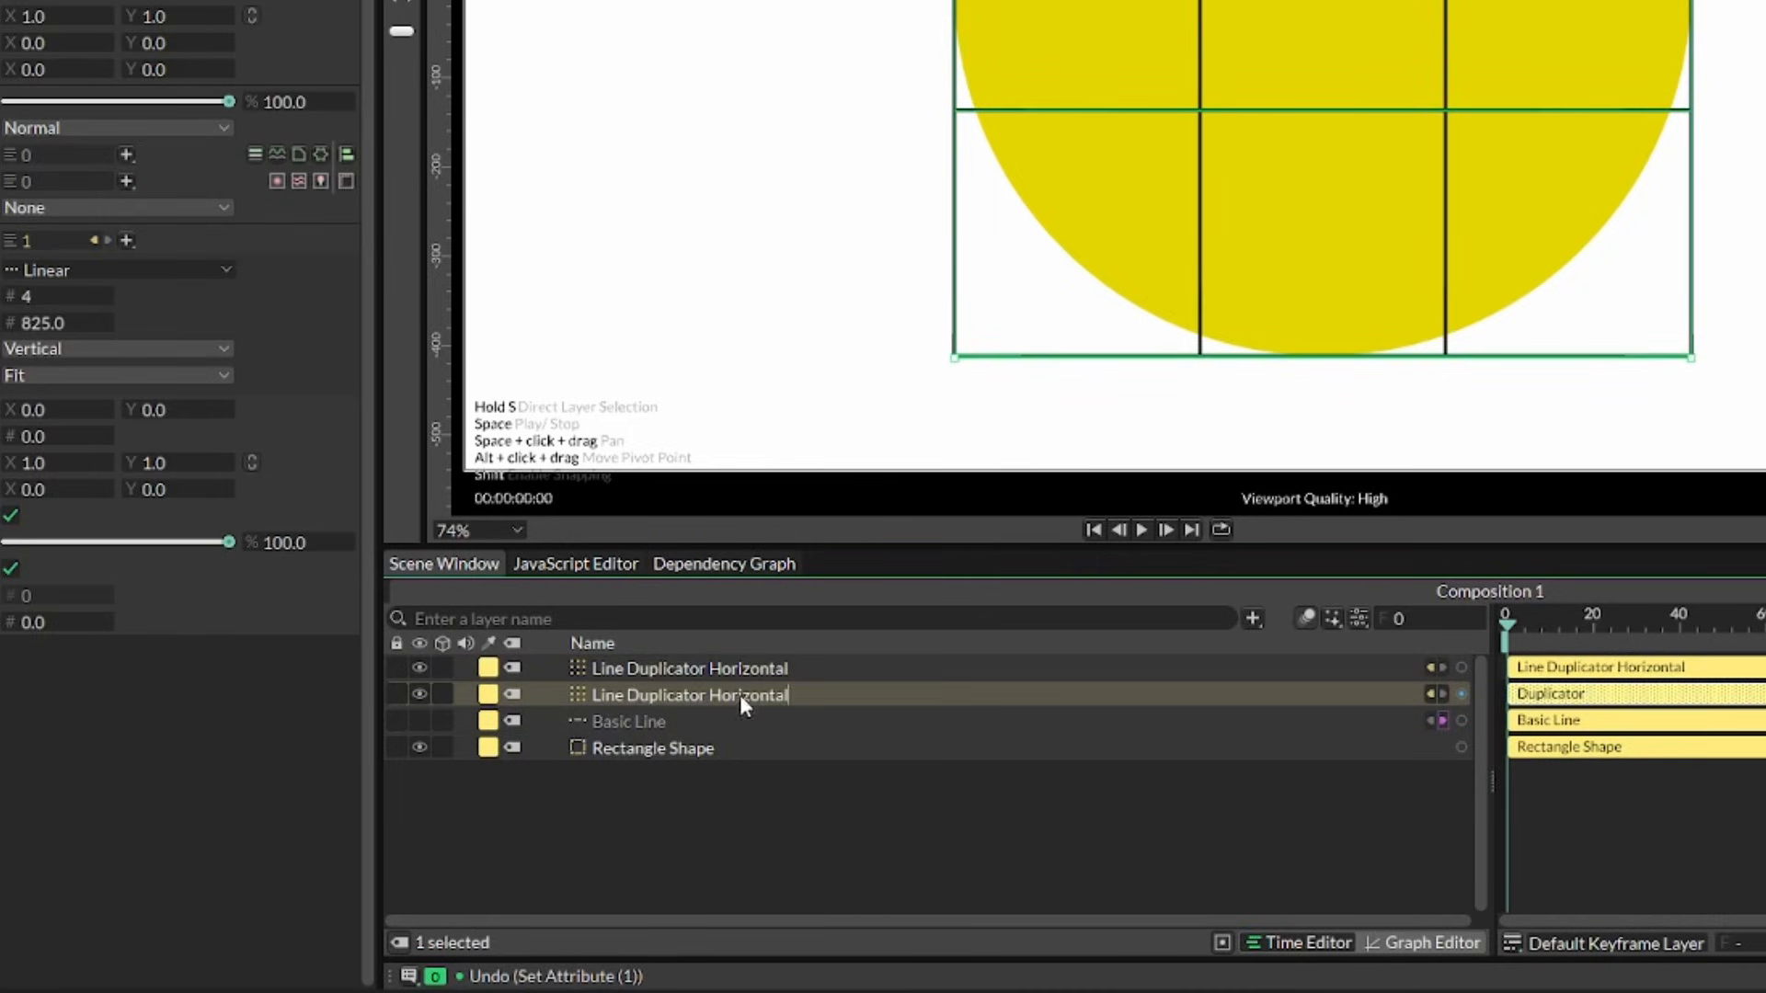
Step: Rename a line duplicator with 'Vert' and name the line group 'Grid'
type("Vert")
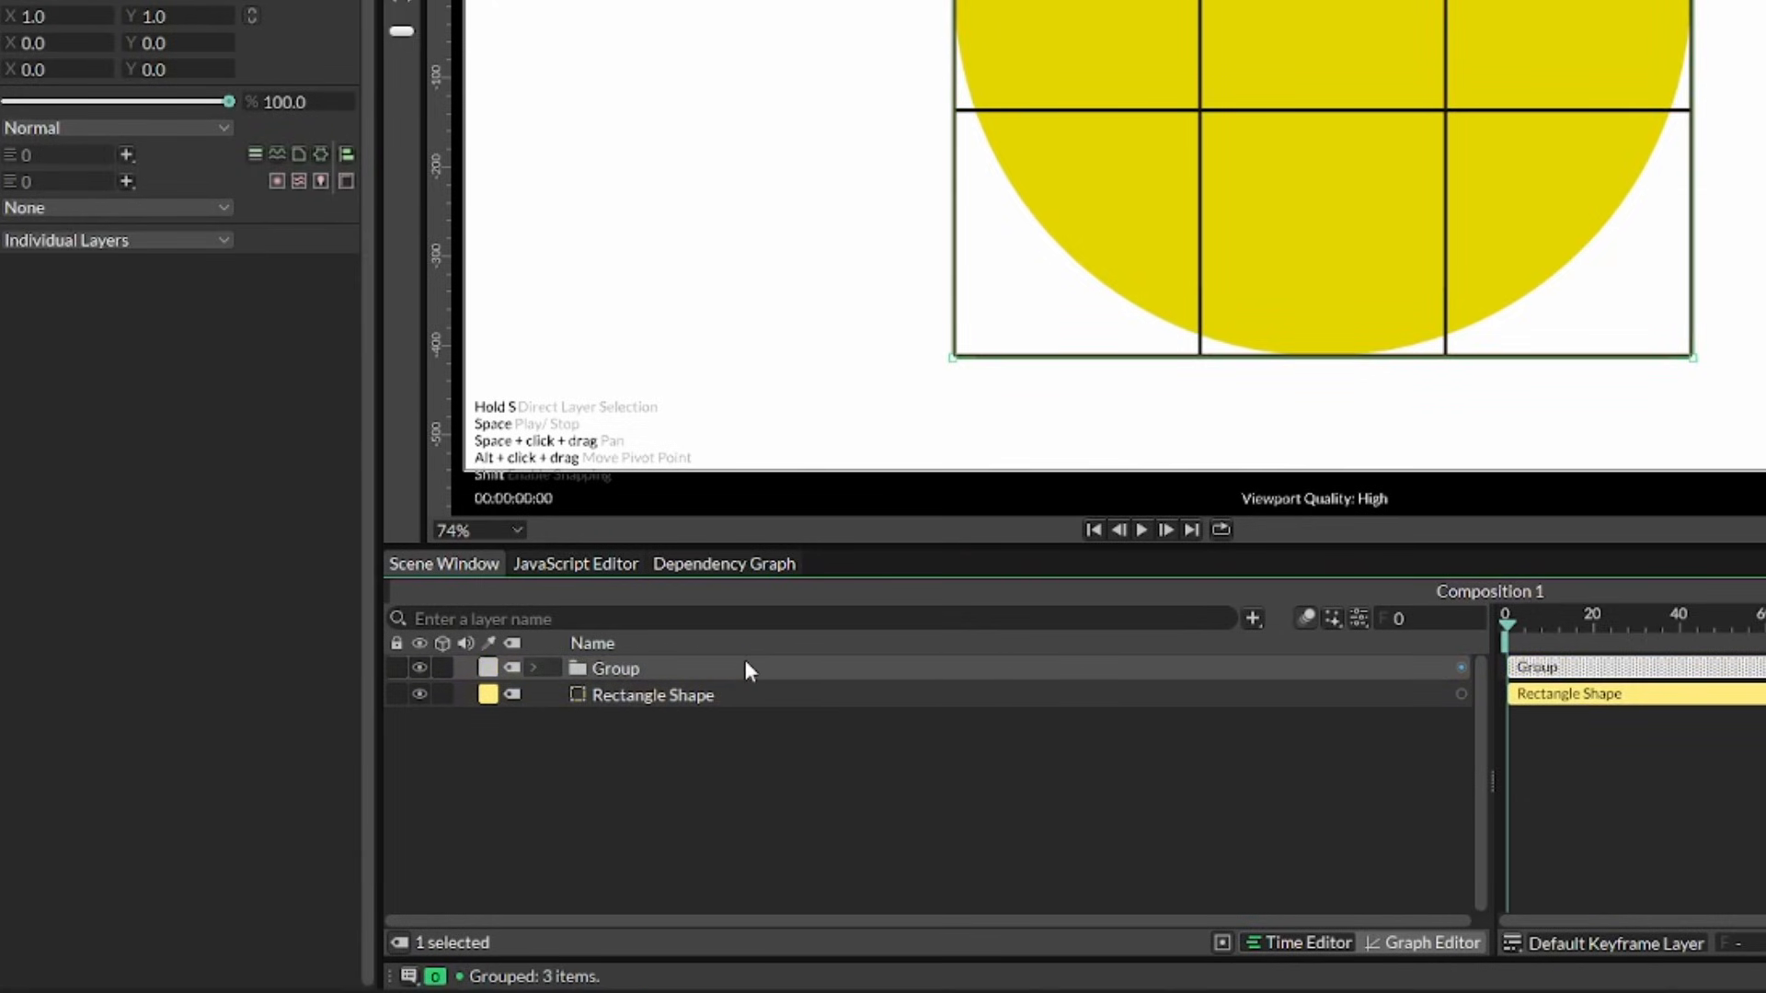
type("Grid")
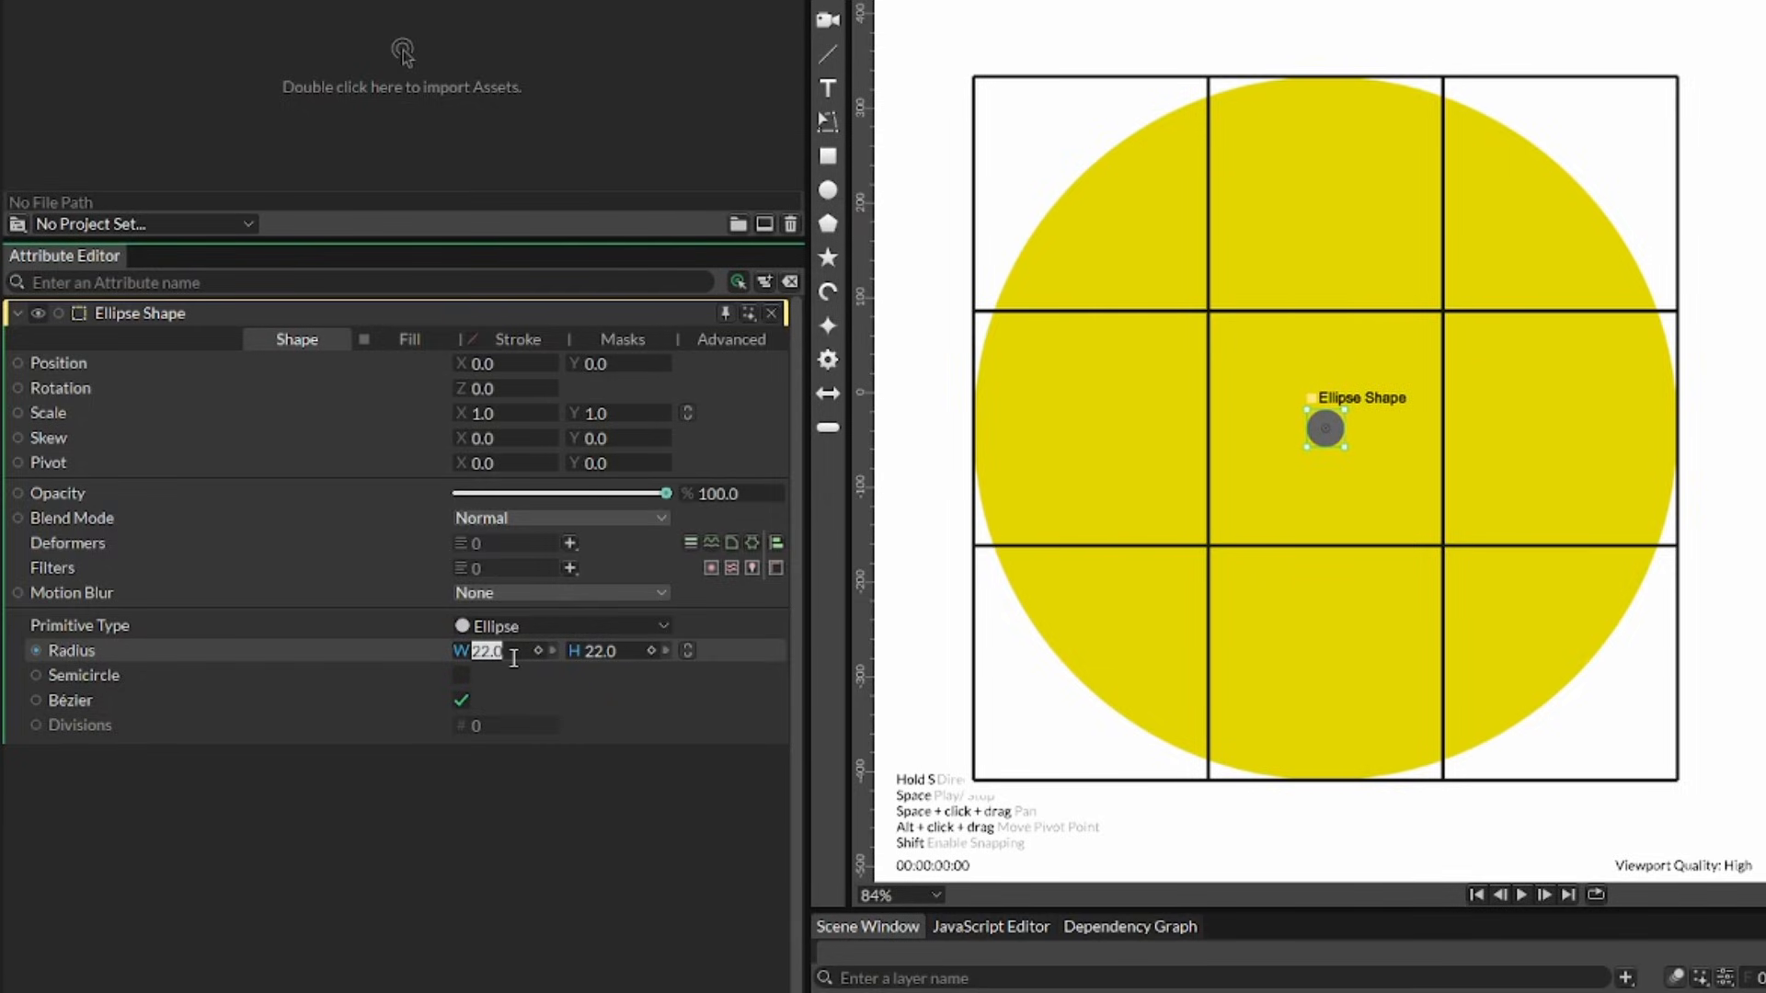
Step: Give the radius-22 ellipse a stroke outline and a new fill colour
left_click(516, 339)
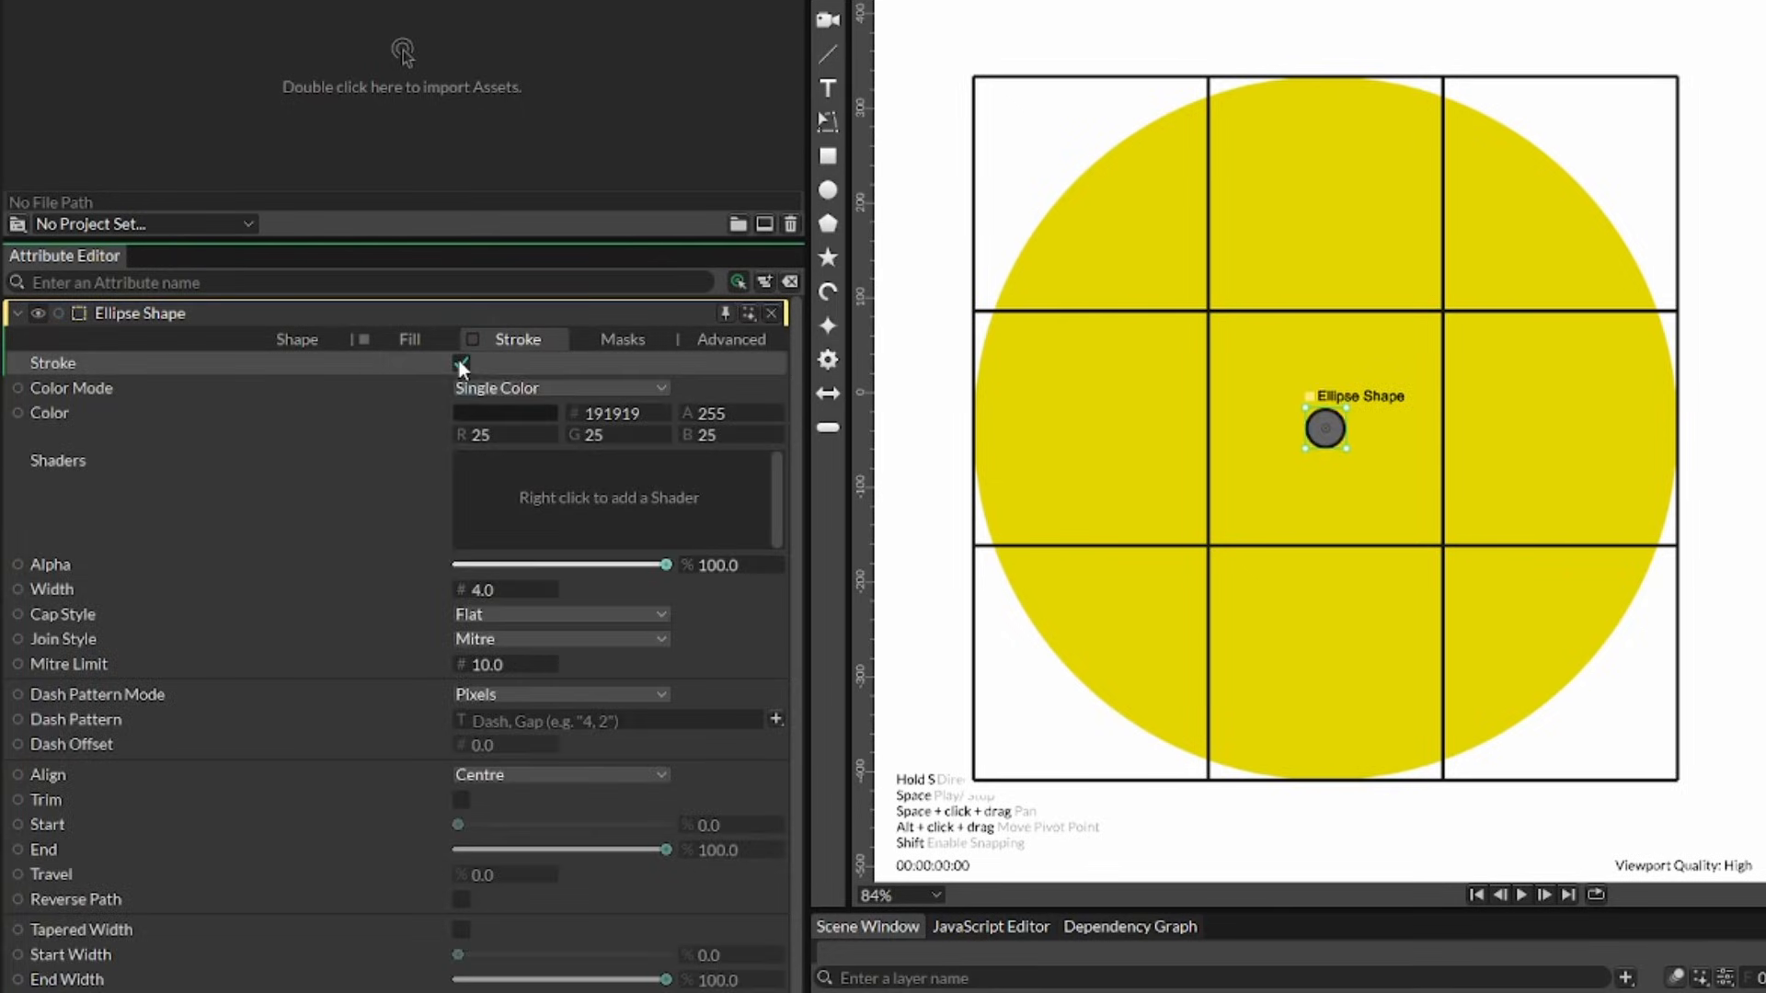
left_click(408, 339)
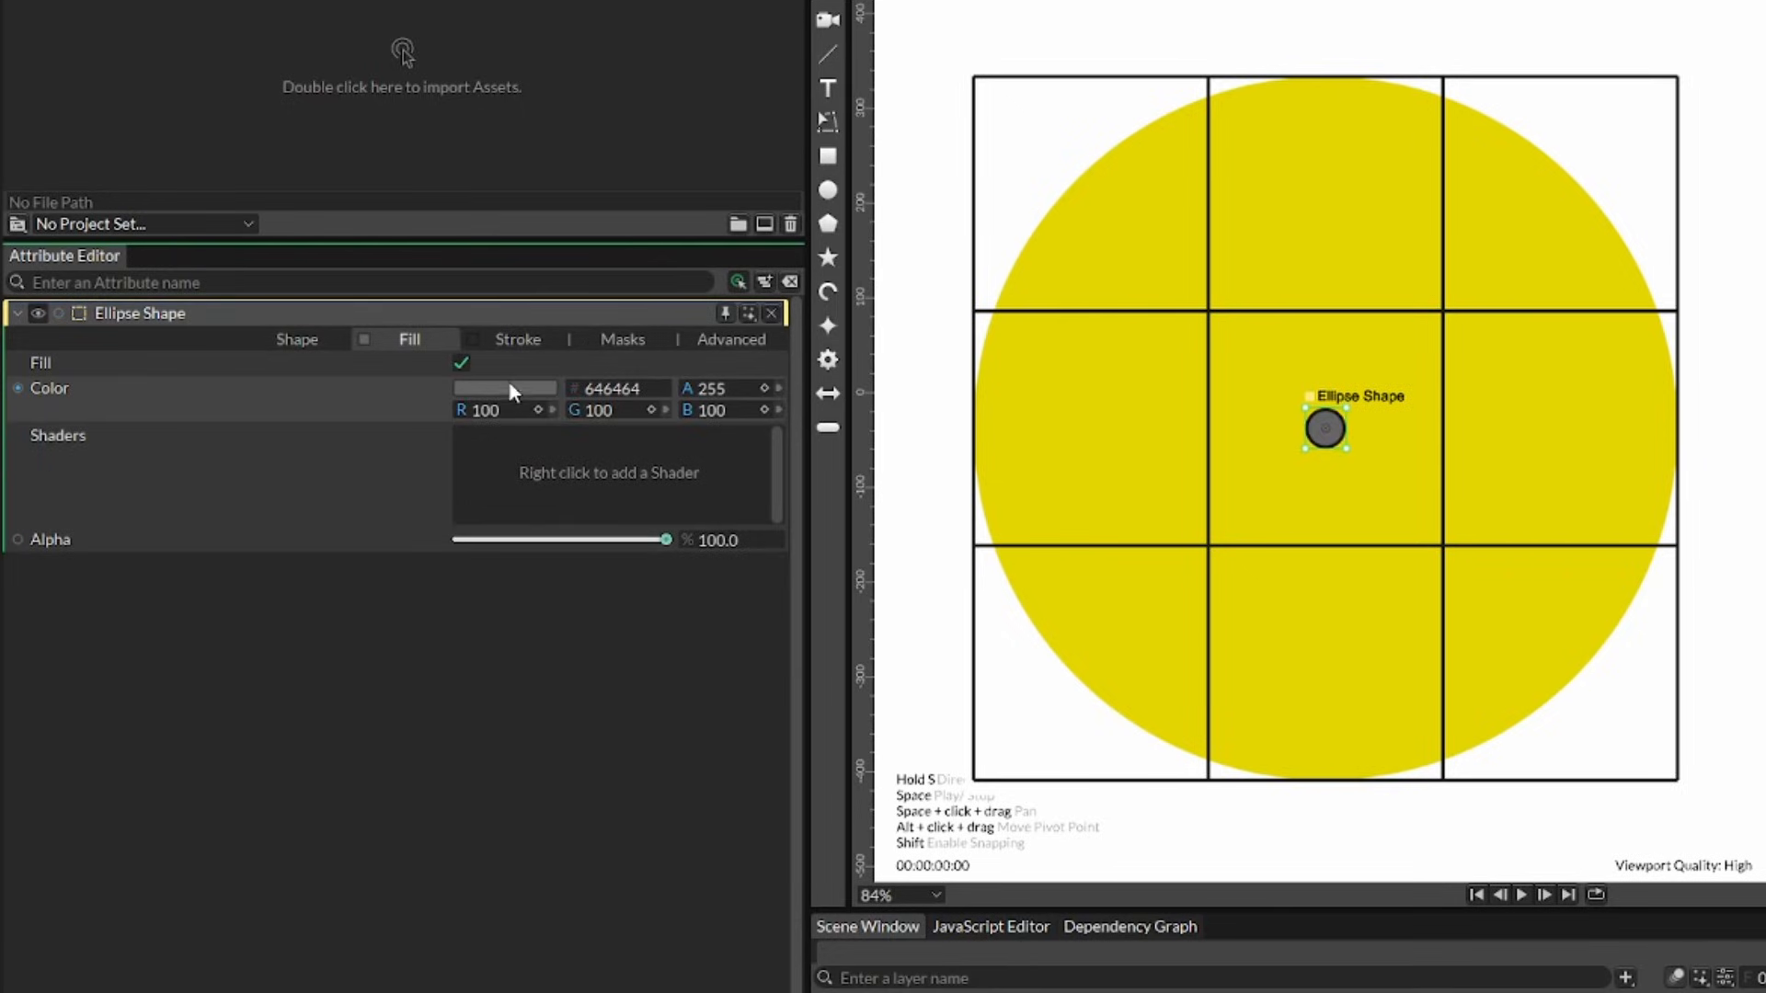
left_click(504, 388)
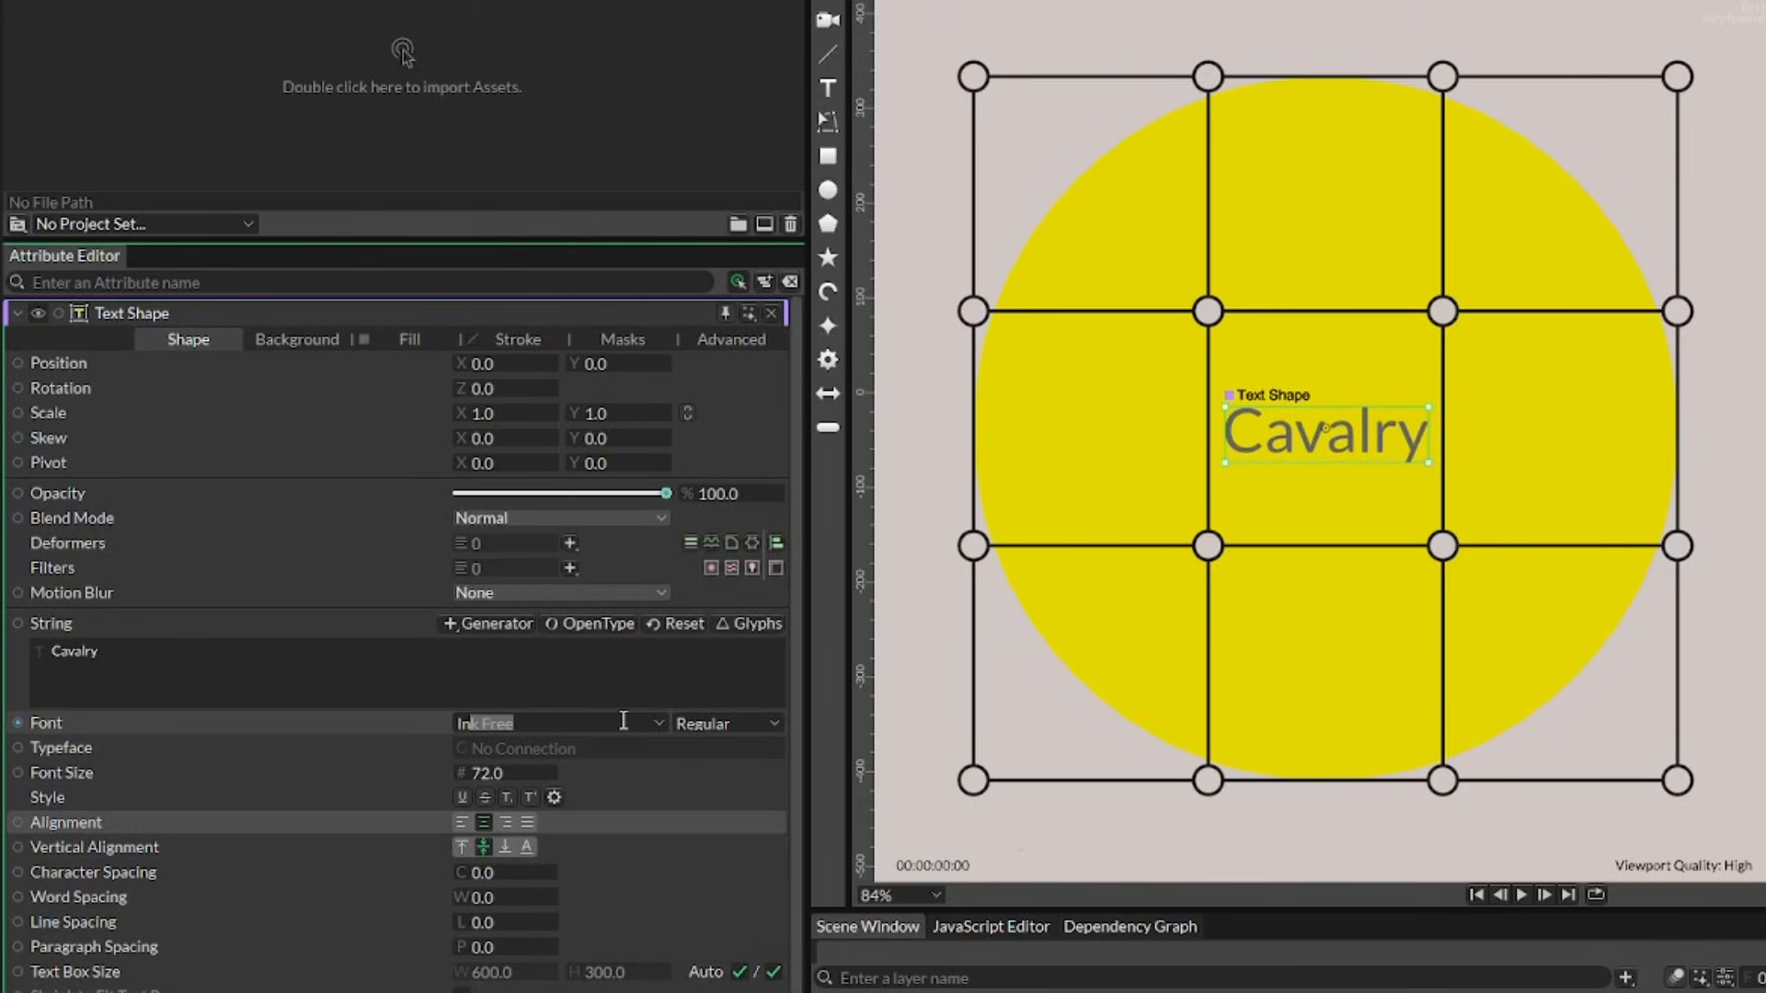
Step: Change the text font and set Duplicator 2's Grid Count X and Y to 2
left_click(550, 723)
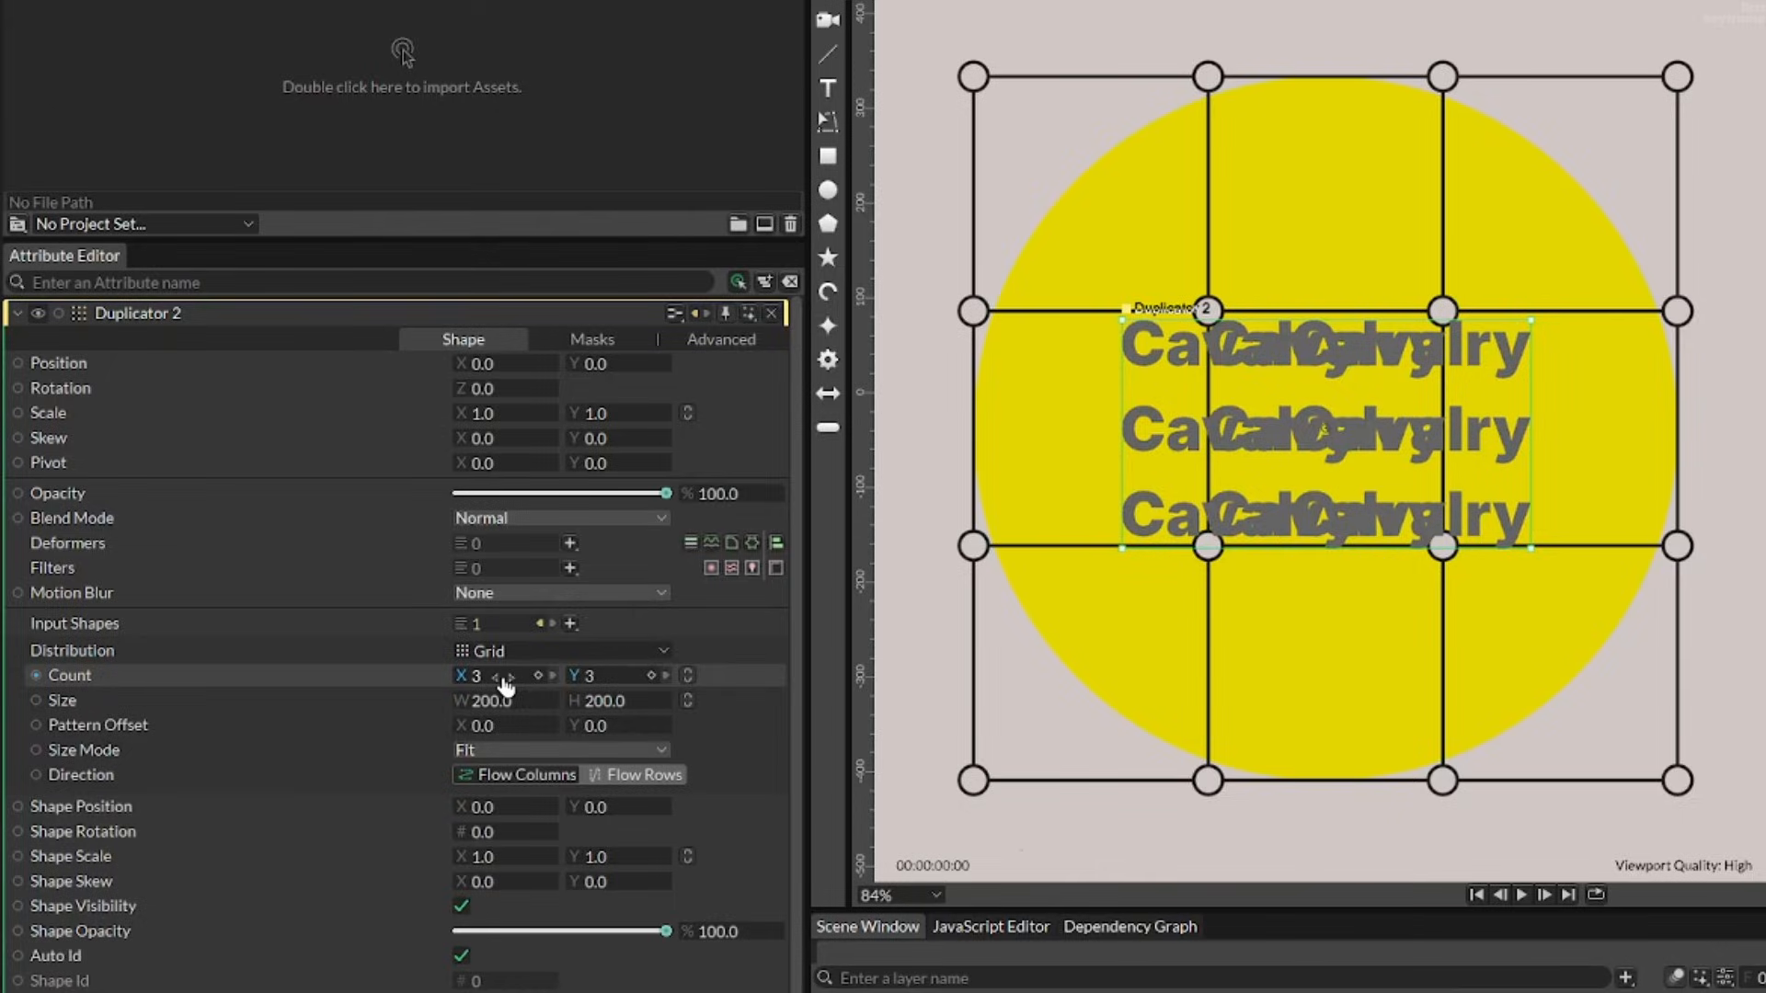
left_click(483, 675)
type("2")
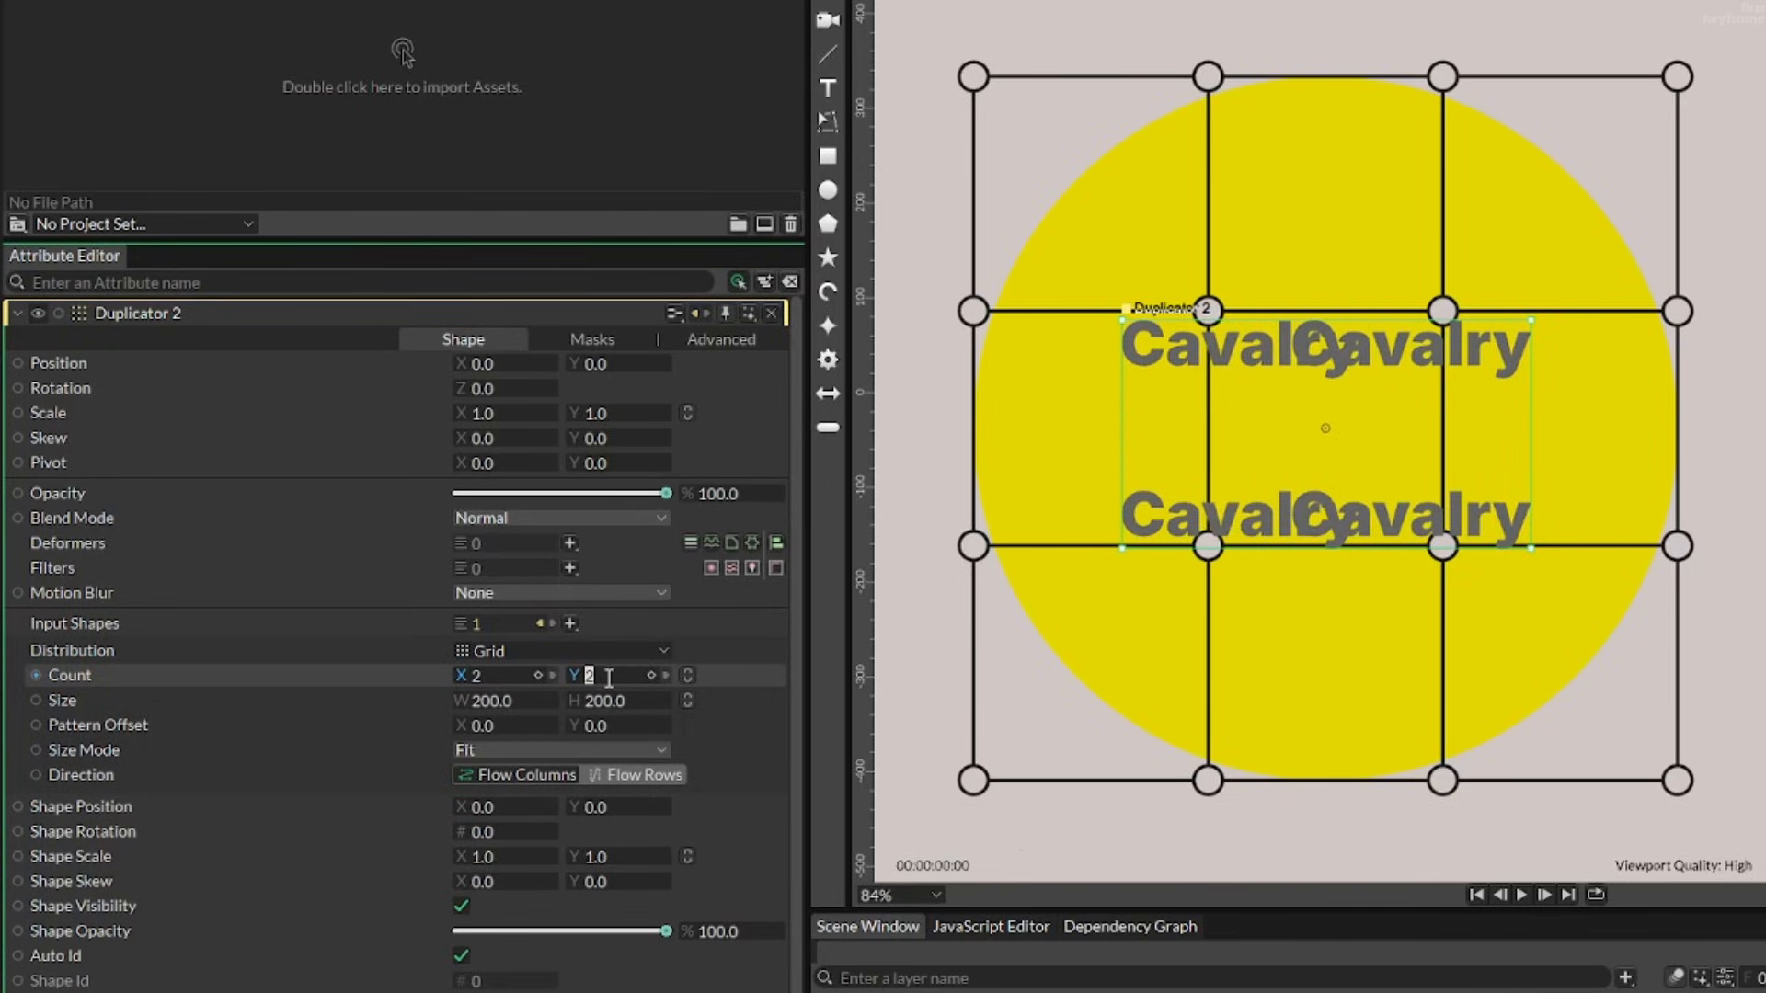
left_click(504, 701)
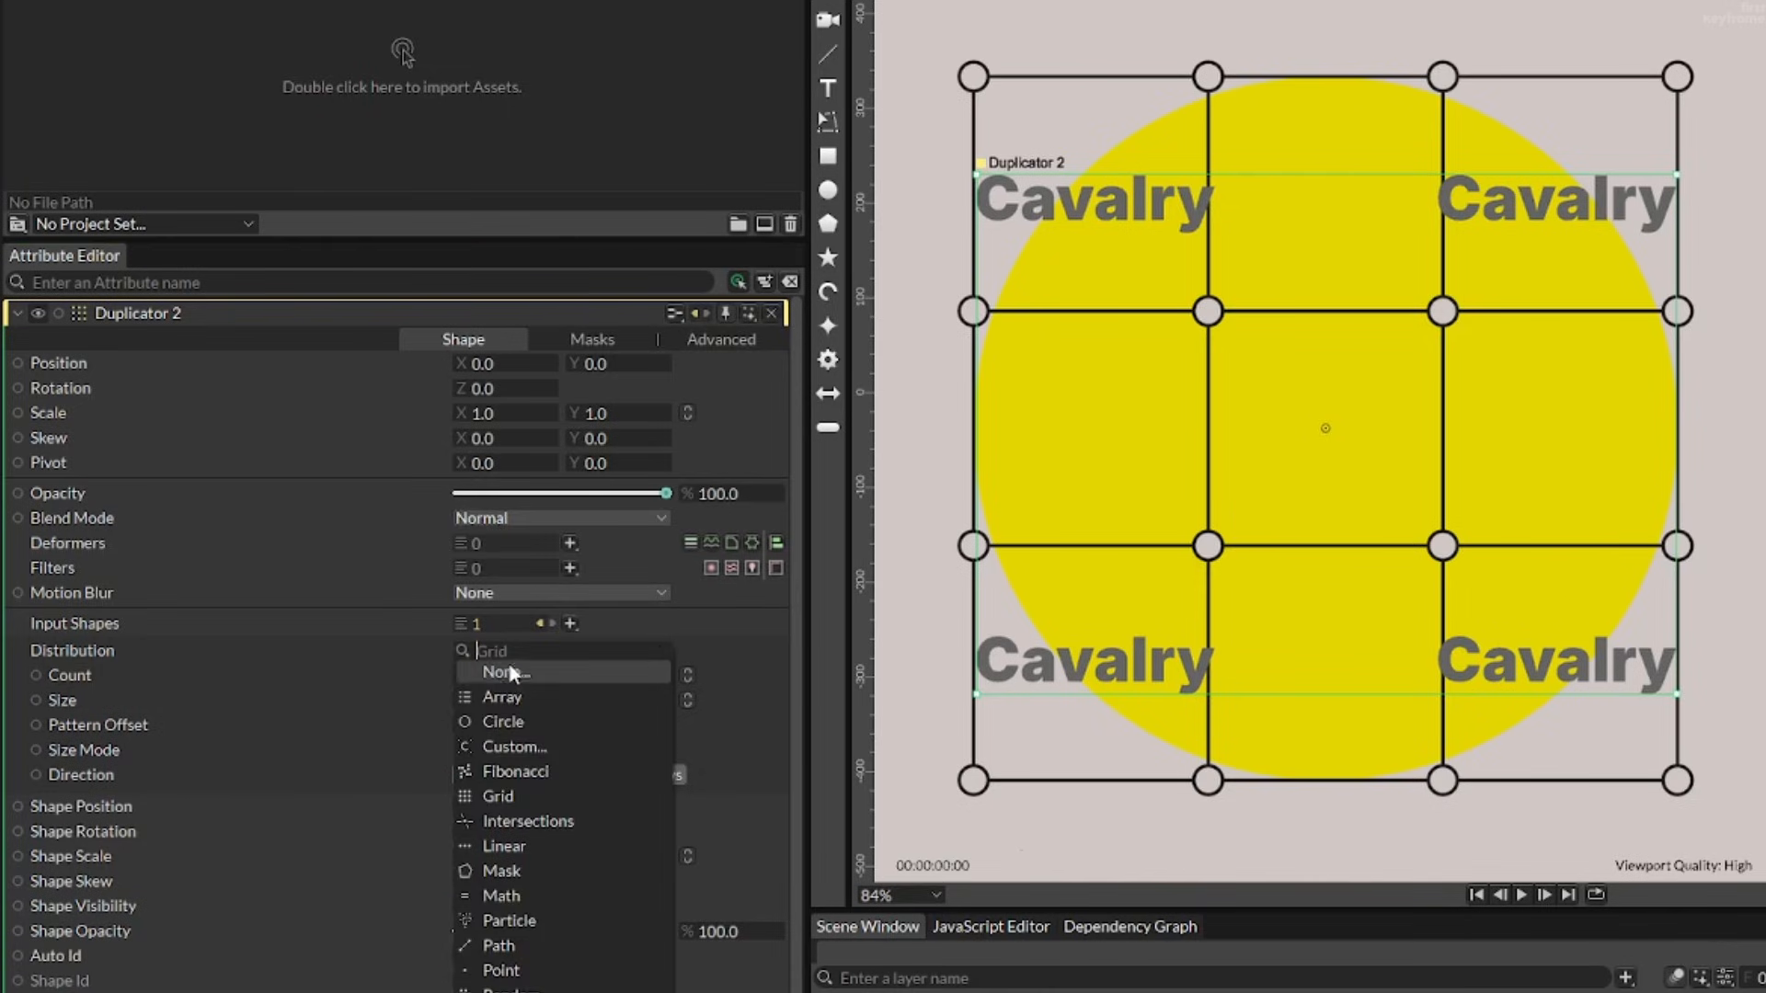
Step: Switch the text duplicator to Circle distribution with a 346 radius
left_click(503, 722)
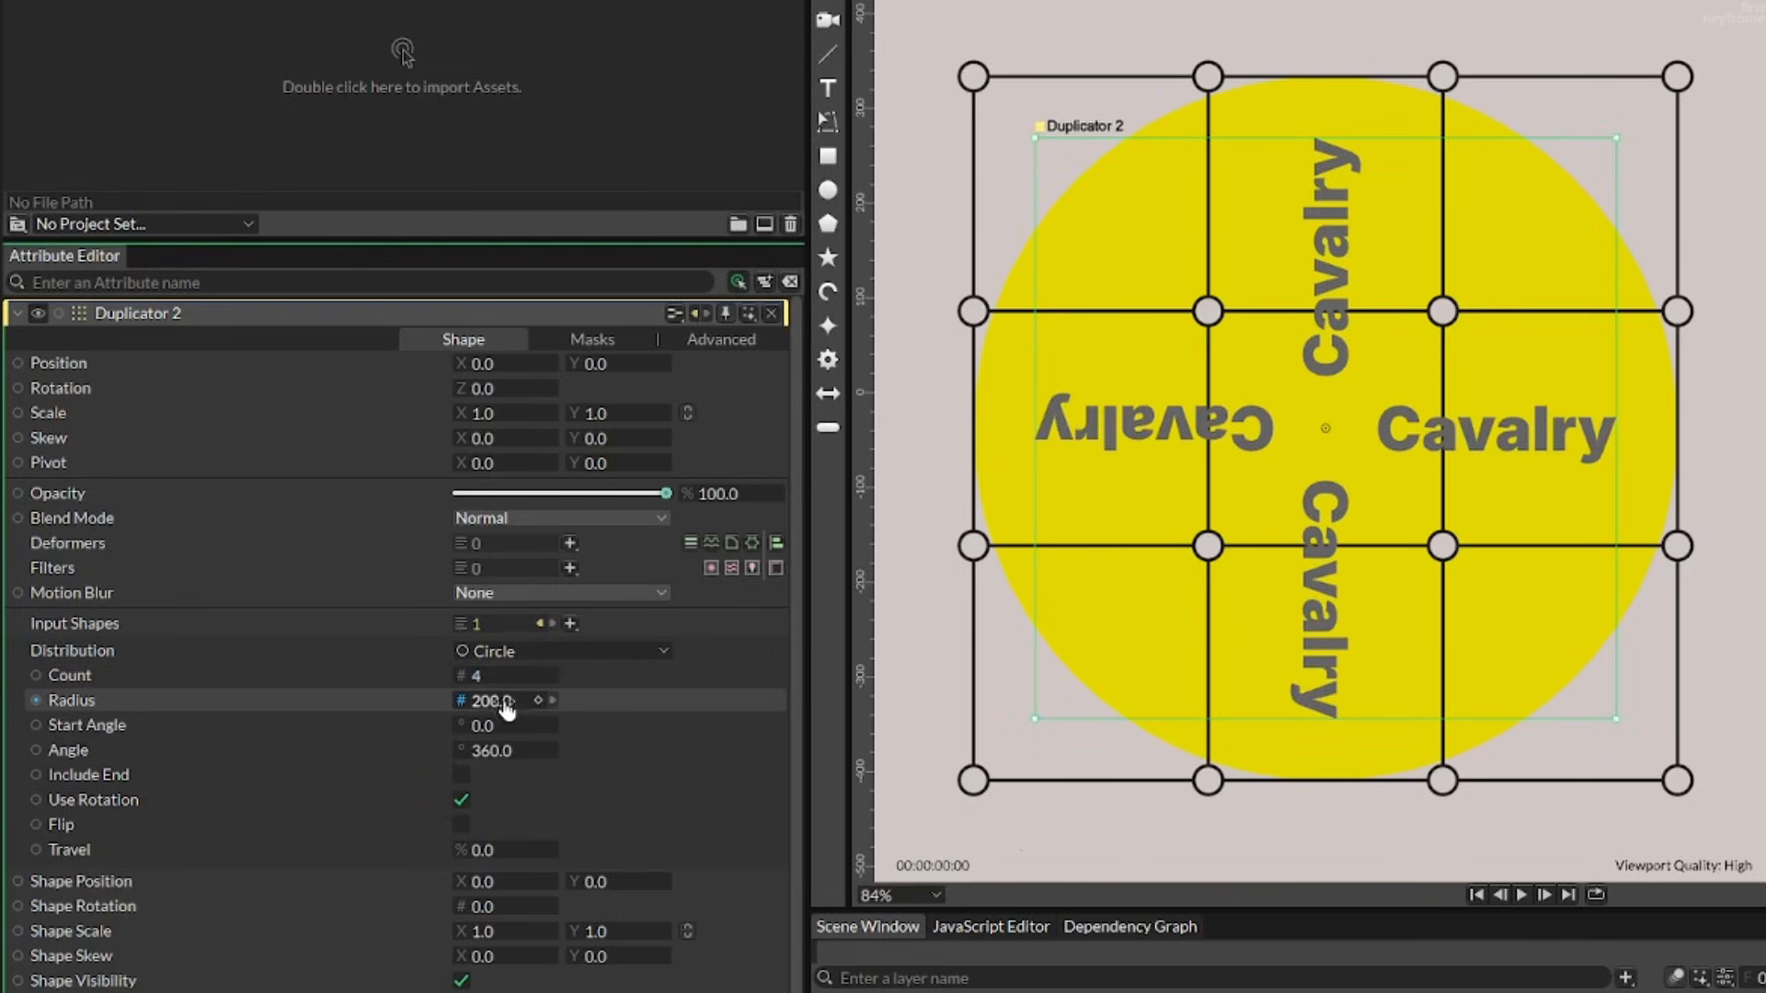
left_click(461, 799)
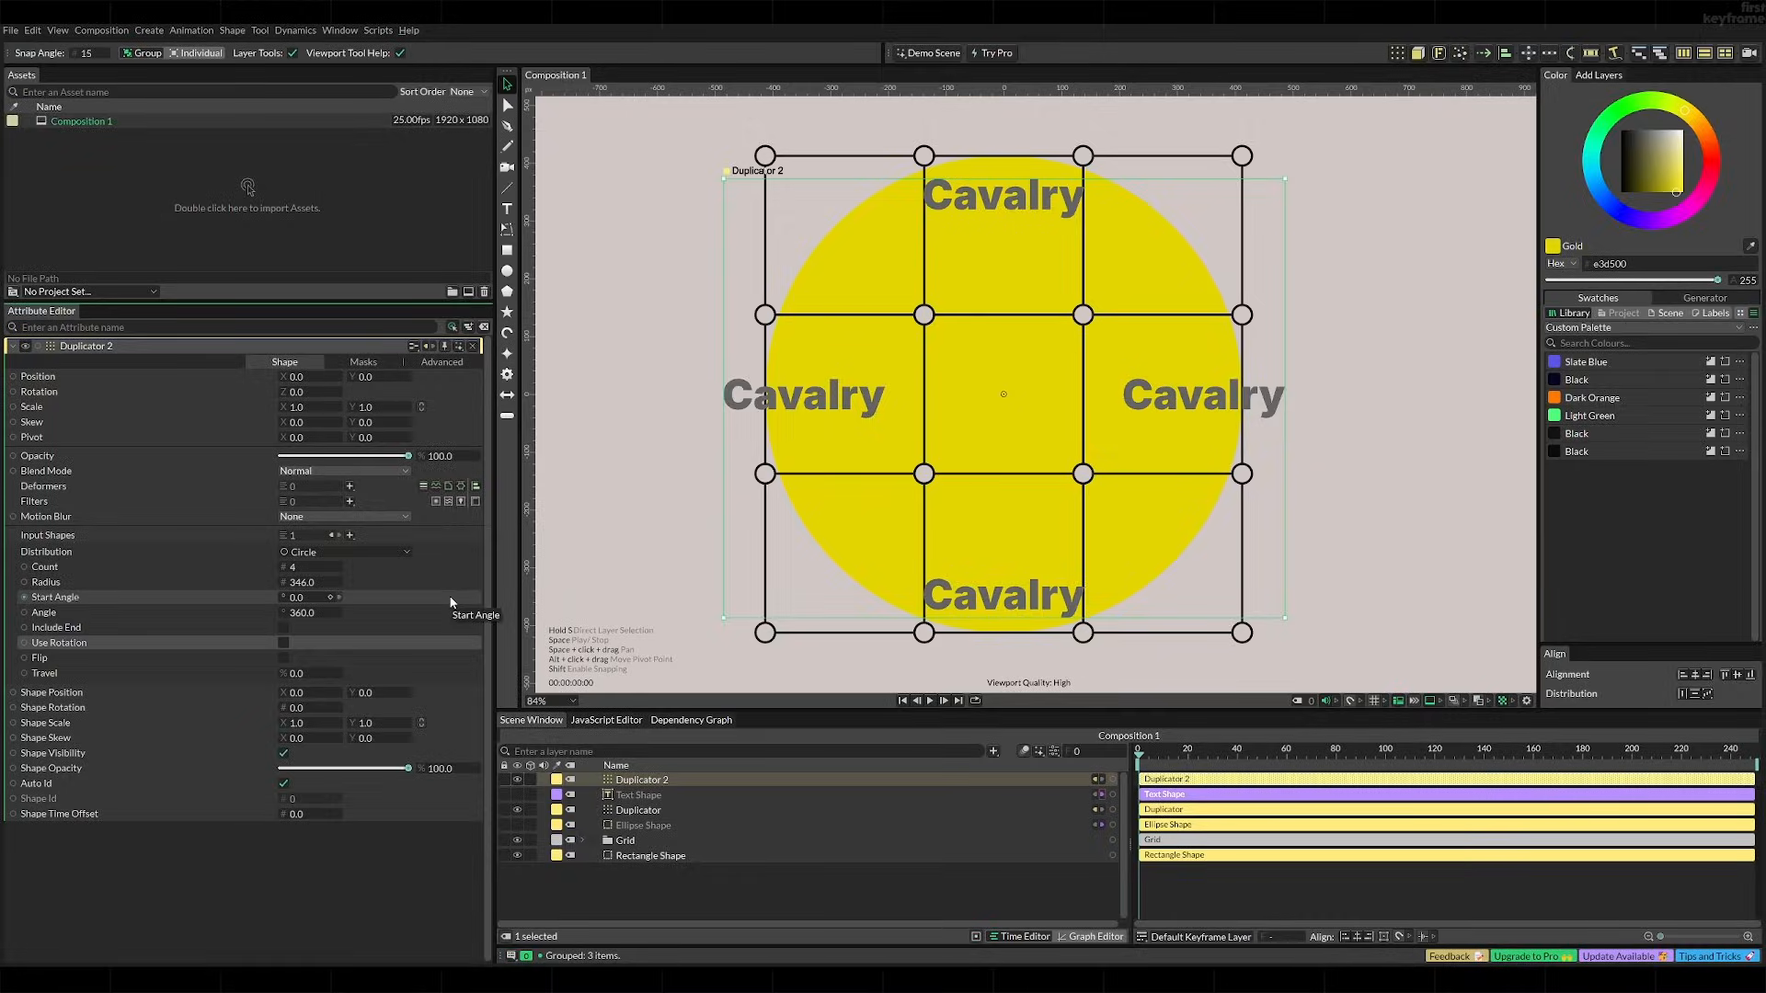
left_click(343, 552)
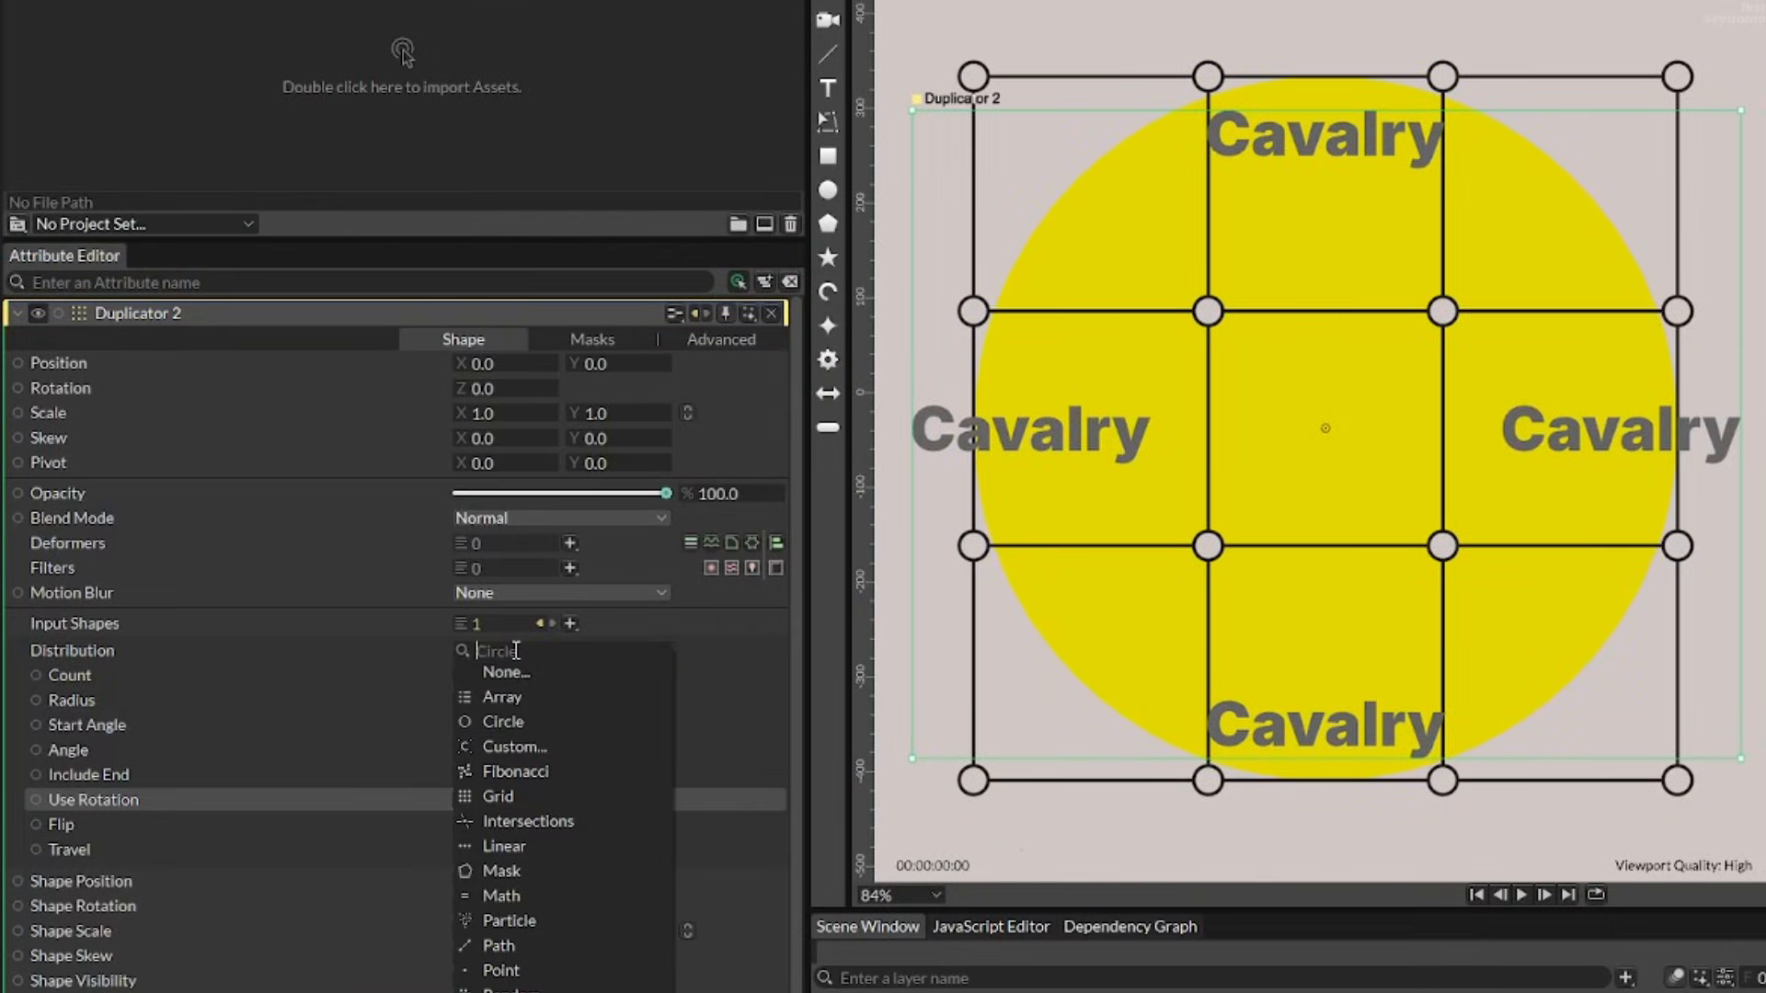
mouse_move(502, 702)
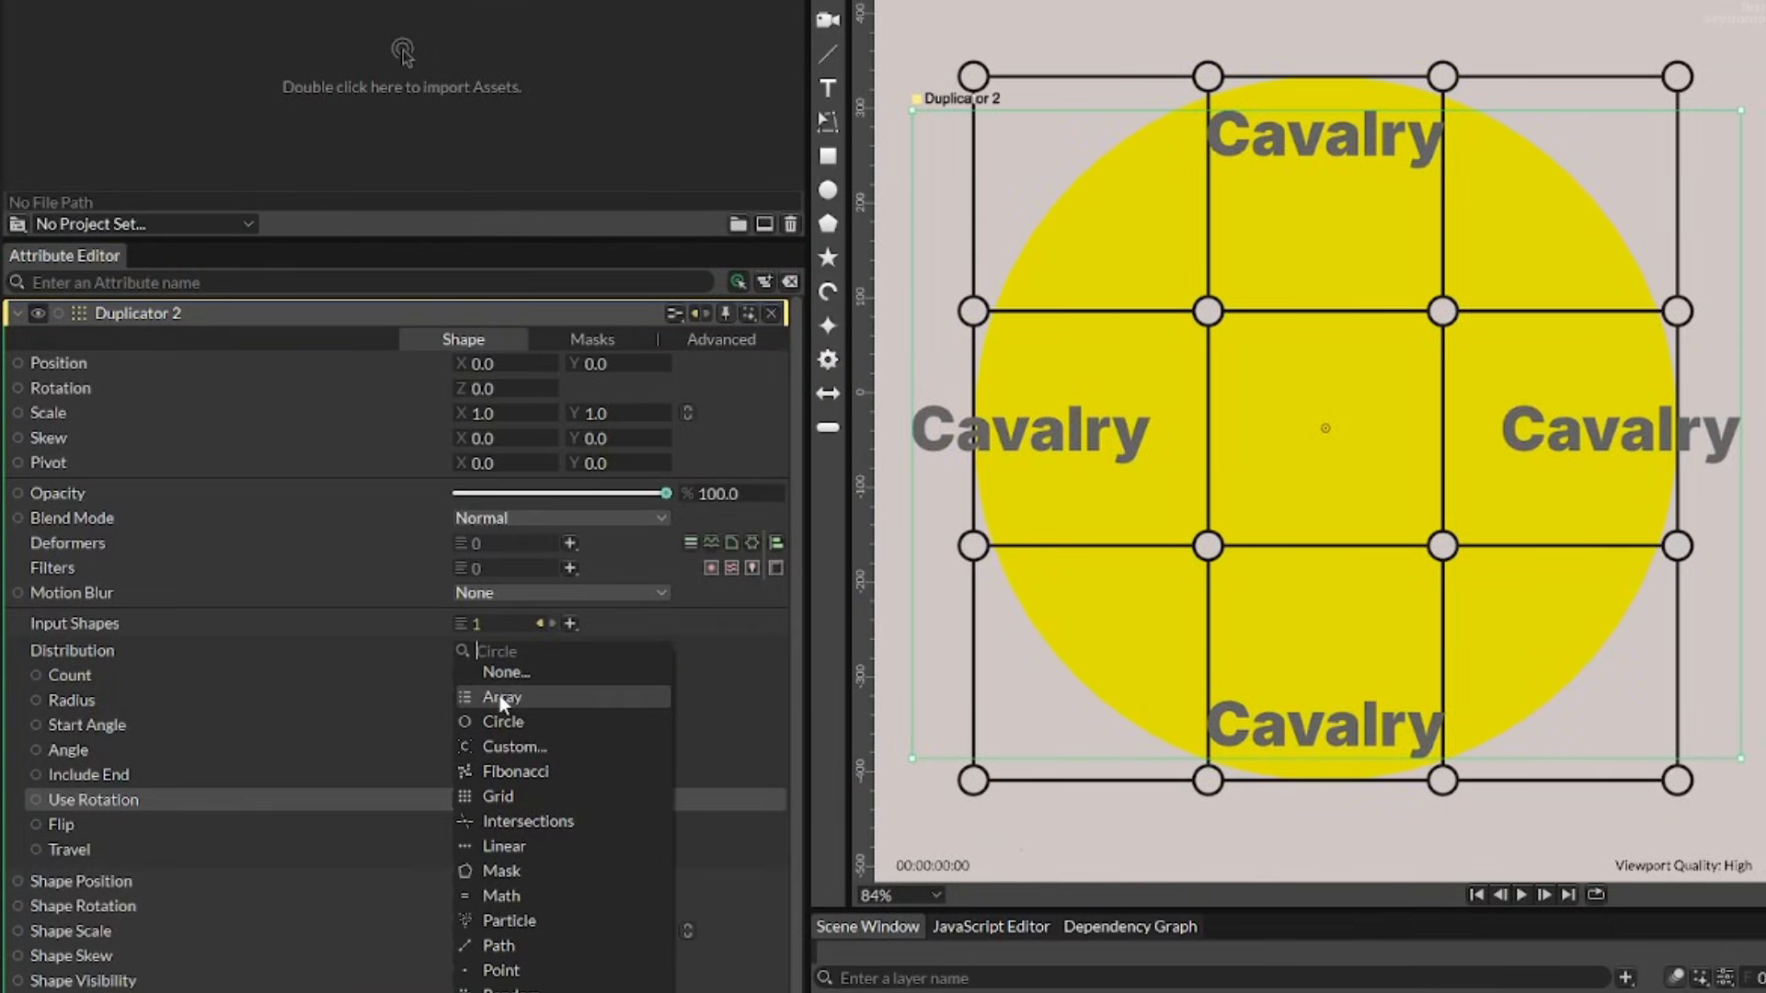
Step: Switch the text duplicator to Array distribution and add a position at 370.0
left_click(502, 697)
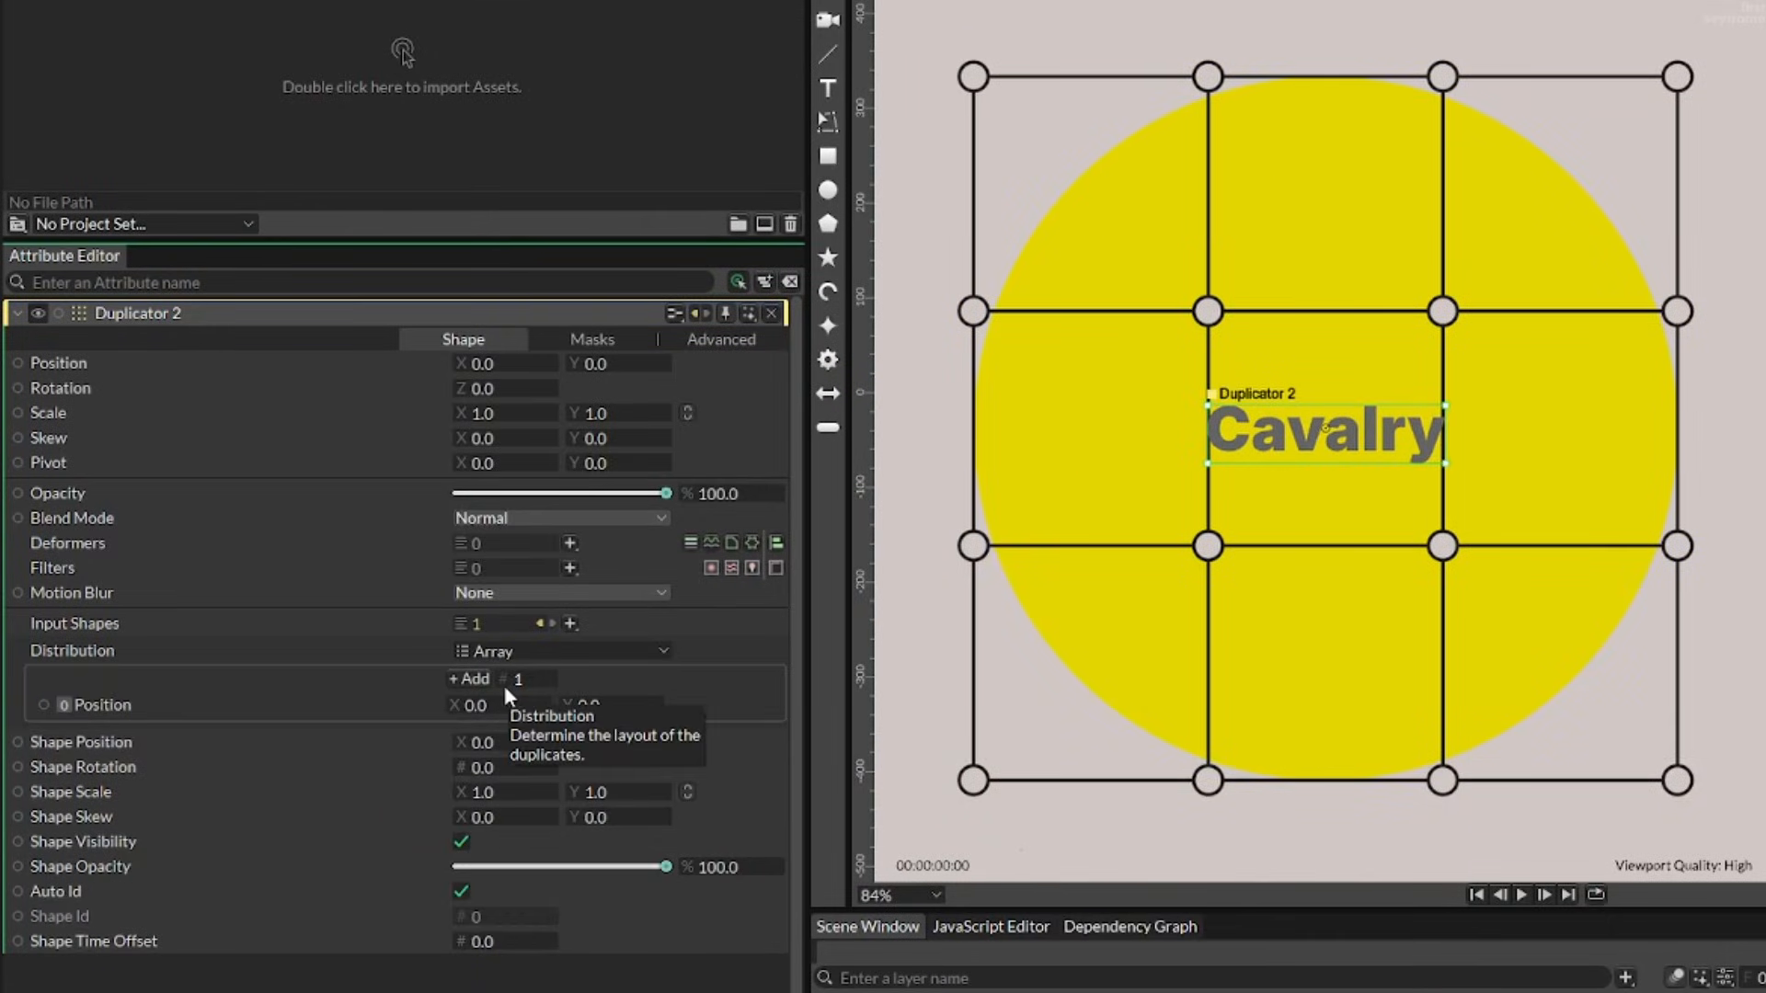
left_click(457, 679)
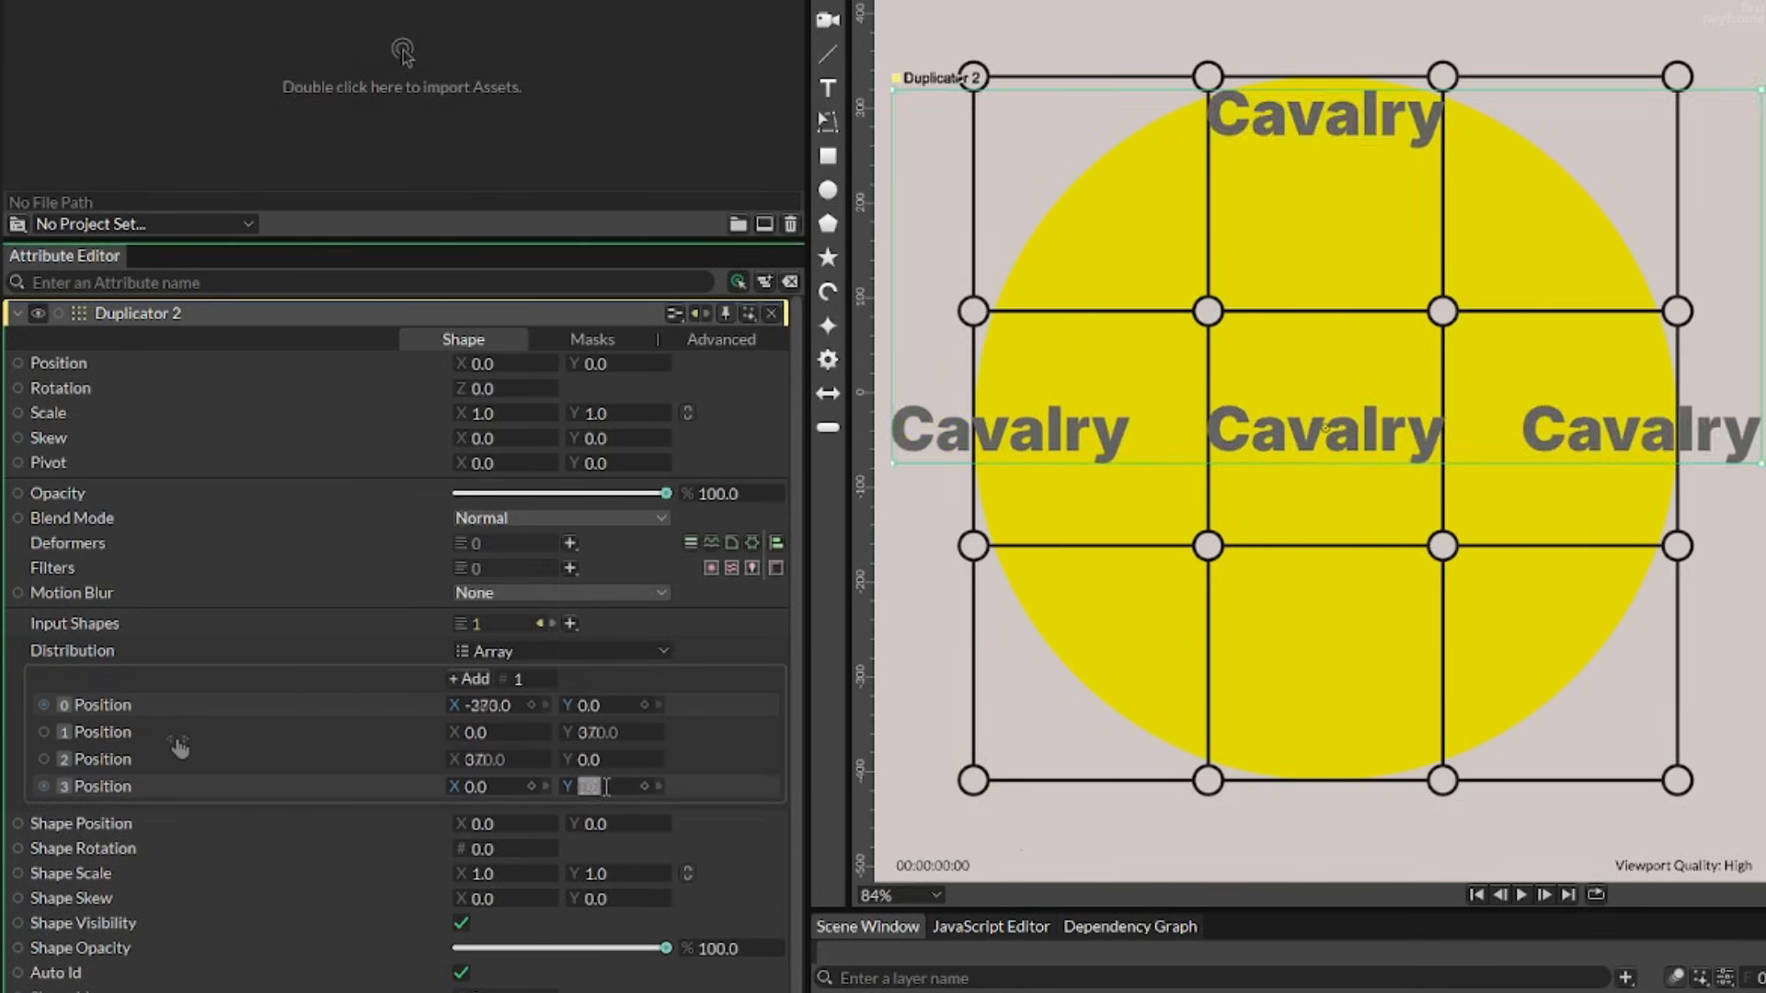
type("370.0")
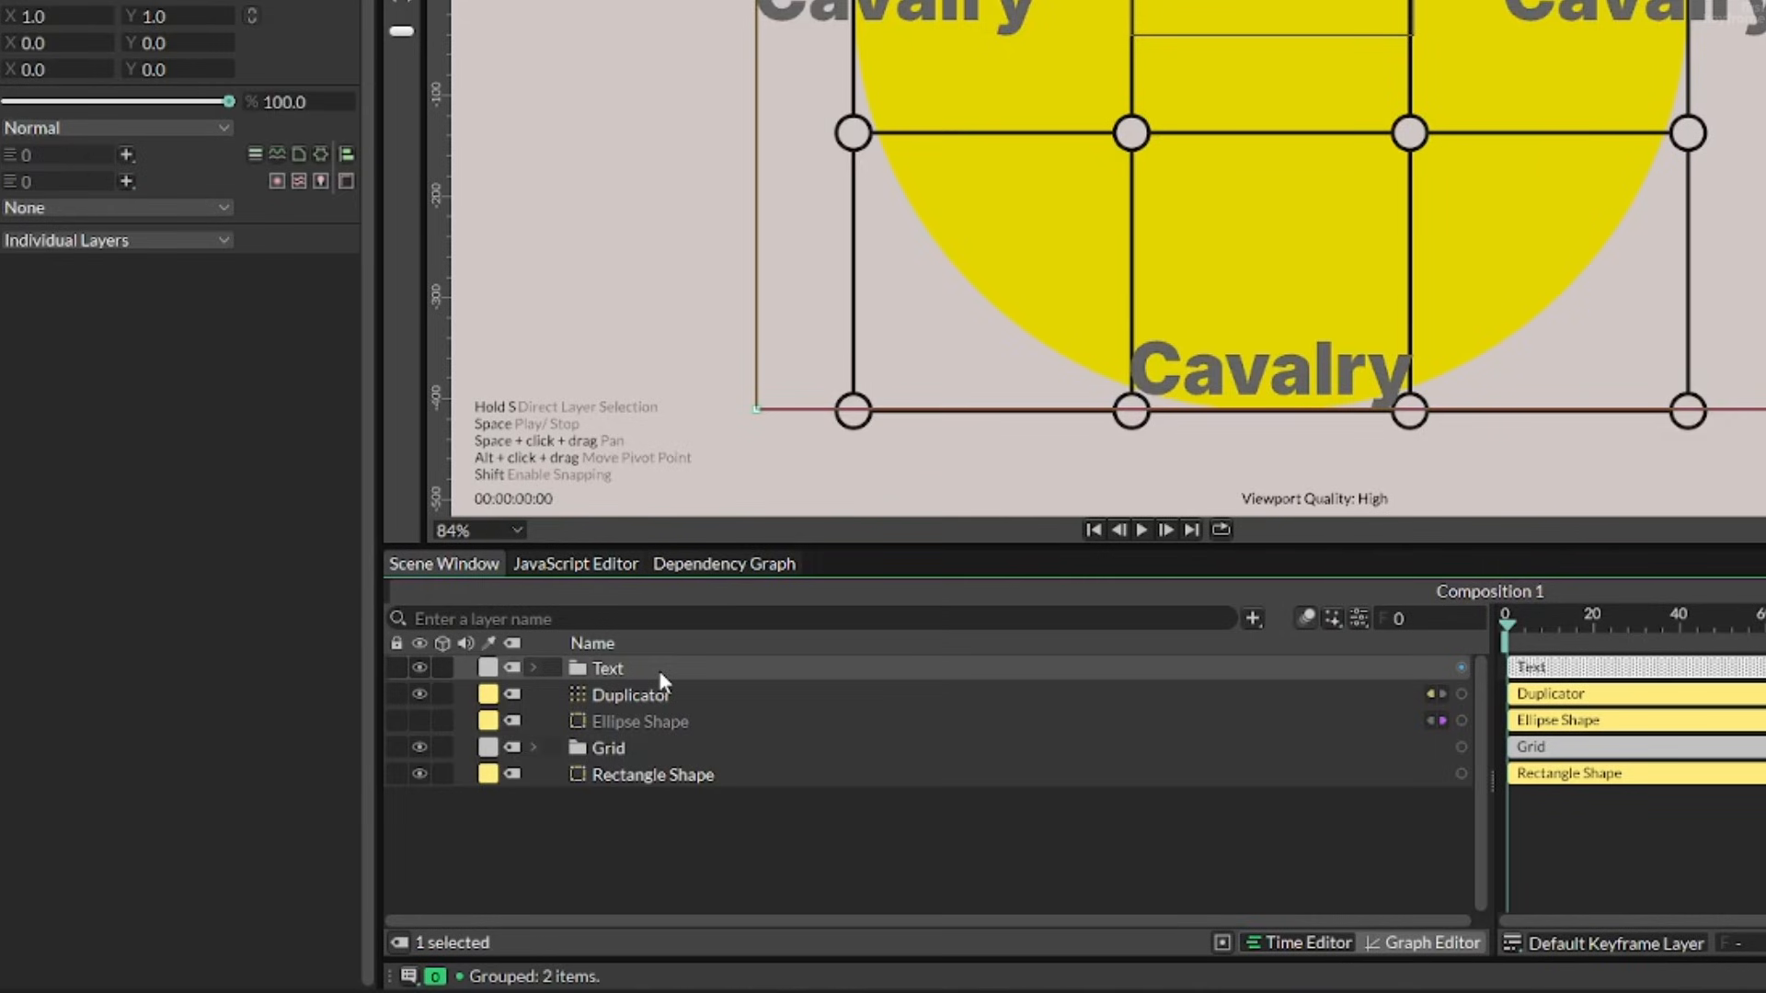
Step: Group the remaining layers as Dots, Grid and Circle, then select the Text Shape
left_click(639, 722)
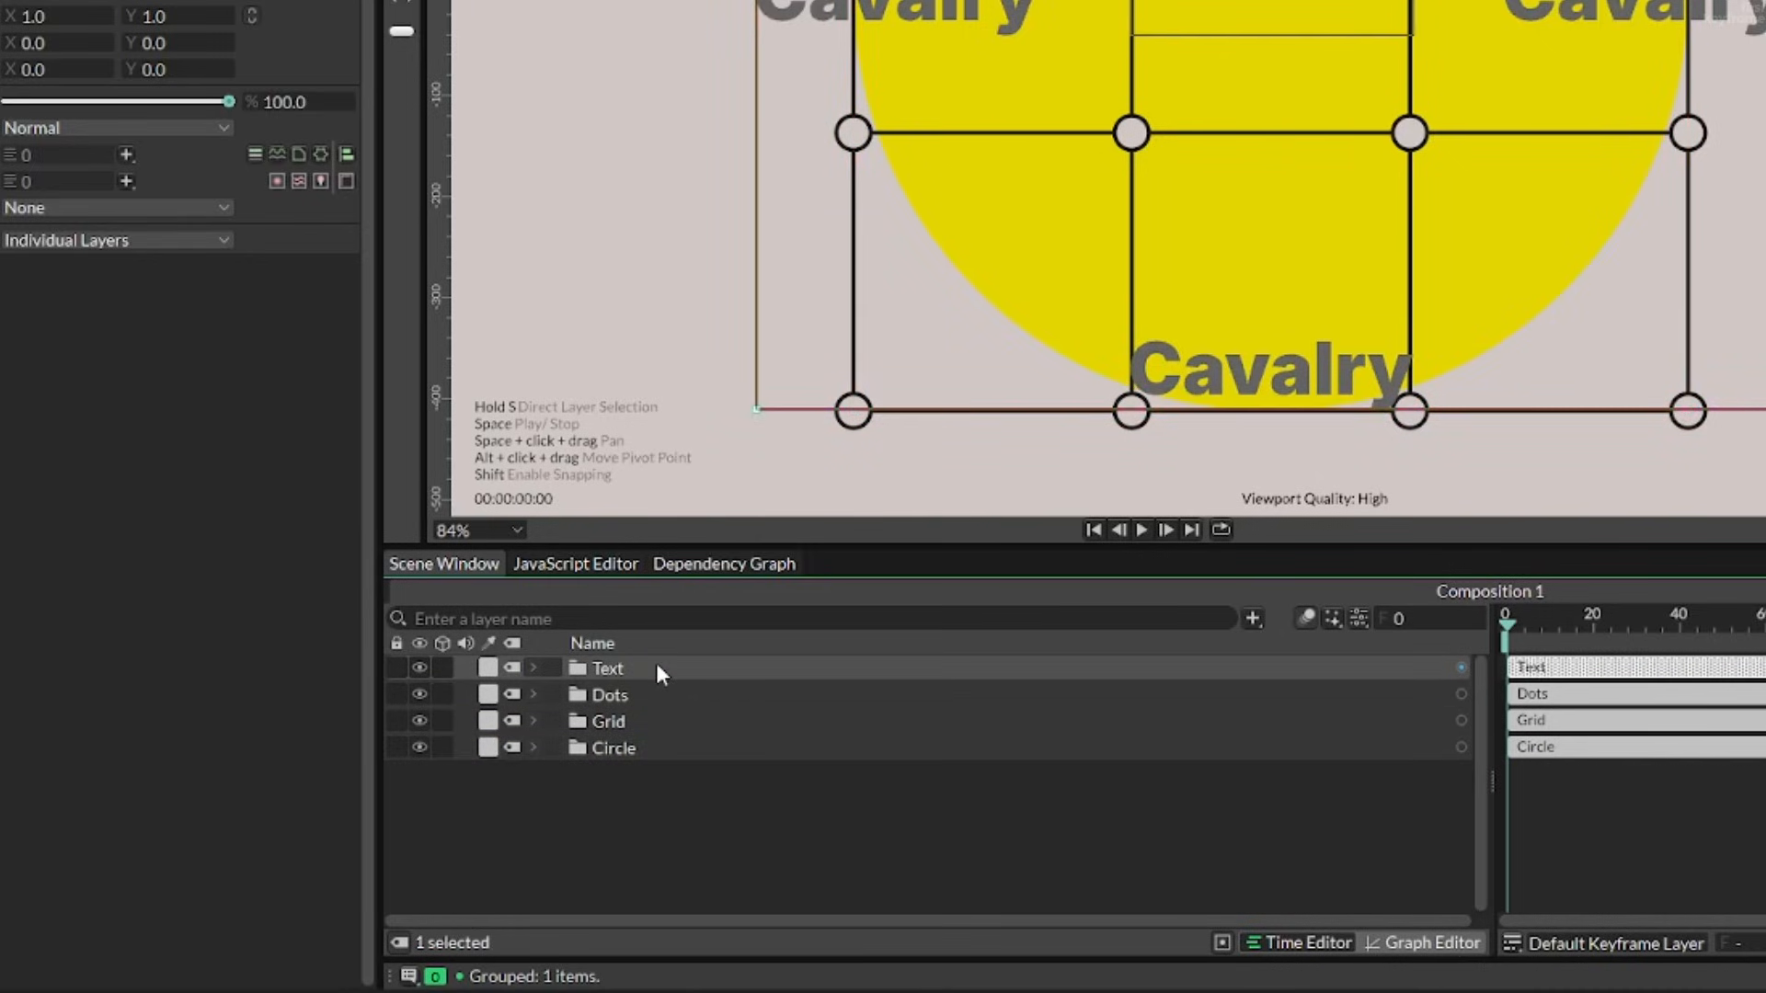
left_click(539, 668)
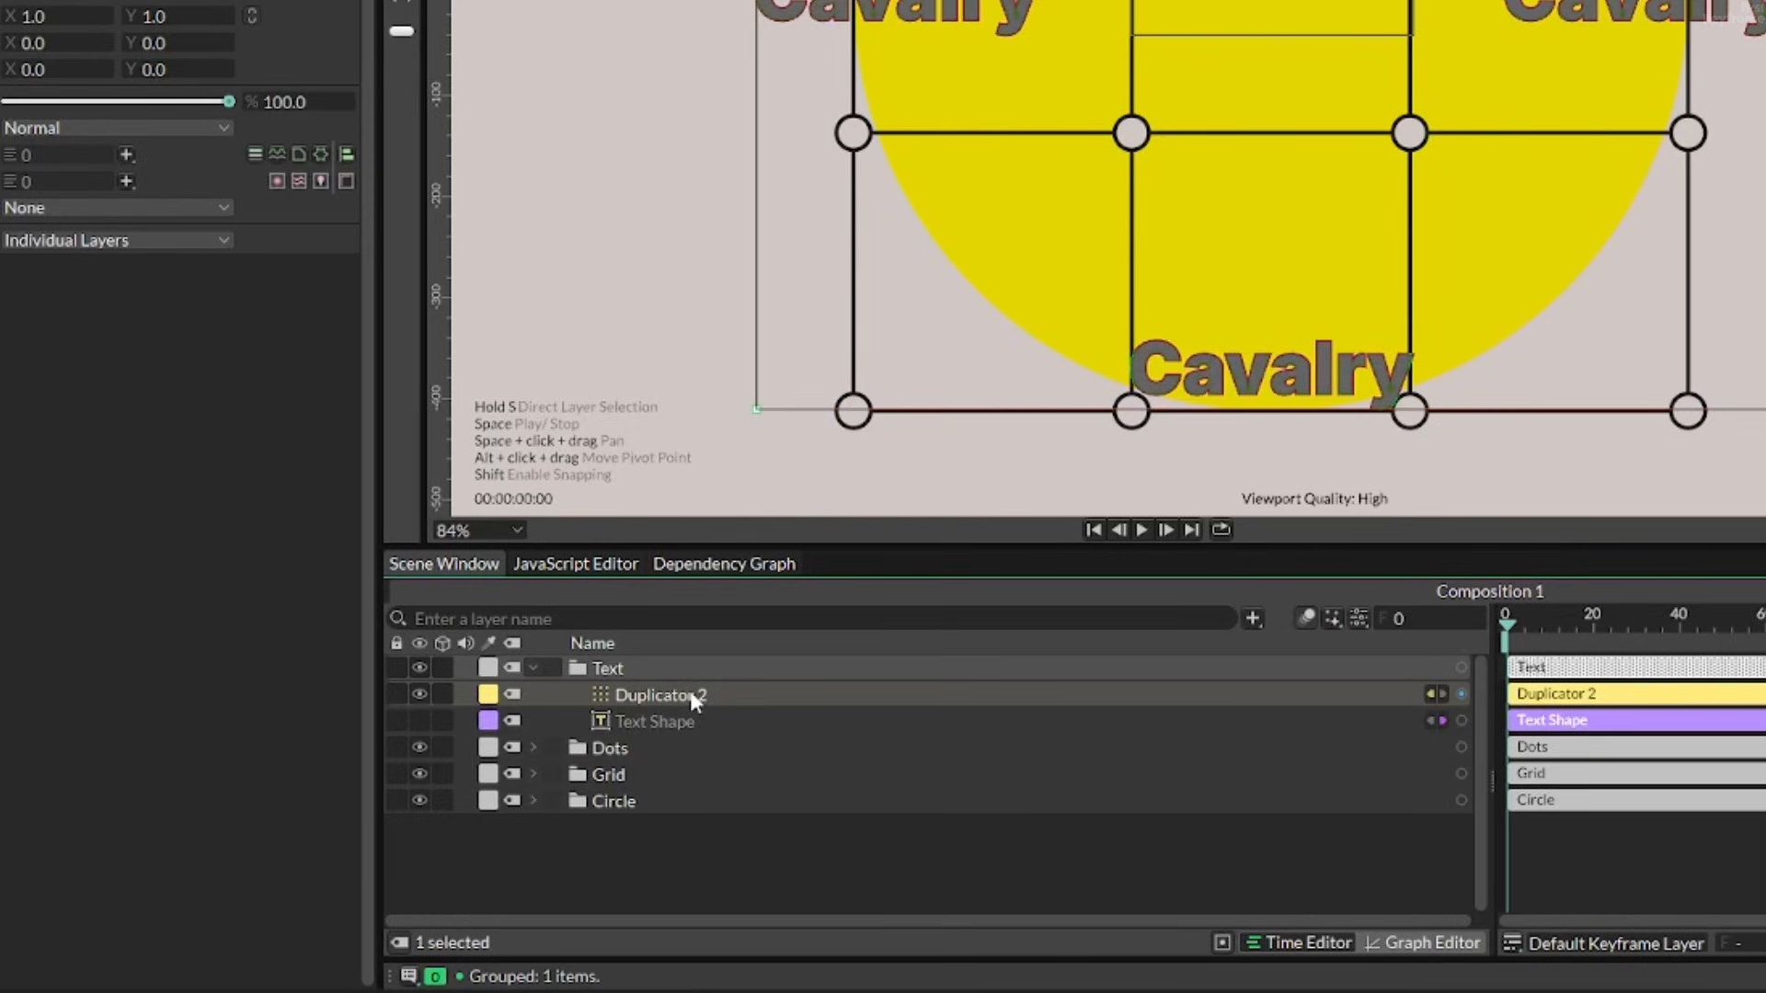
left_click(653, 721)
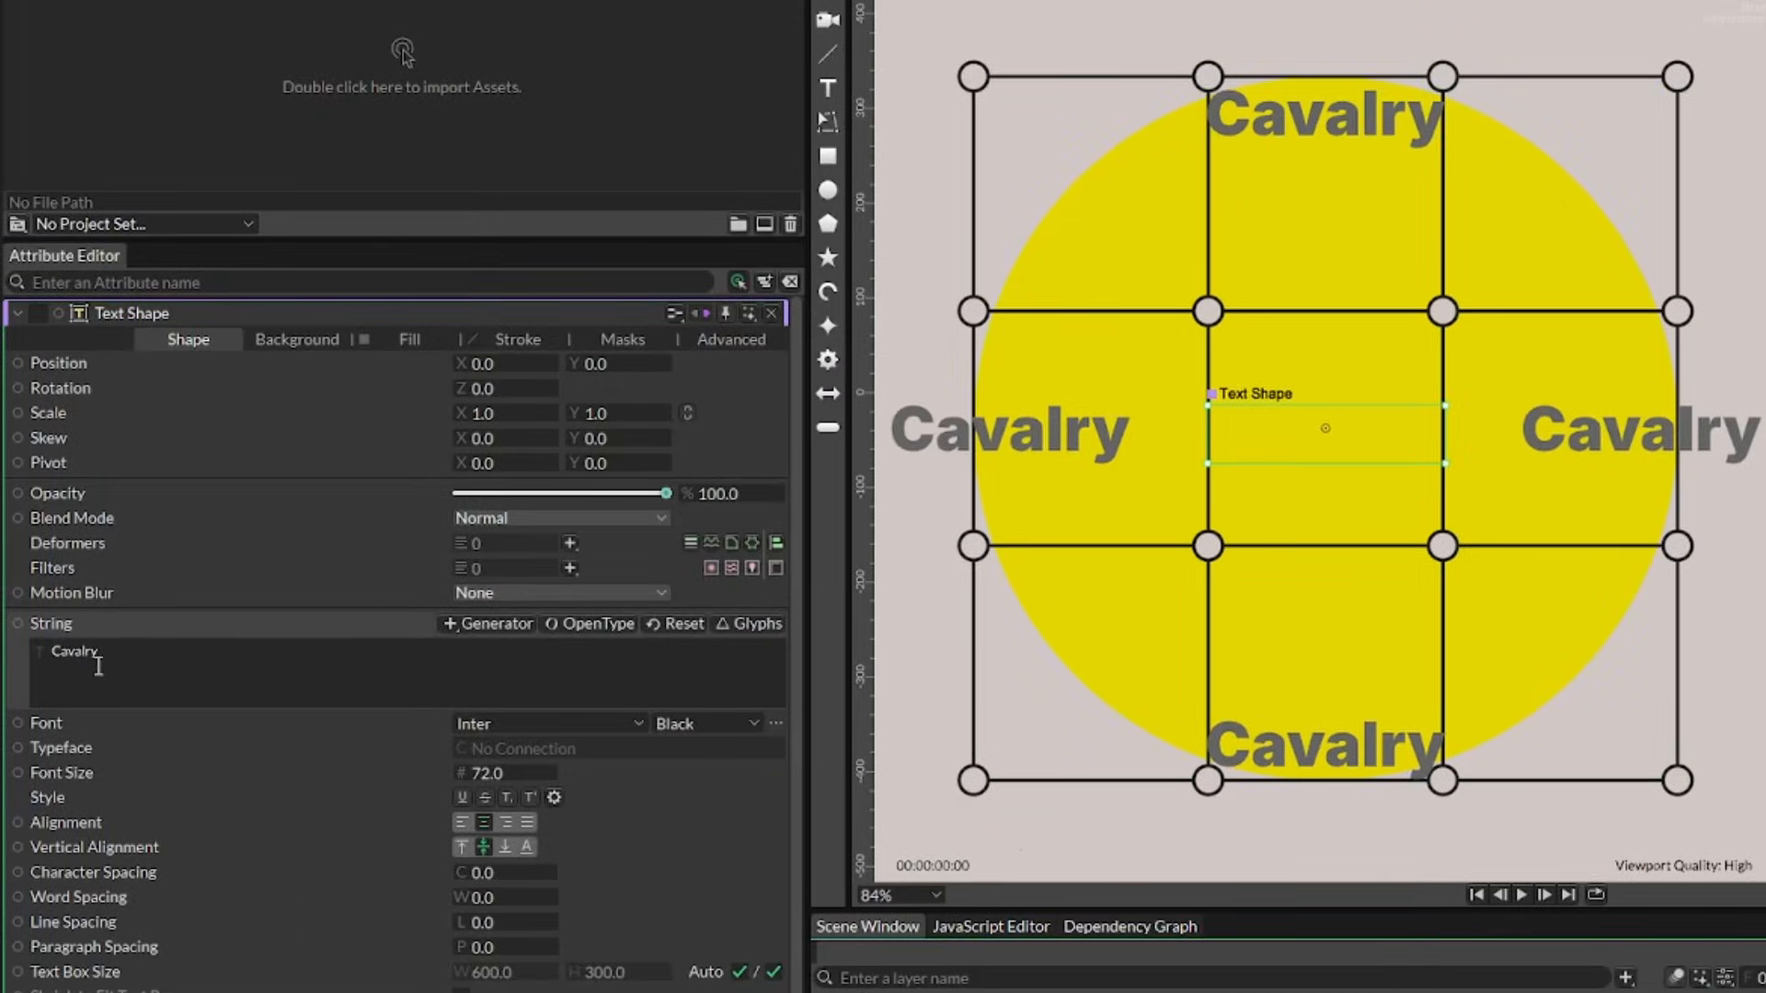
Step: Change the text string to GRID and add string array entries for G, R, I, D
left_click(96, 664)
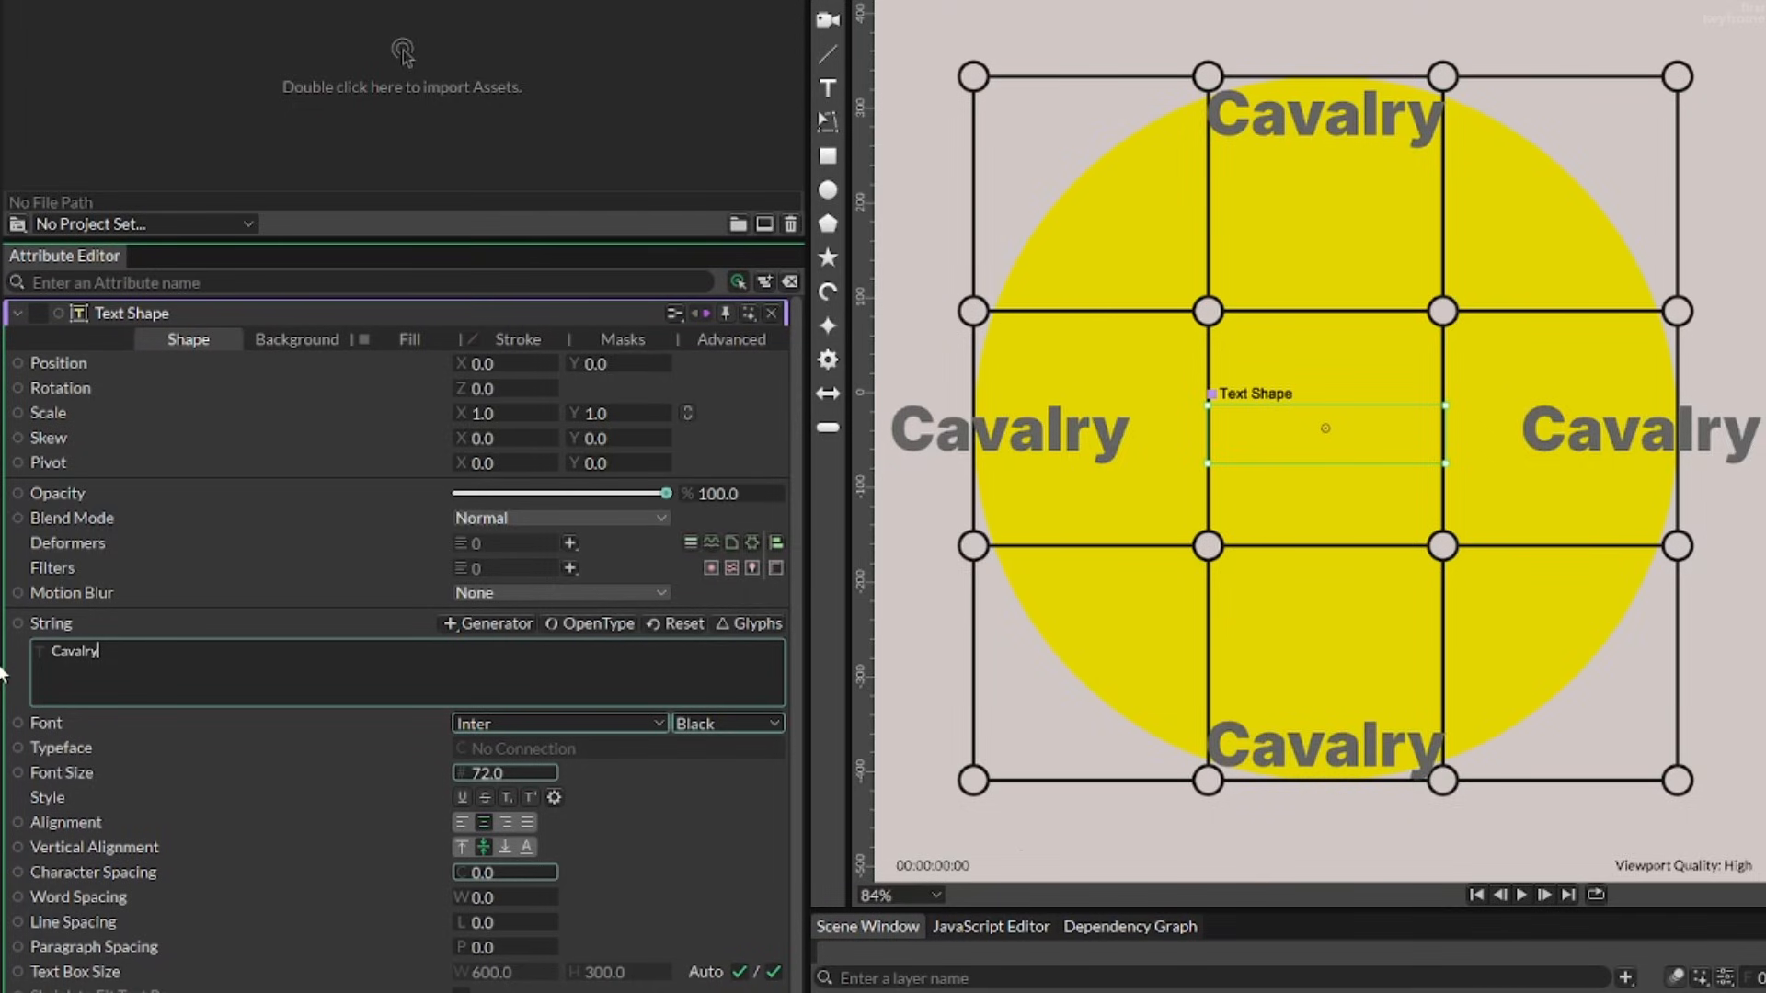
type("GR")
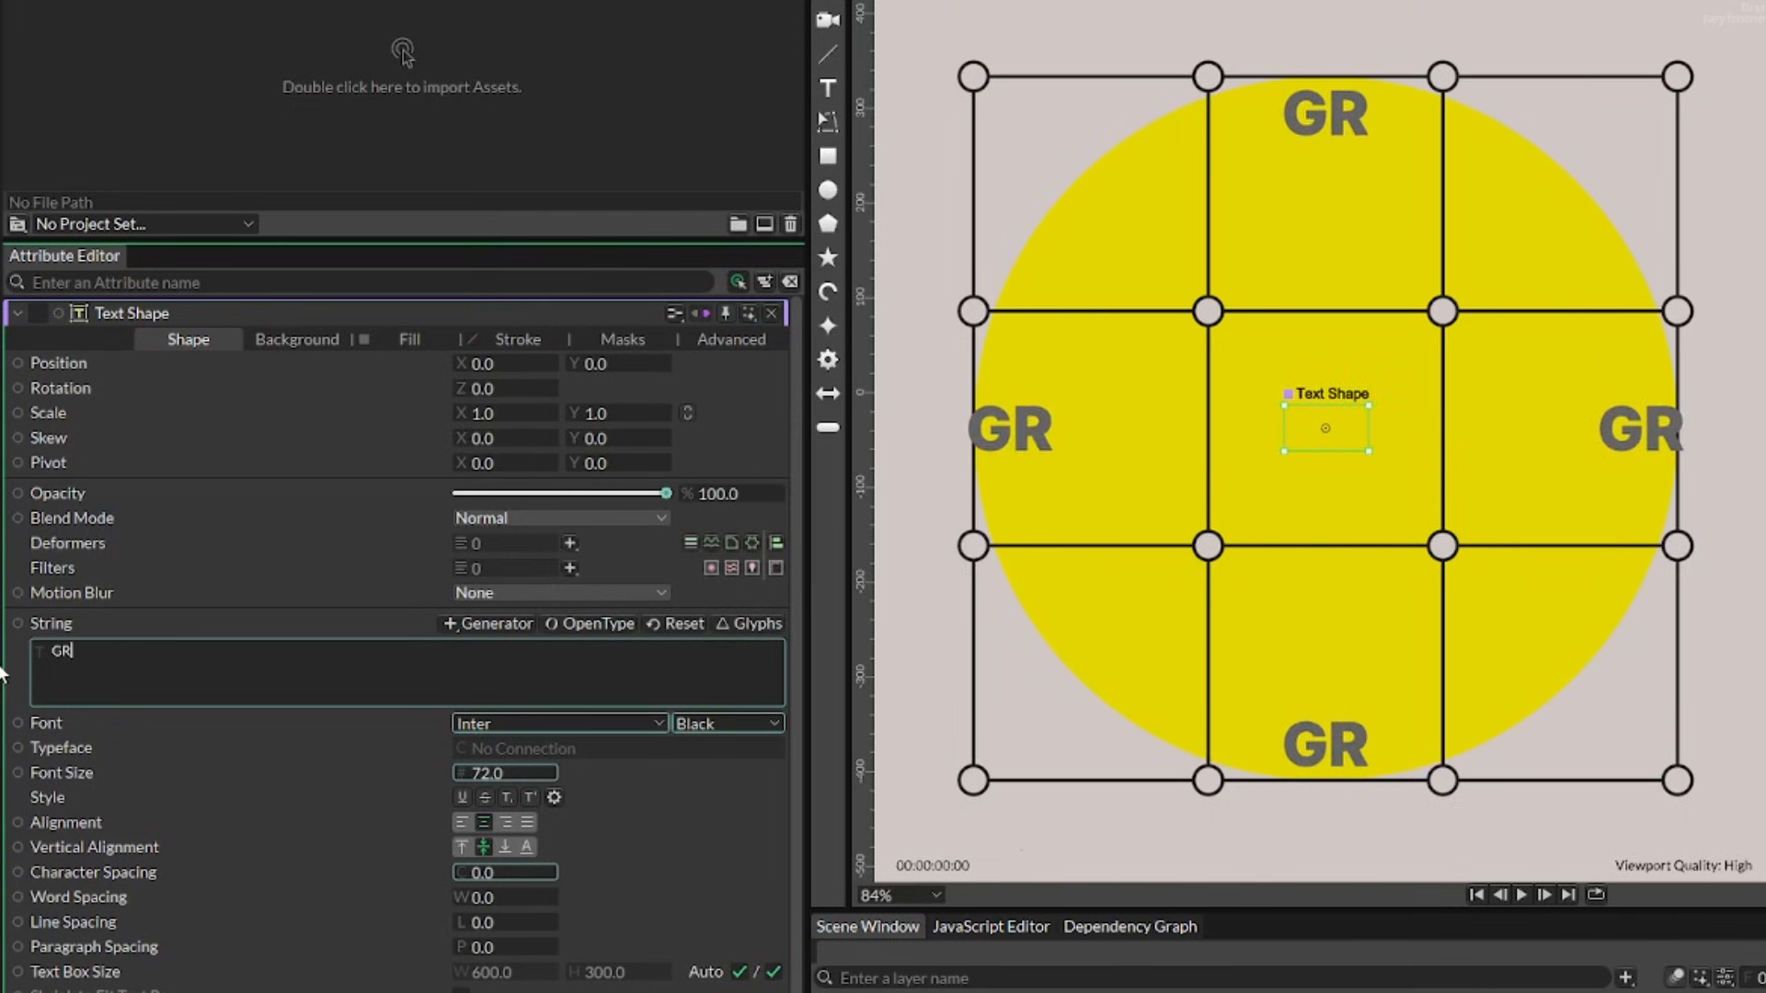
type("ID")
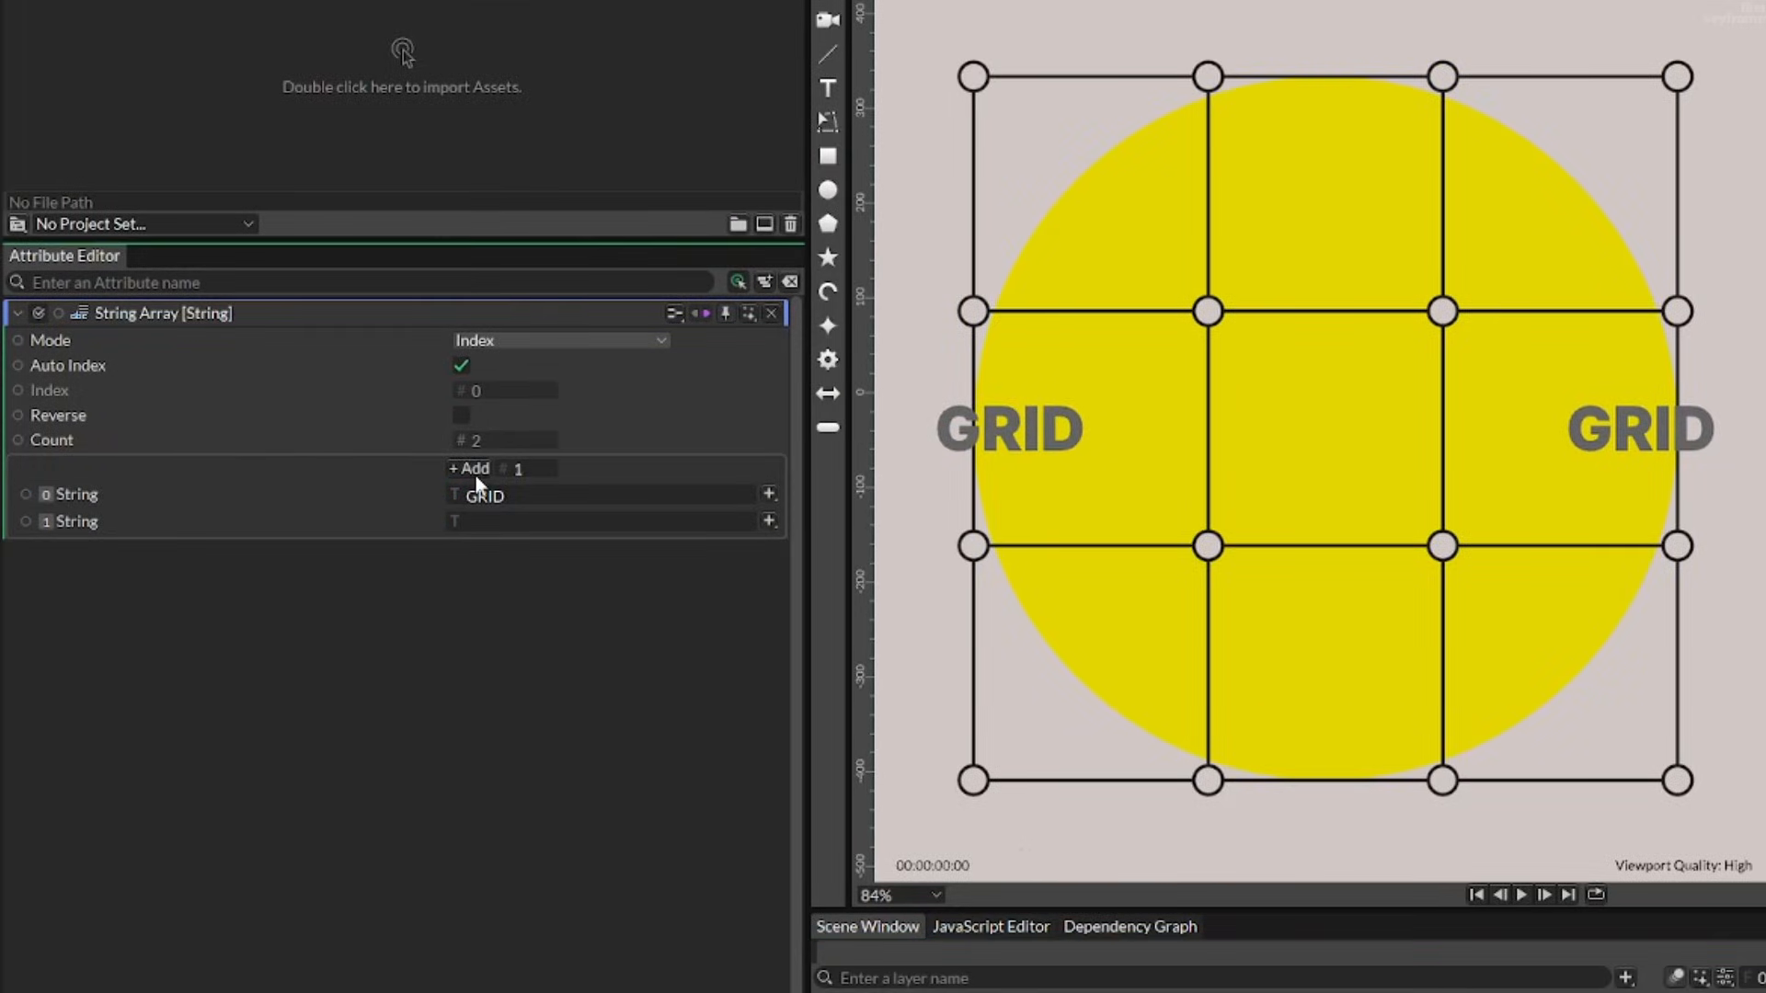
left_click(469, 468)
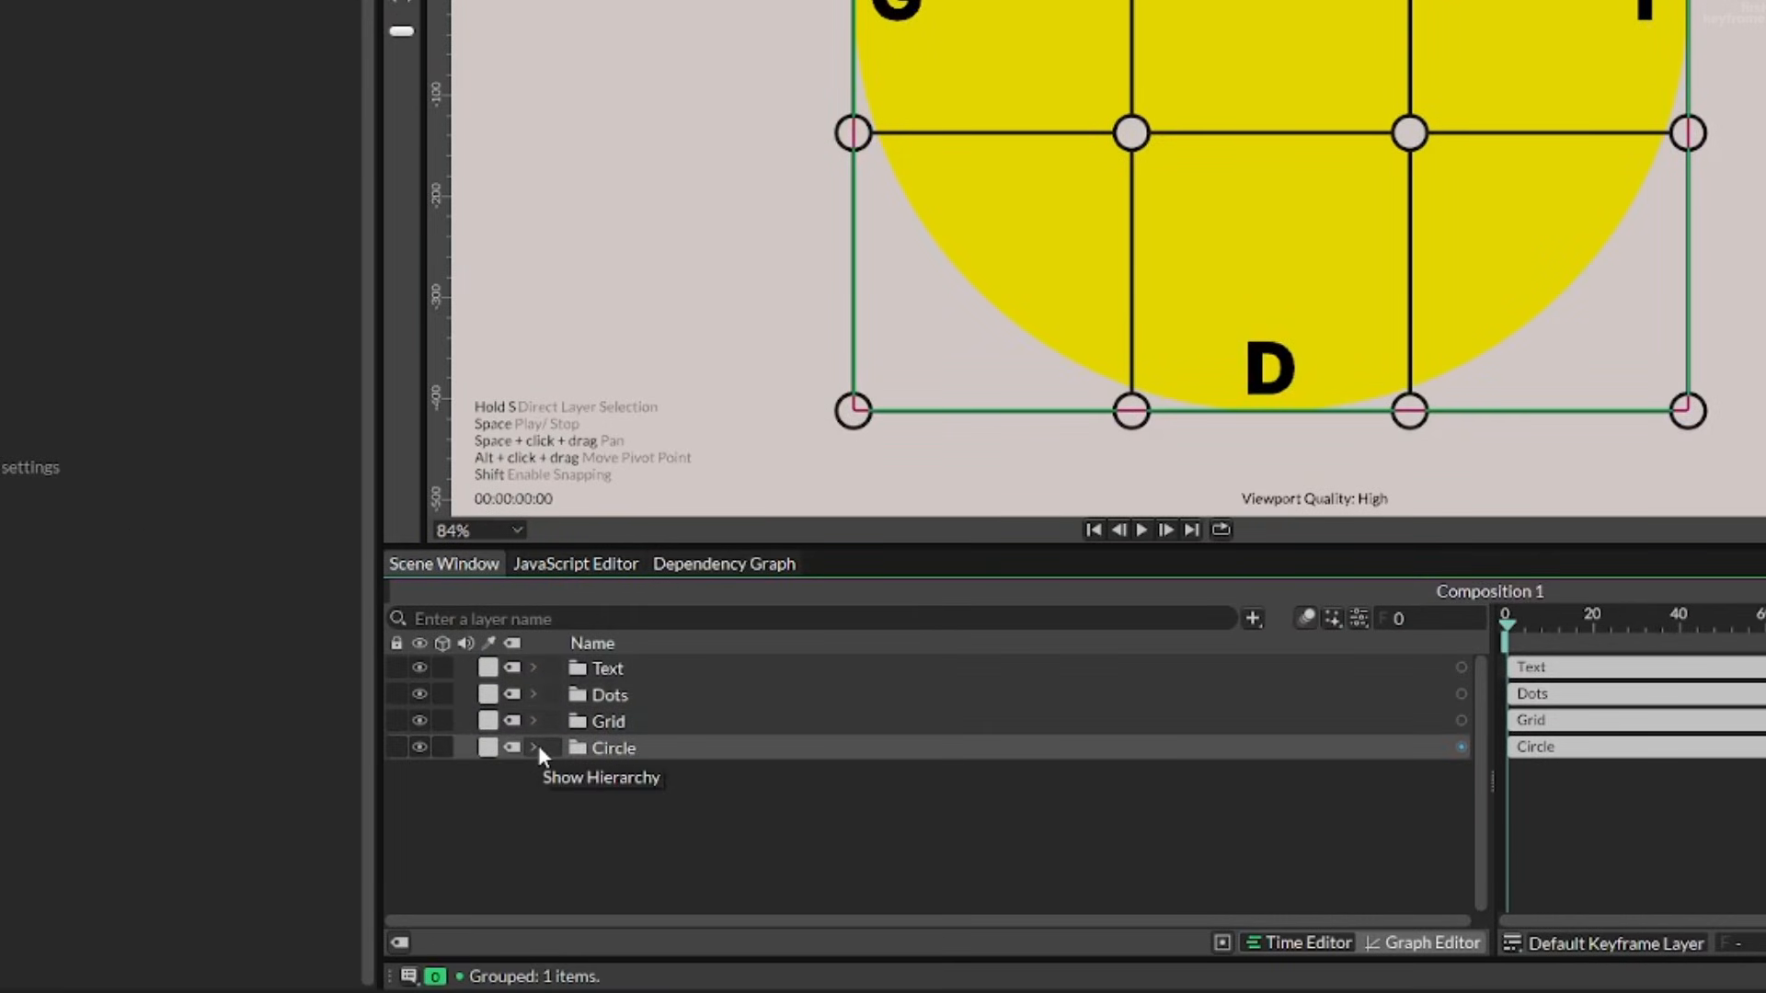
Step: Expand Circle and scrub the Rectangle Shape's Size H down to squash it
left_click(534, 748)
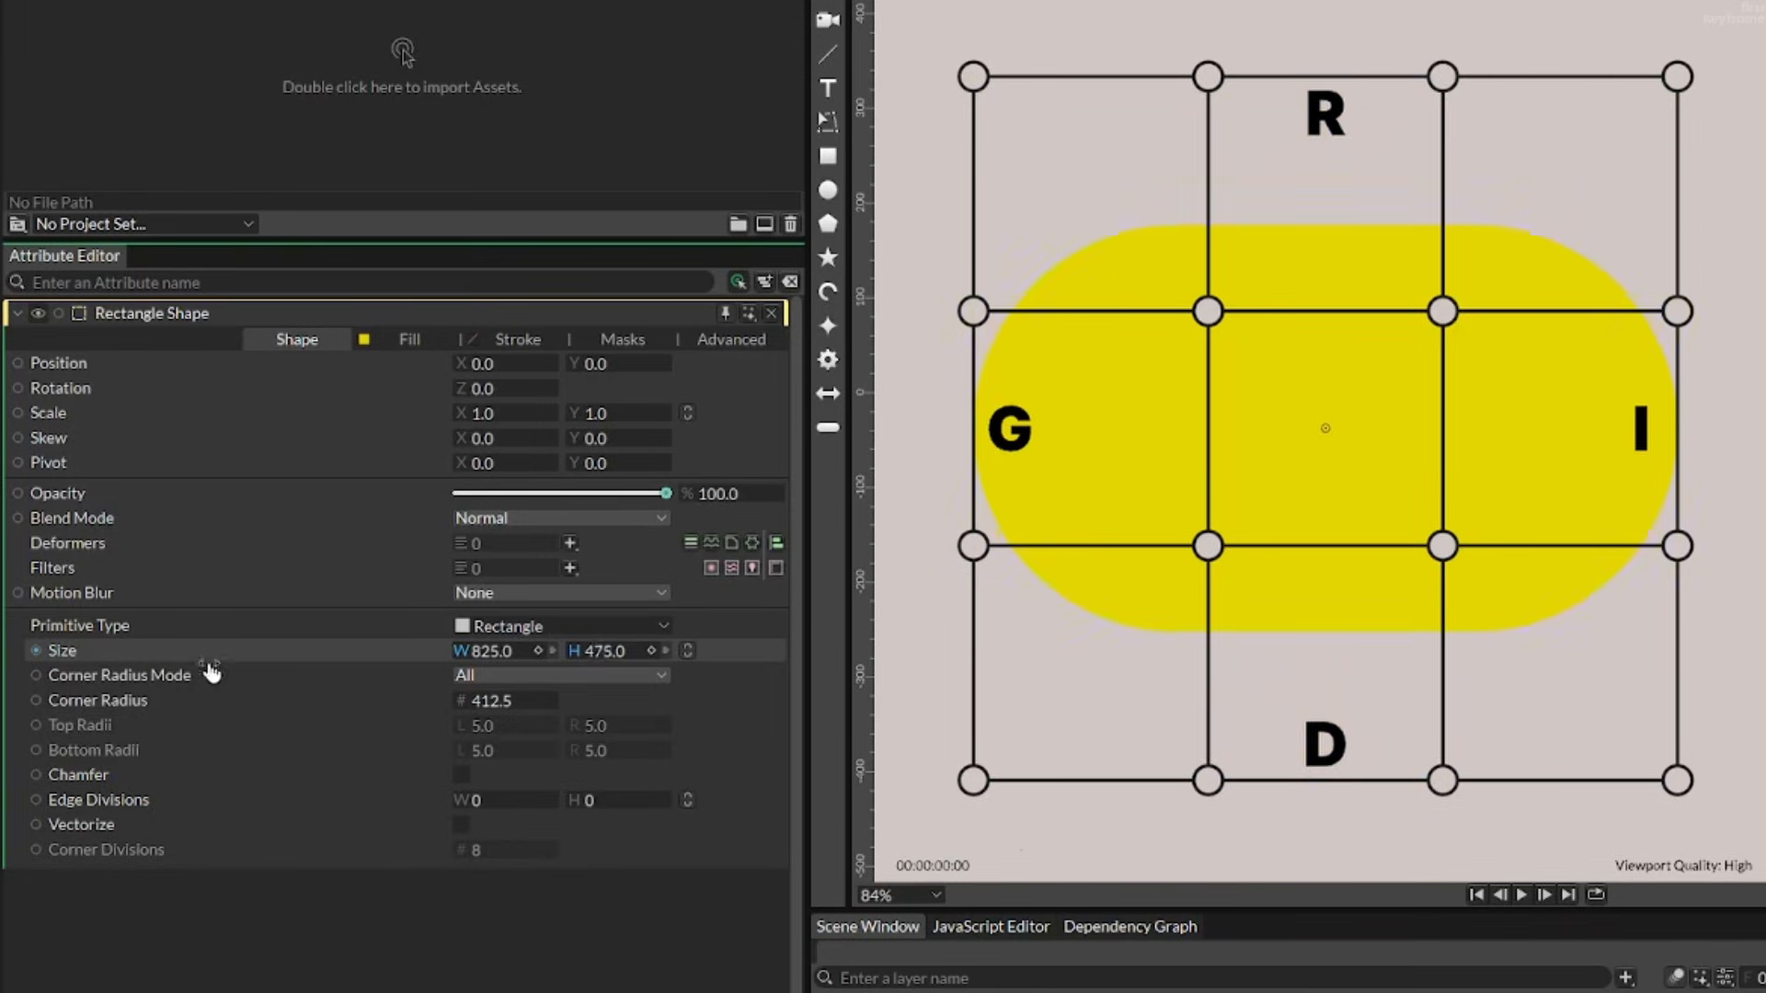
left_click_drag(608, 651, 597, 650)
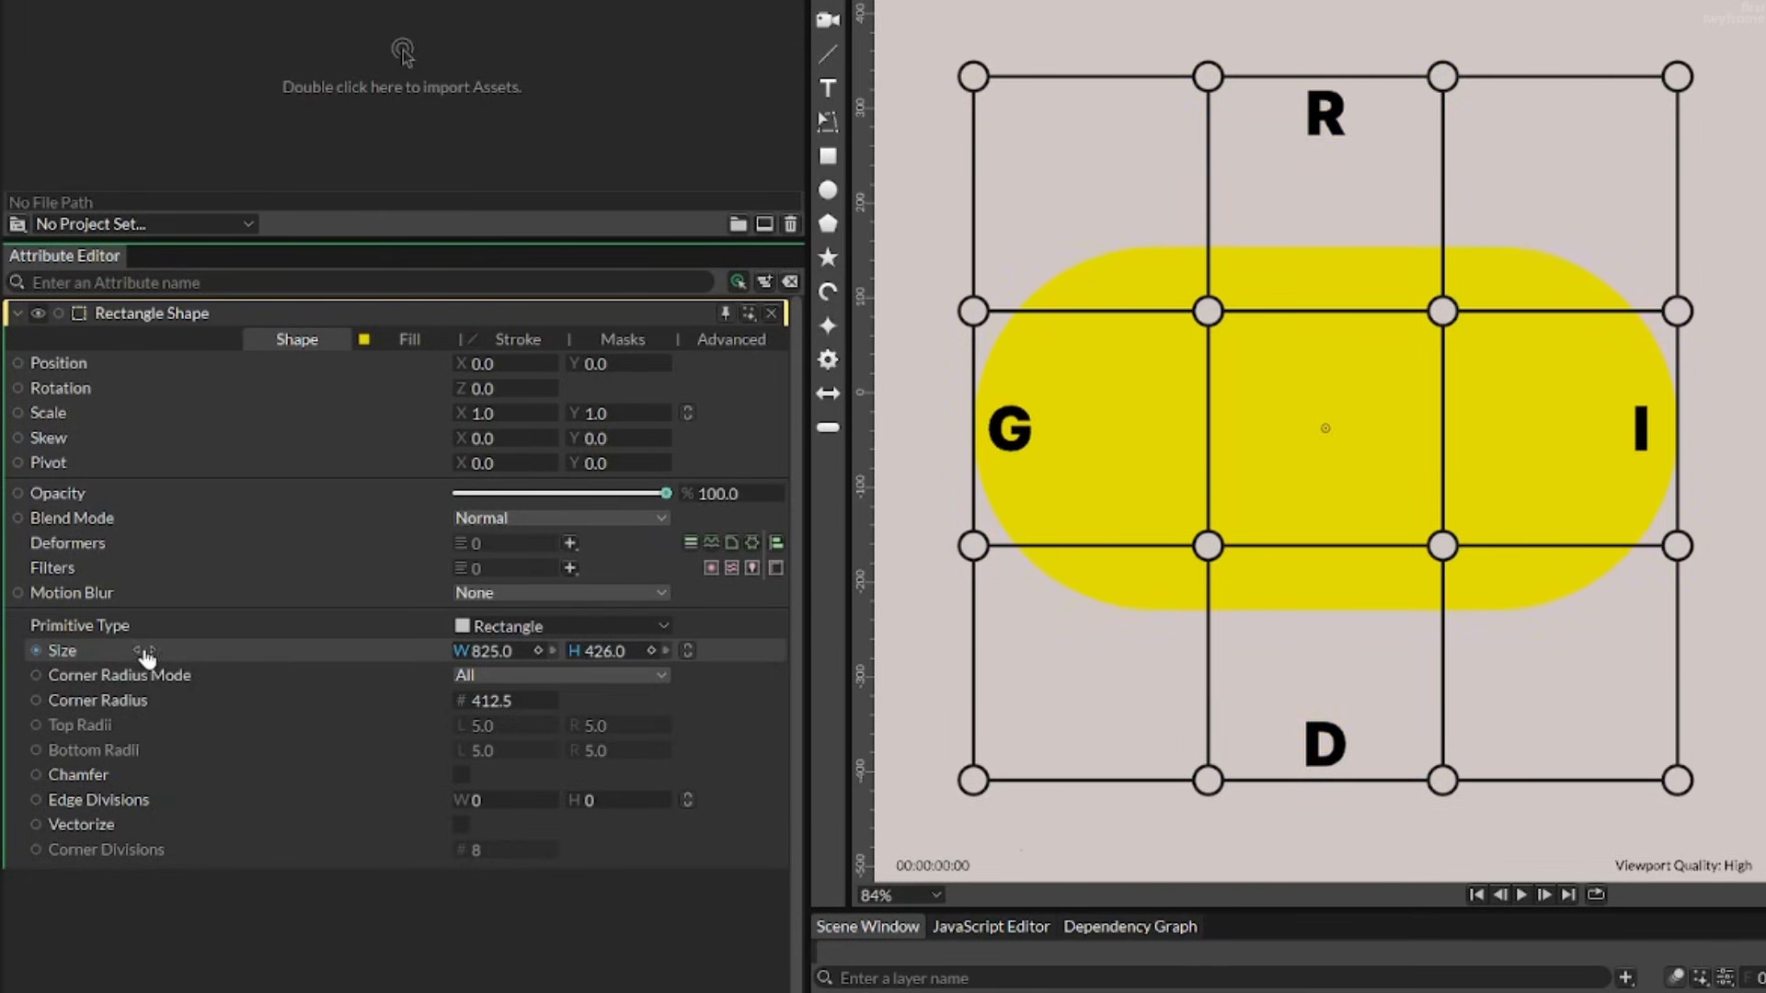
left_click_drag(603, 651, 603, 650)
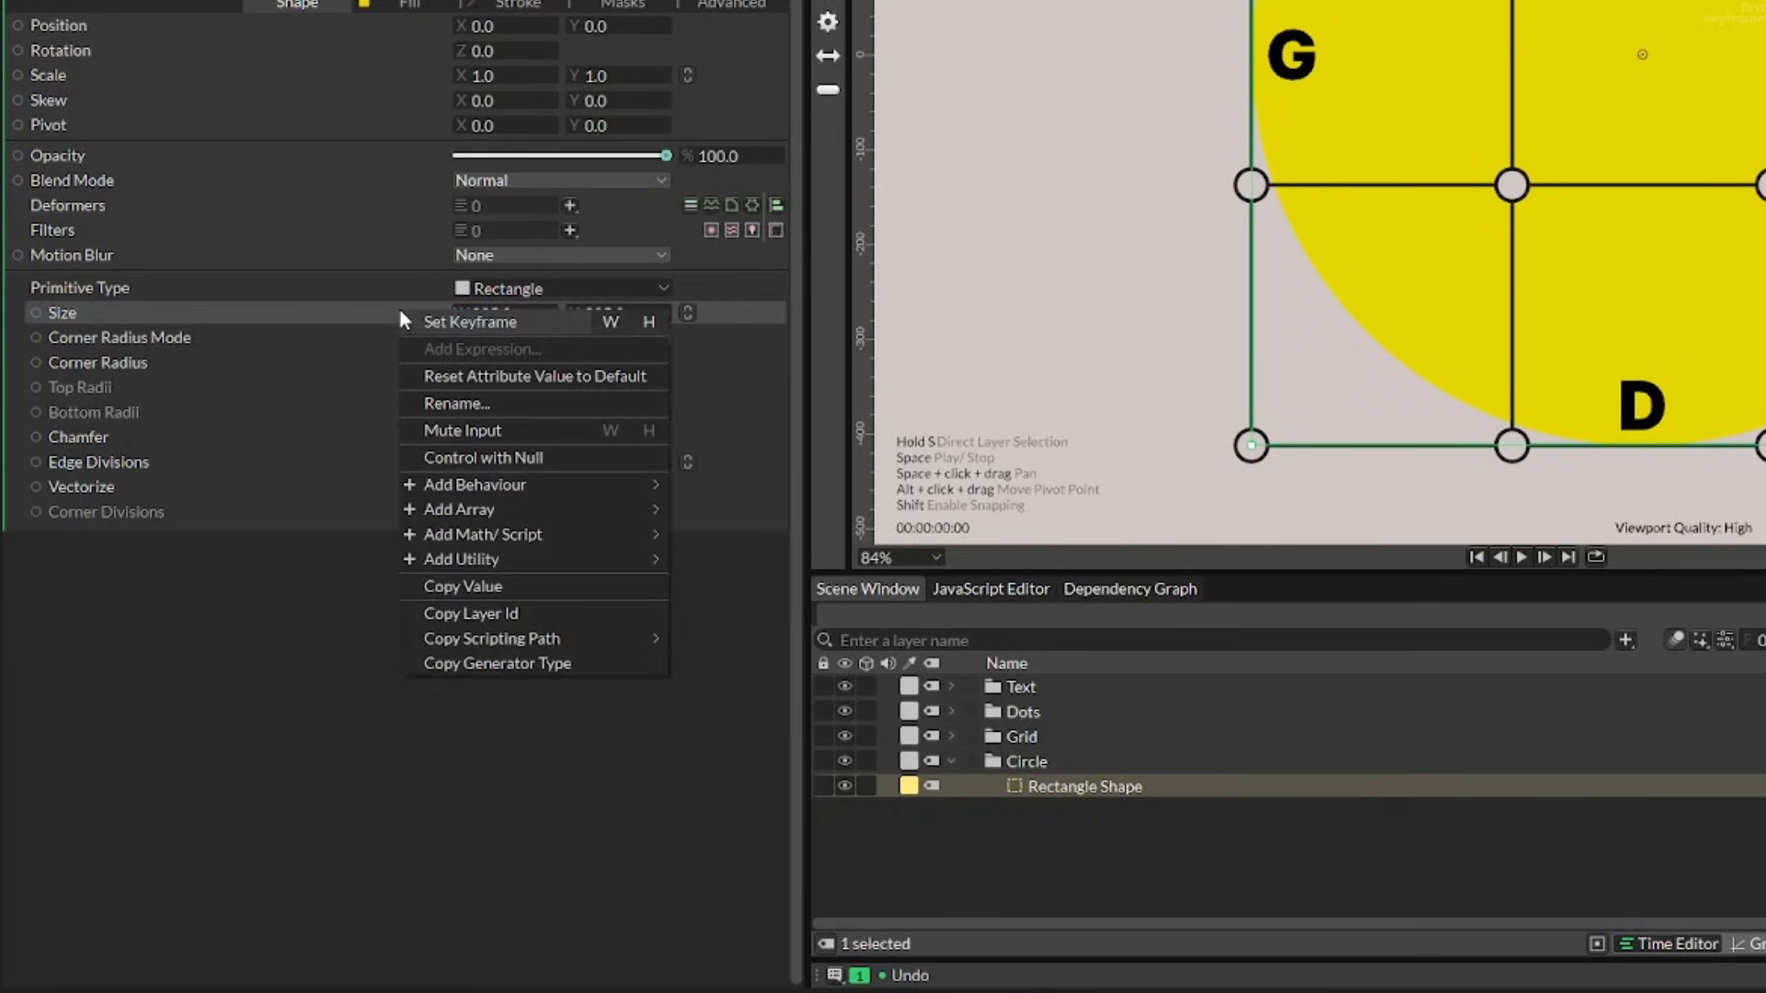
mouse_move(475, 484)
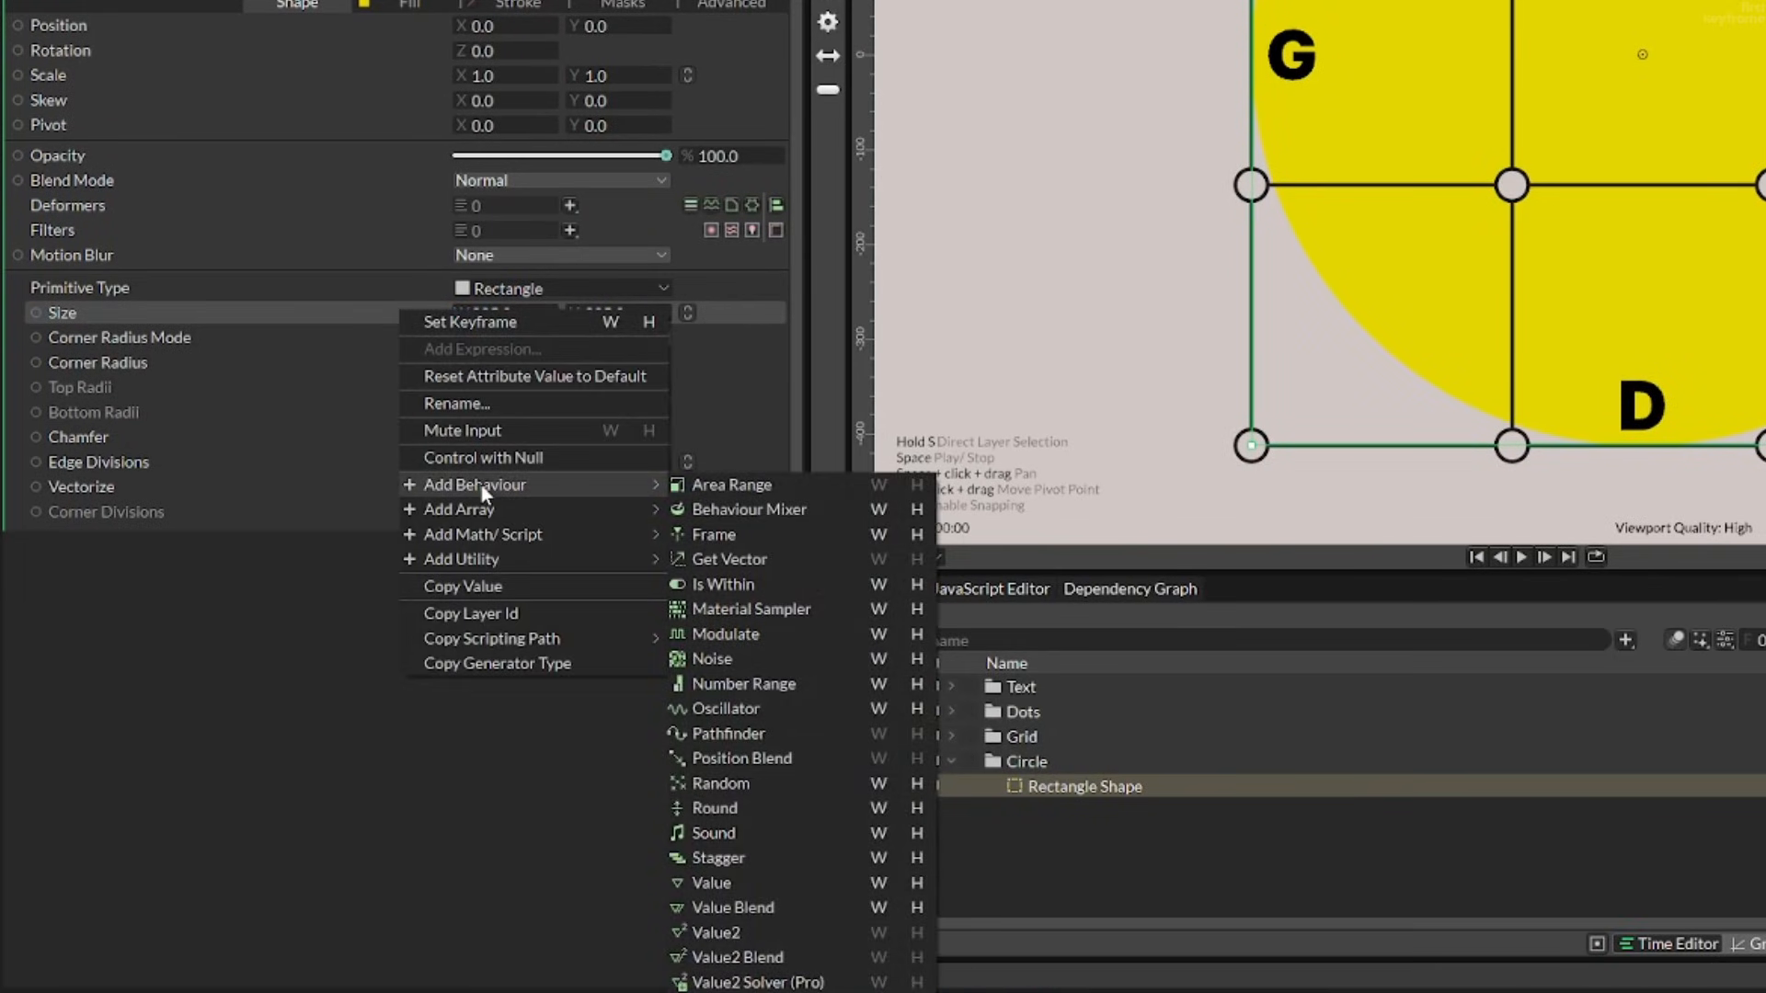
mouse_move(715, 808)
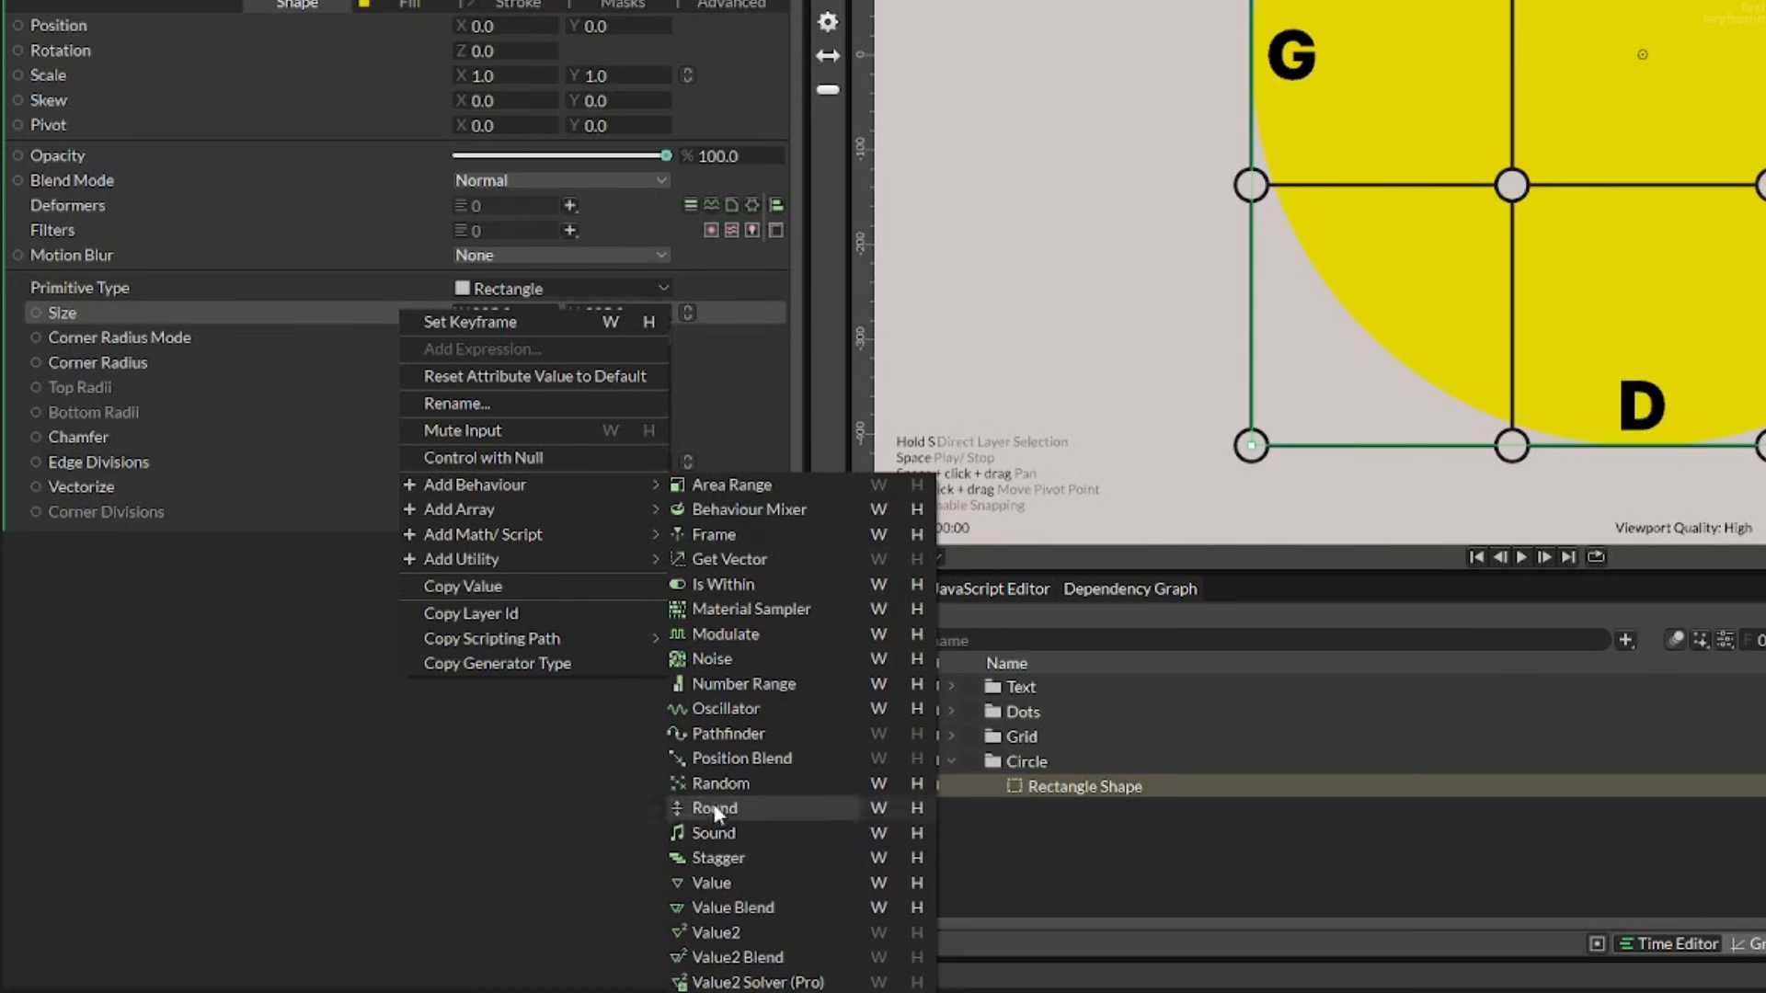
mouse_move(710, 883)
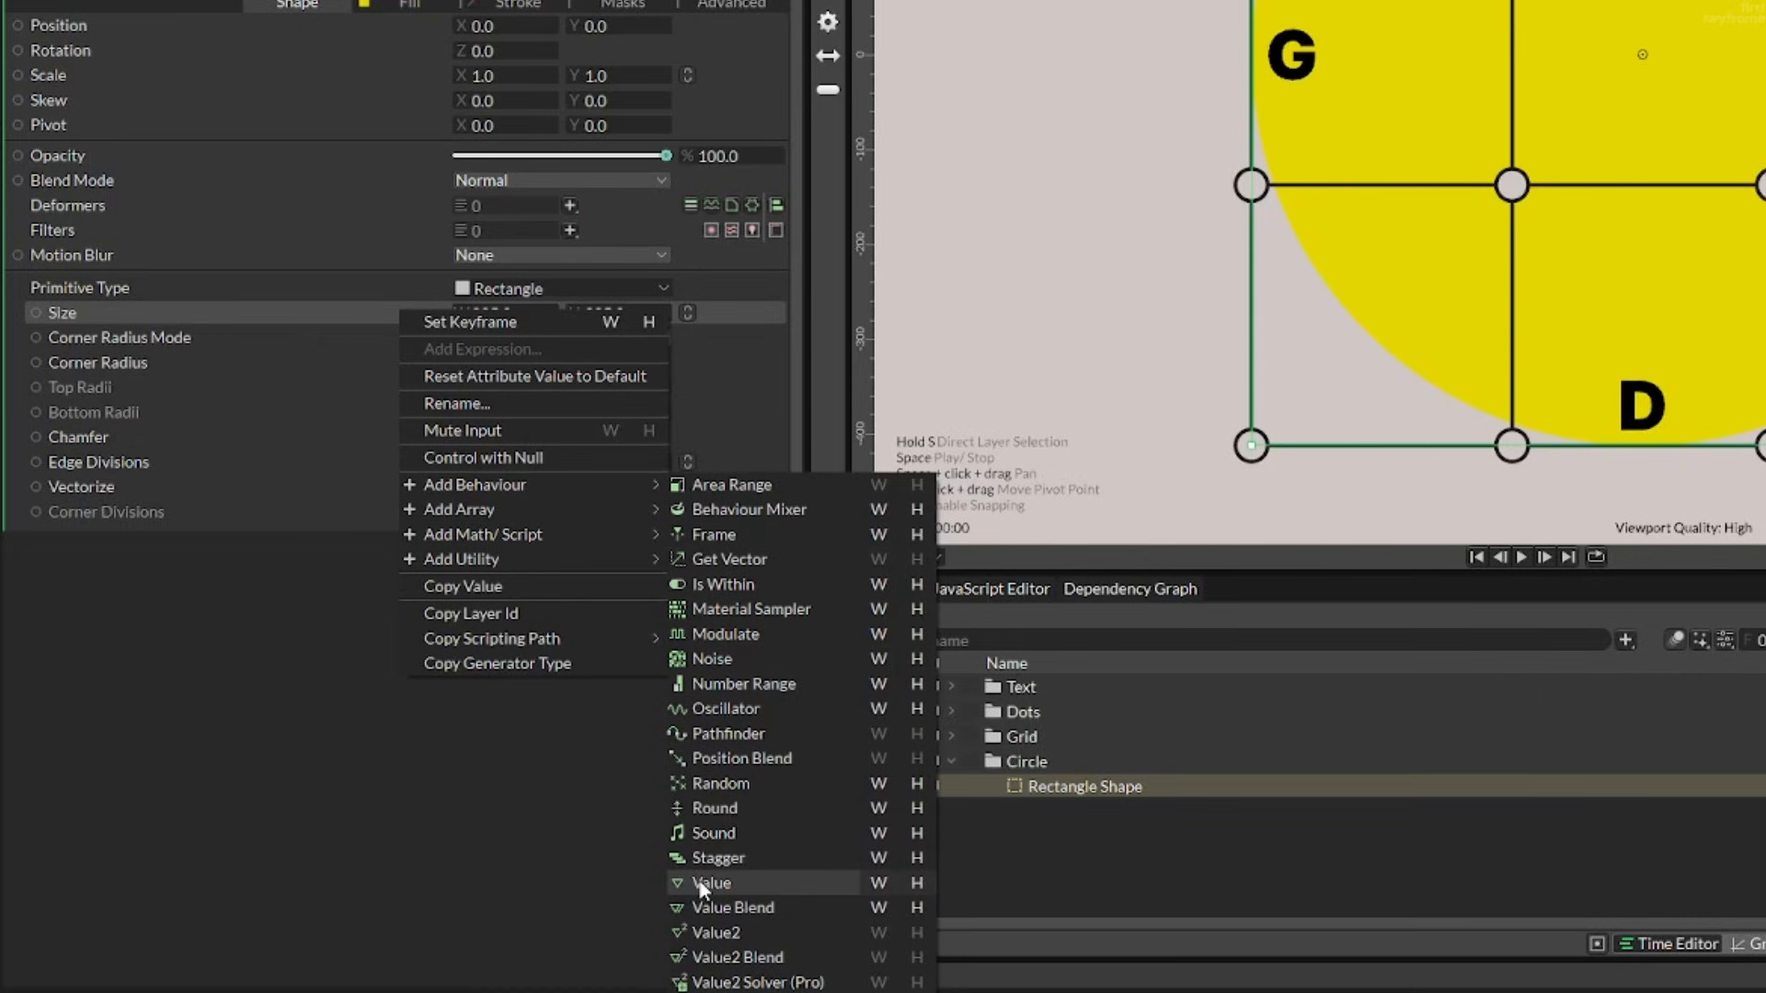
Step: Attach a Value2 behaviour to the circle's Size and rename it Controller
left_click(713, 933)
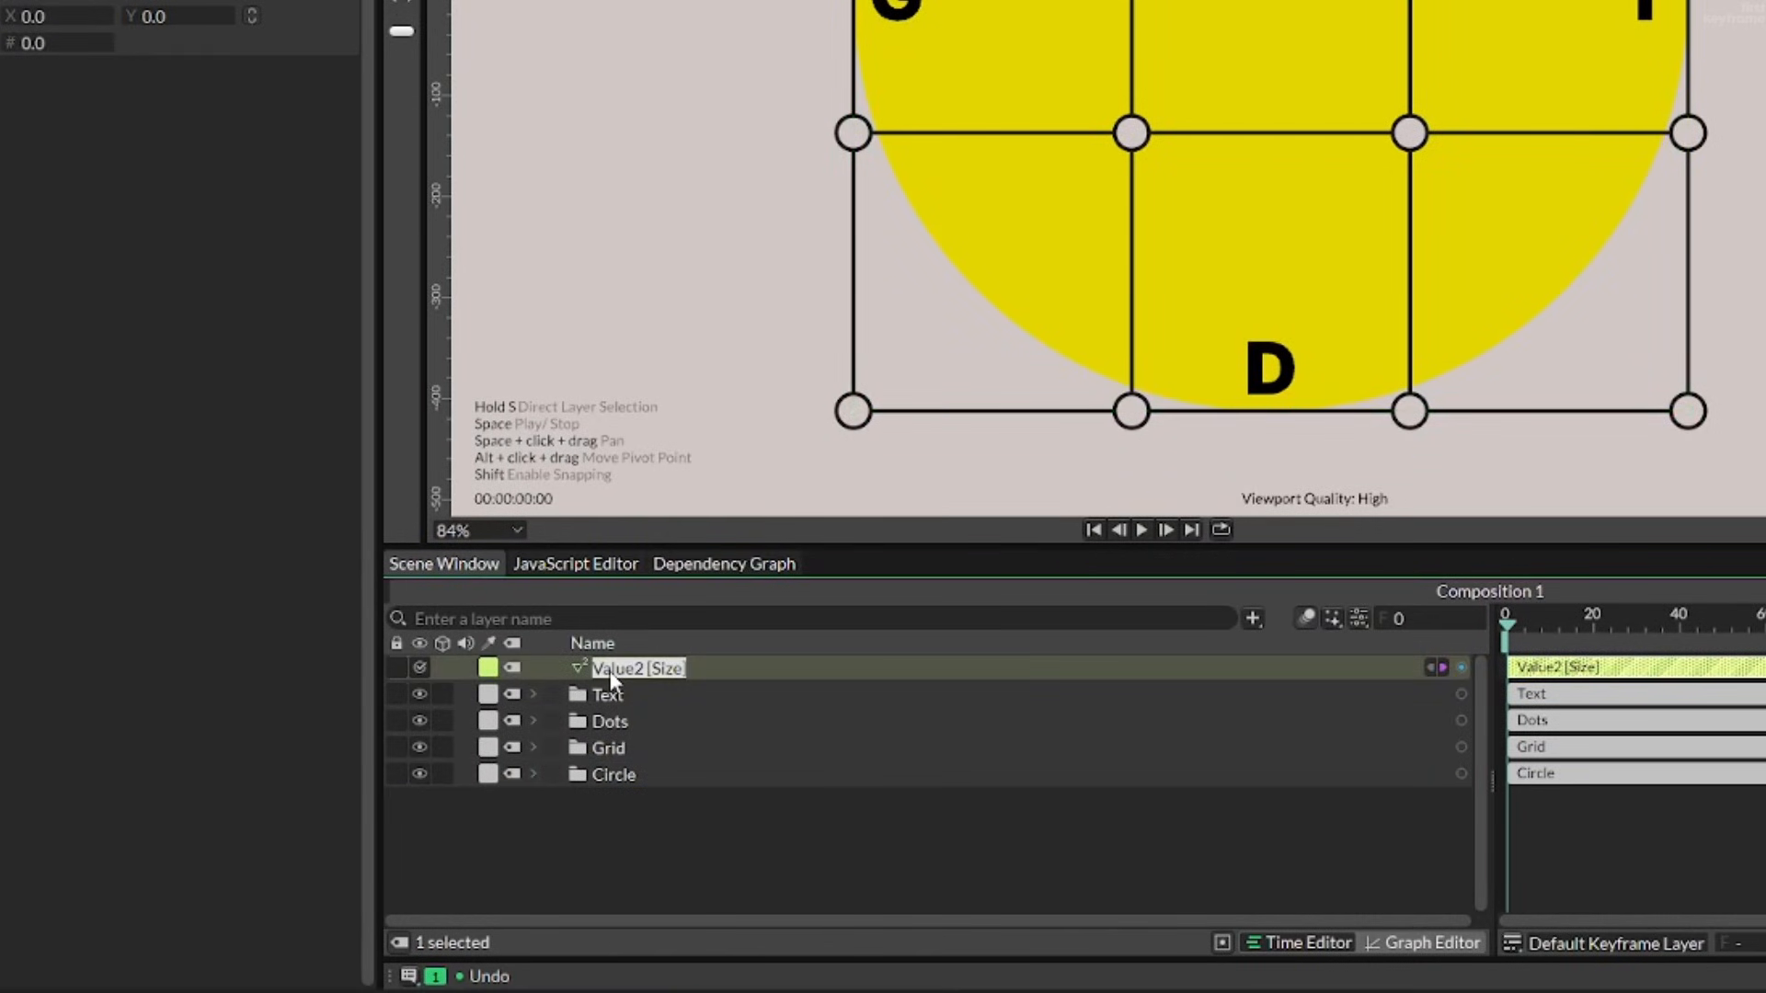
type("Controller")
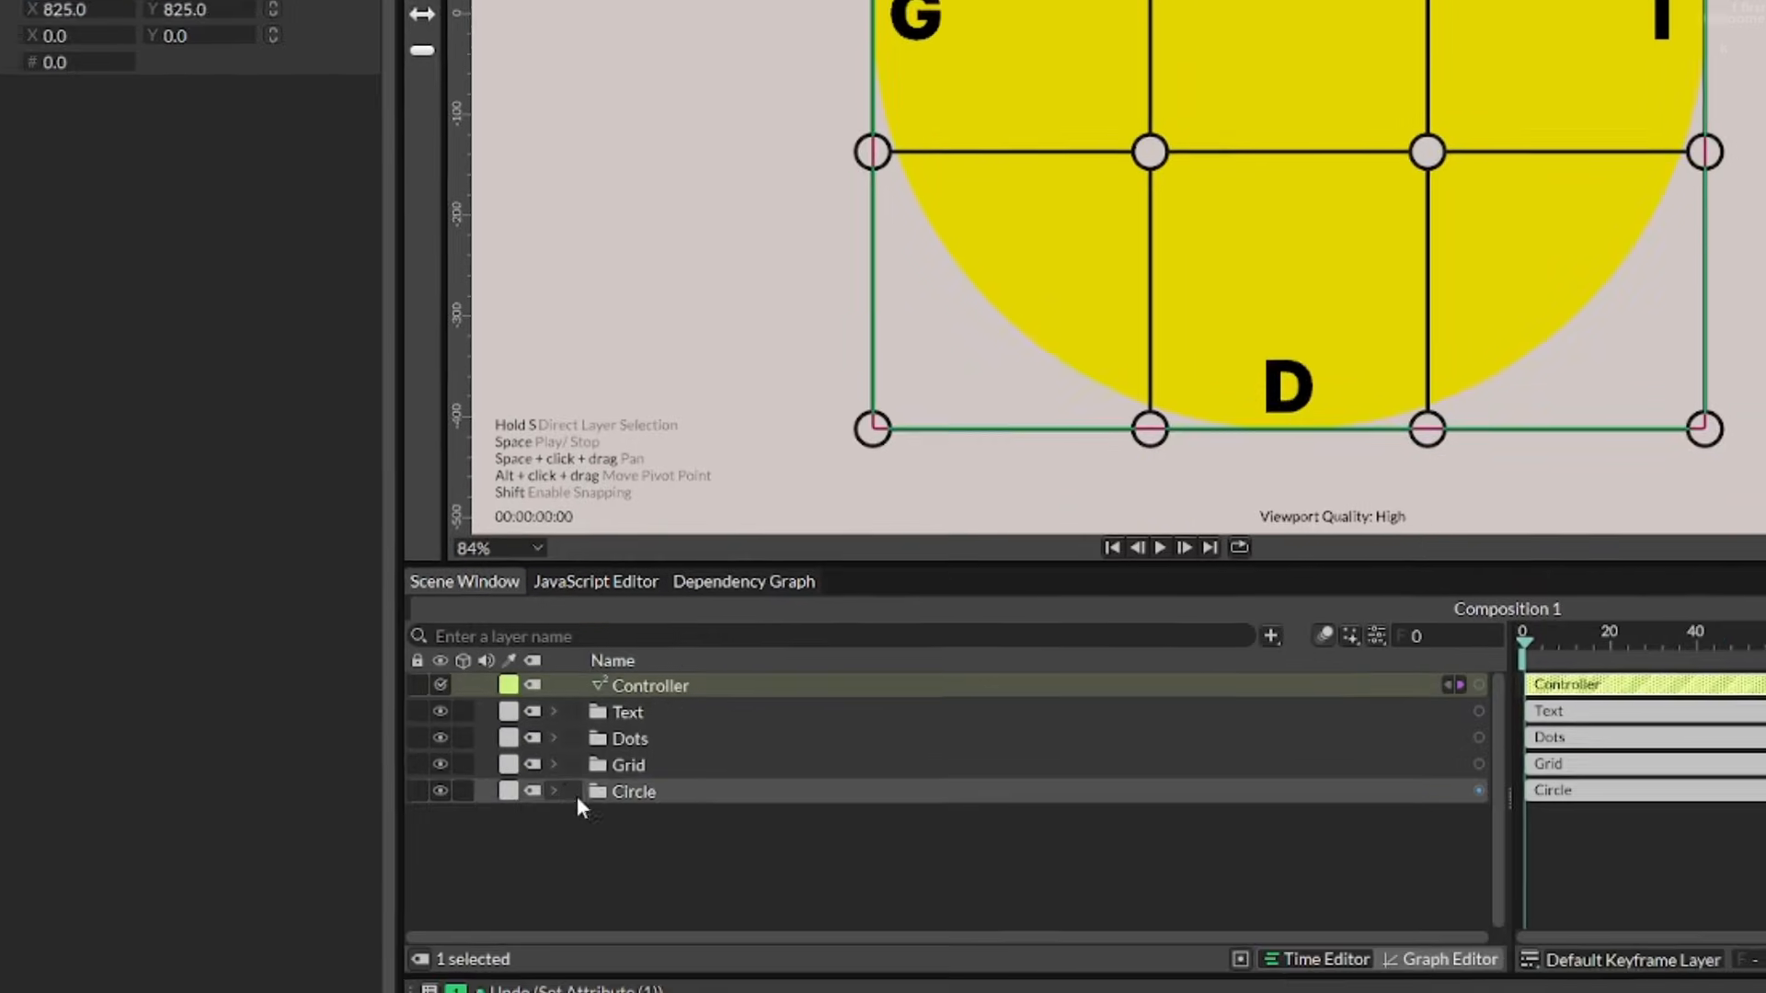
left_click(558, 791)
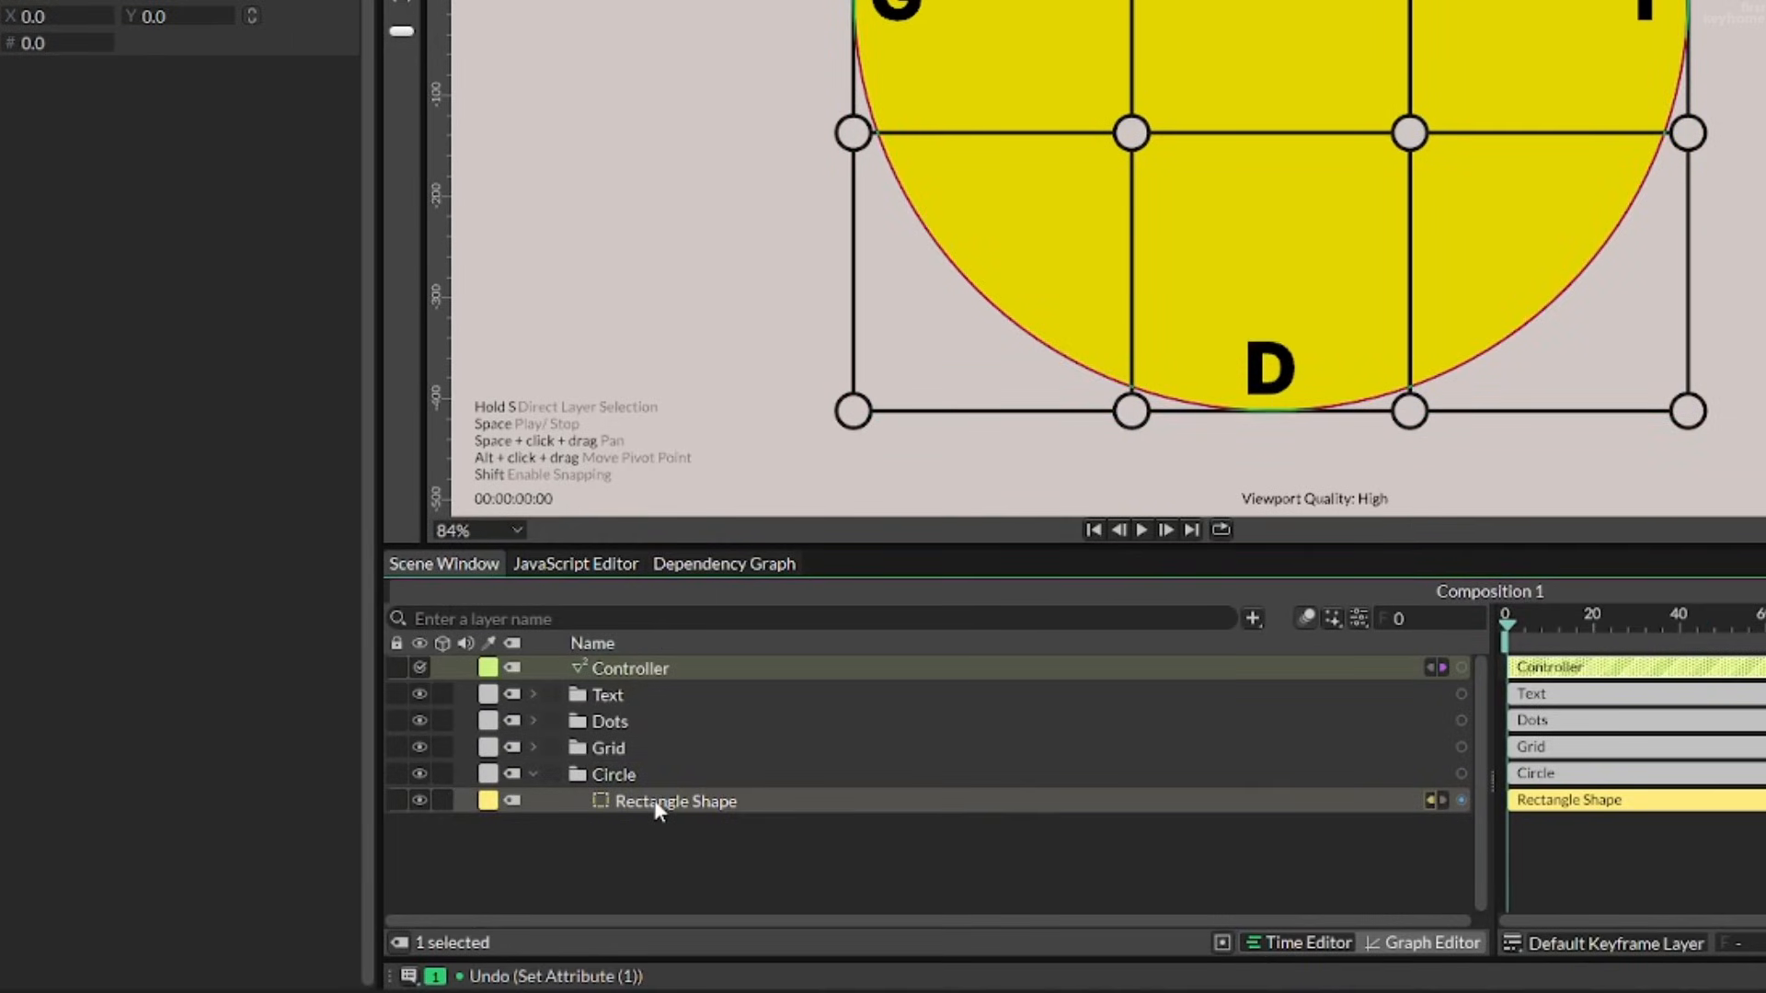
left_click(675, 801)
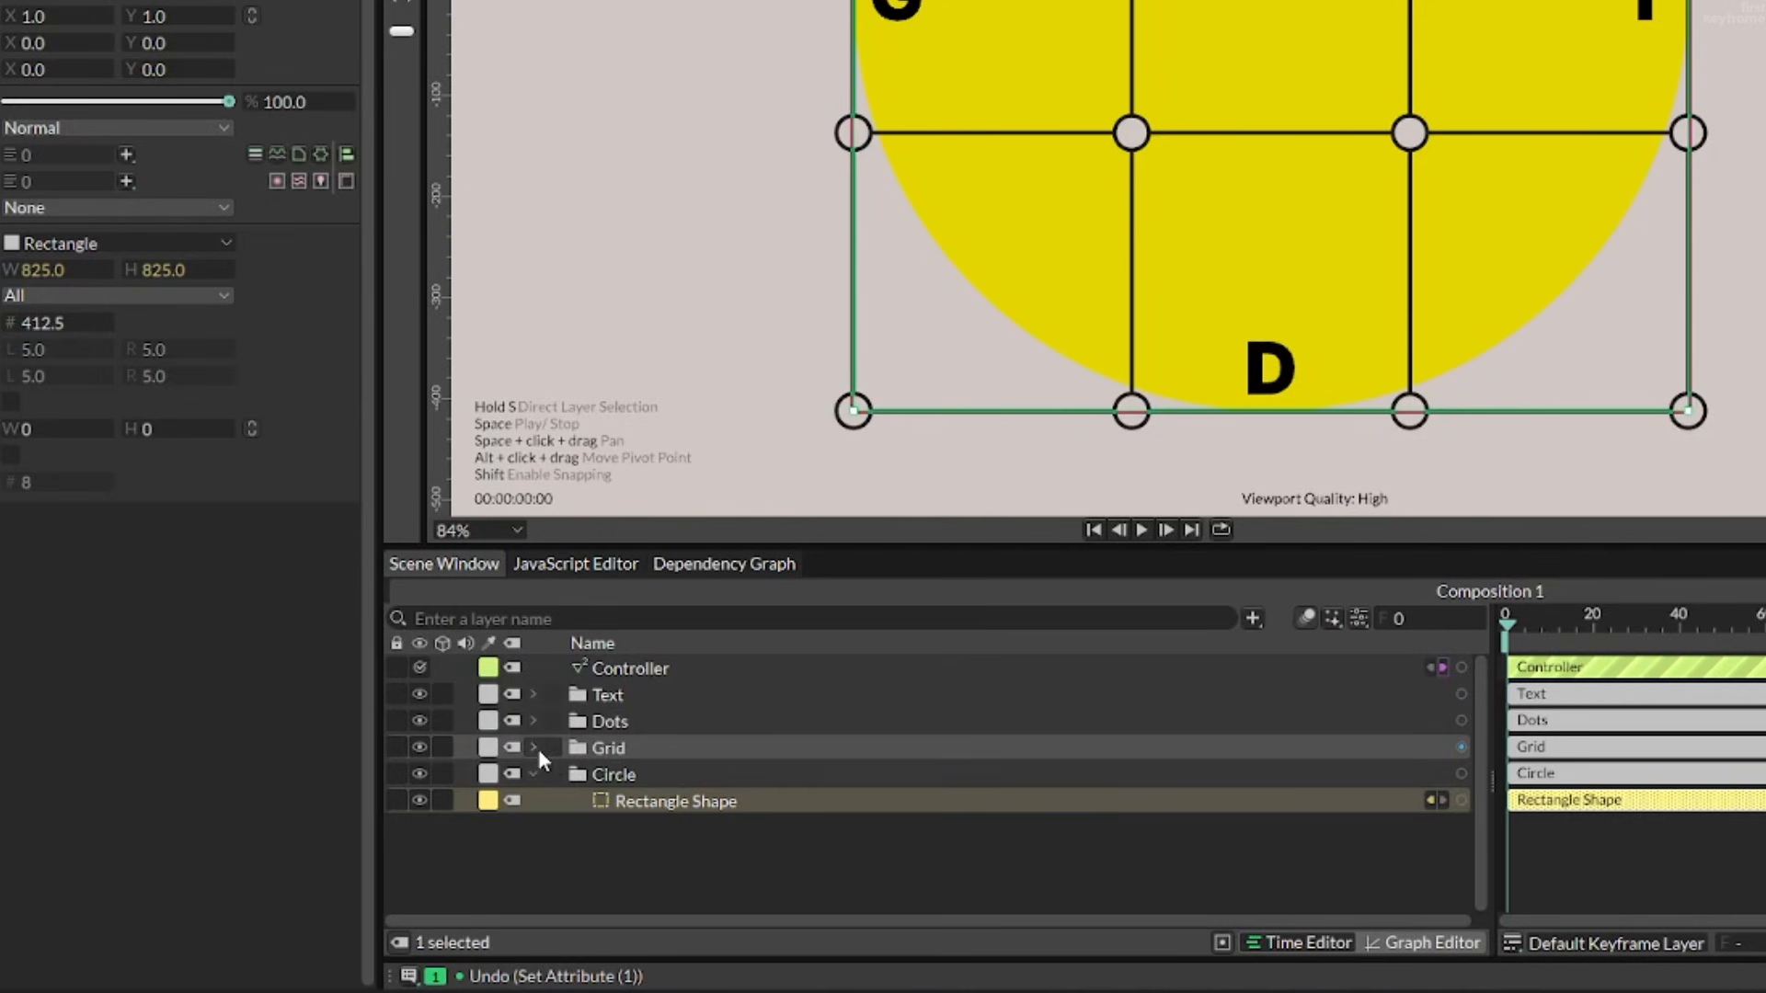
Step: Connect the Rectangle Shape's Size to Line Duplicator Horizontal's Linear Size
left_click(533, 747)
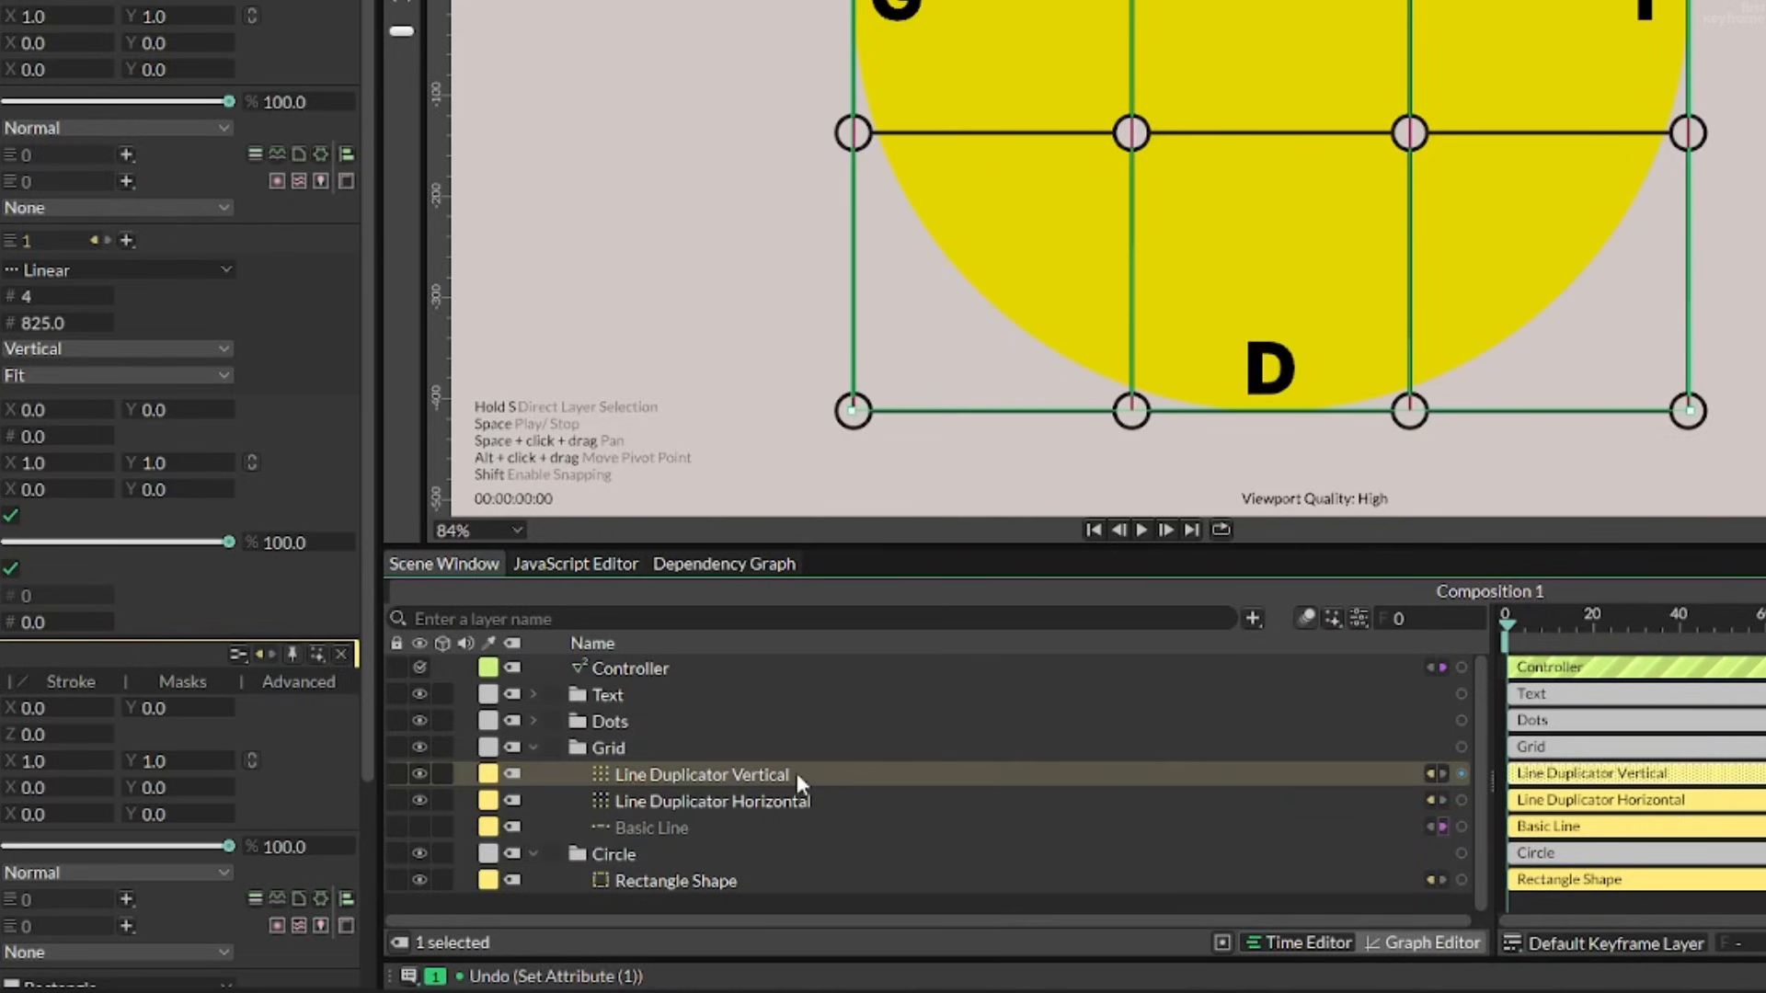
left_click(712, 801)
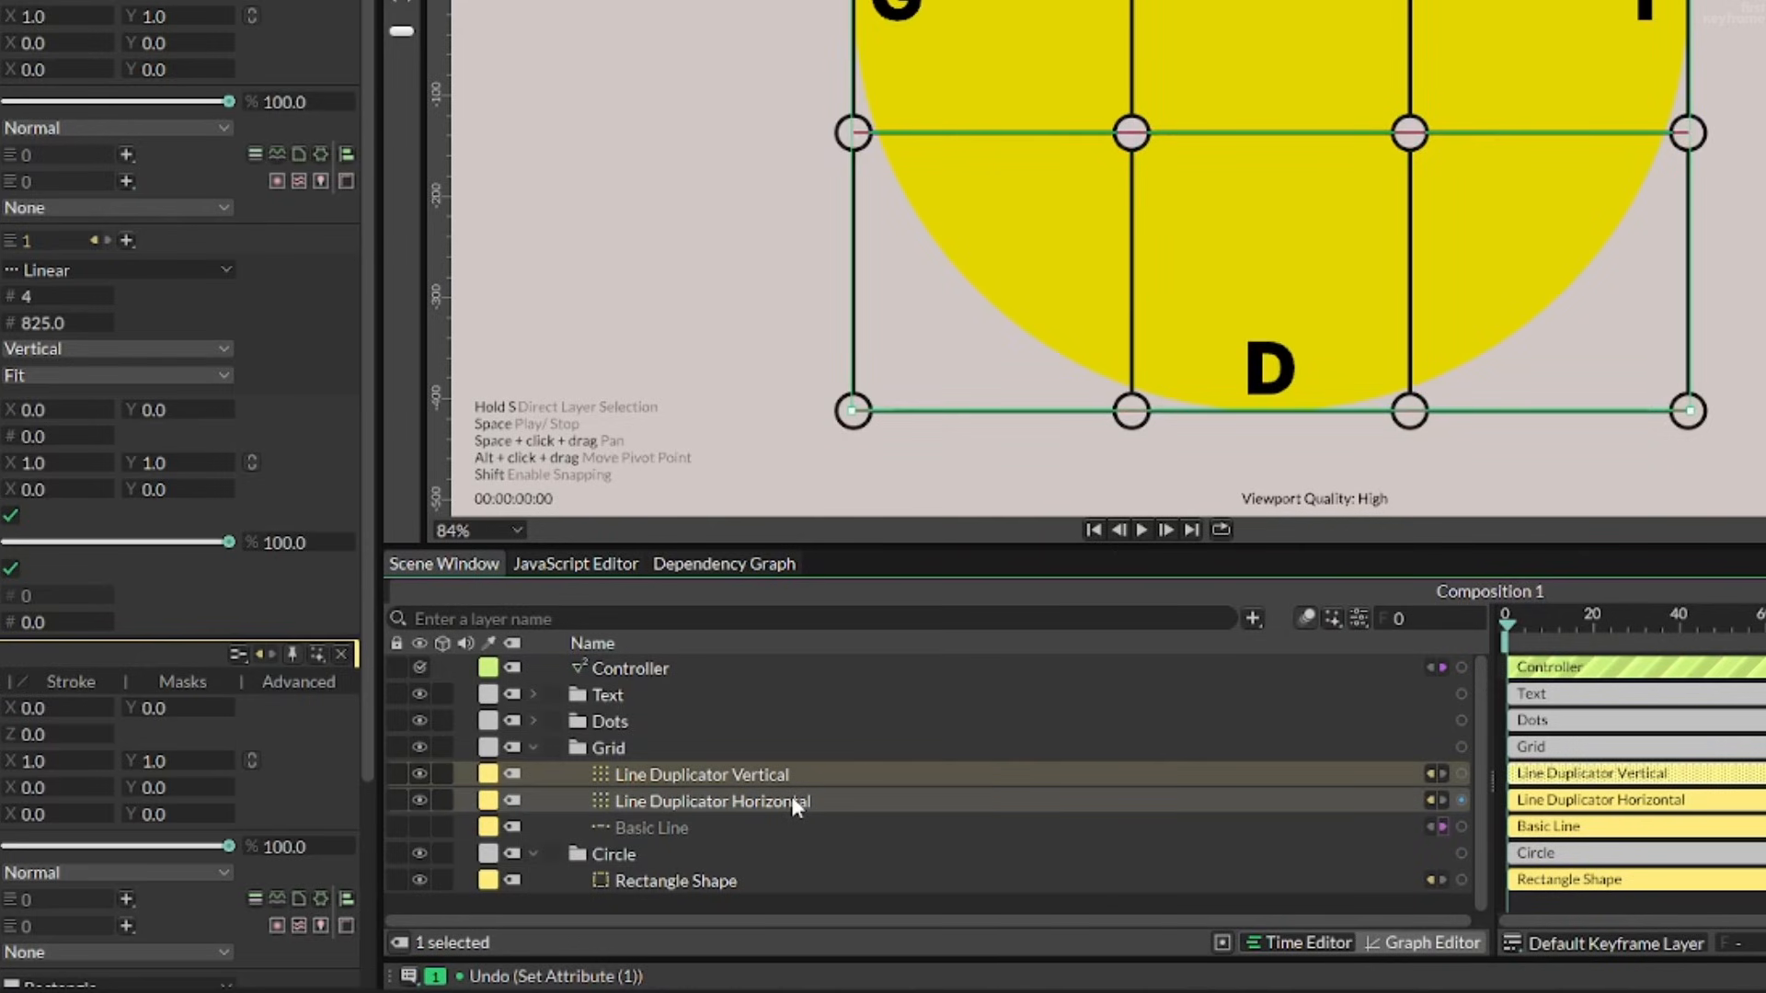
mouse_move(794, 806)
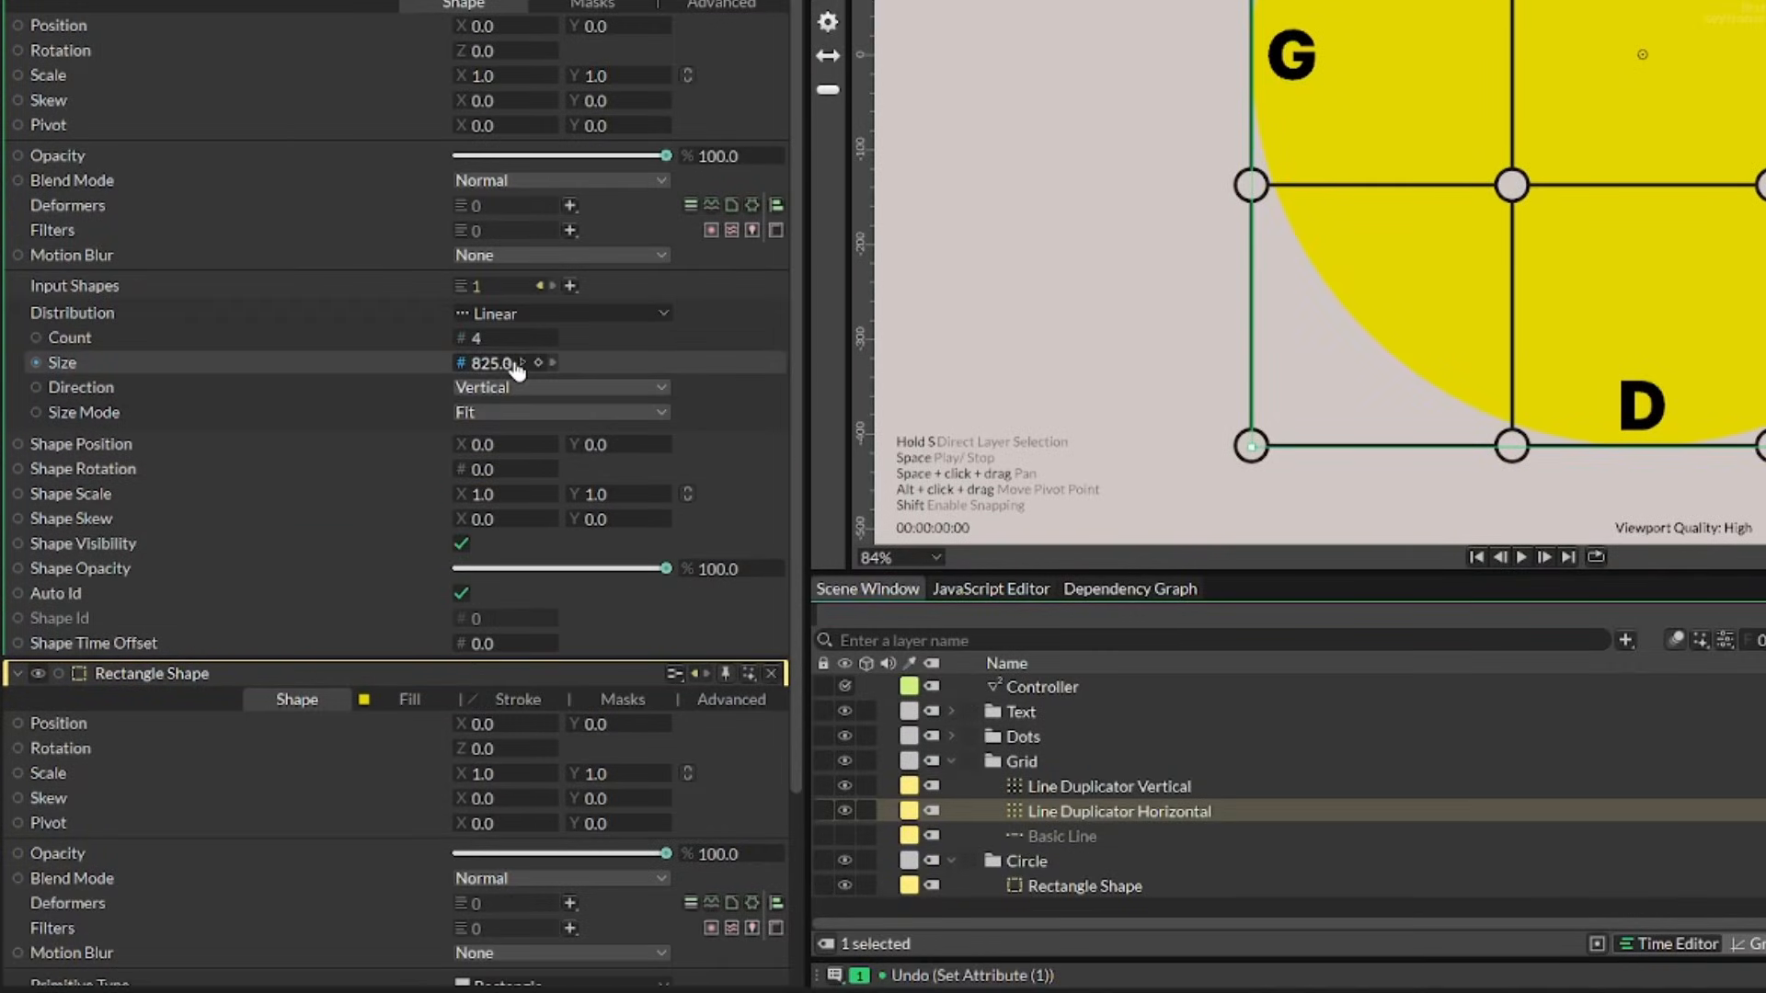
scroll("down", 3)
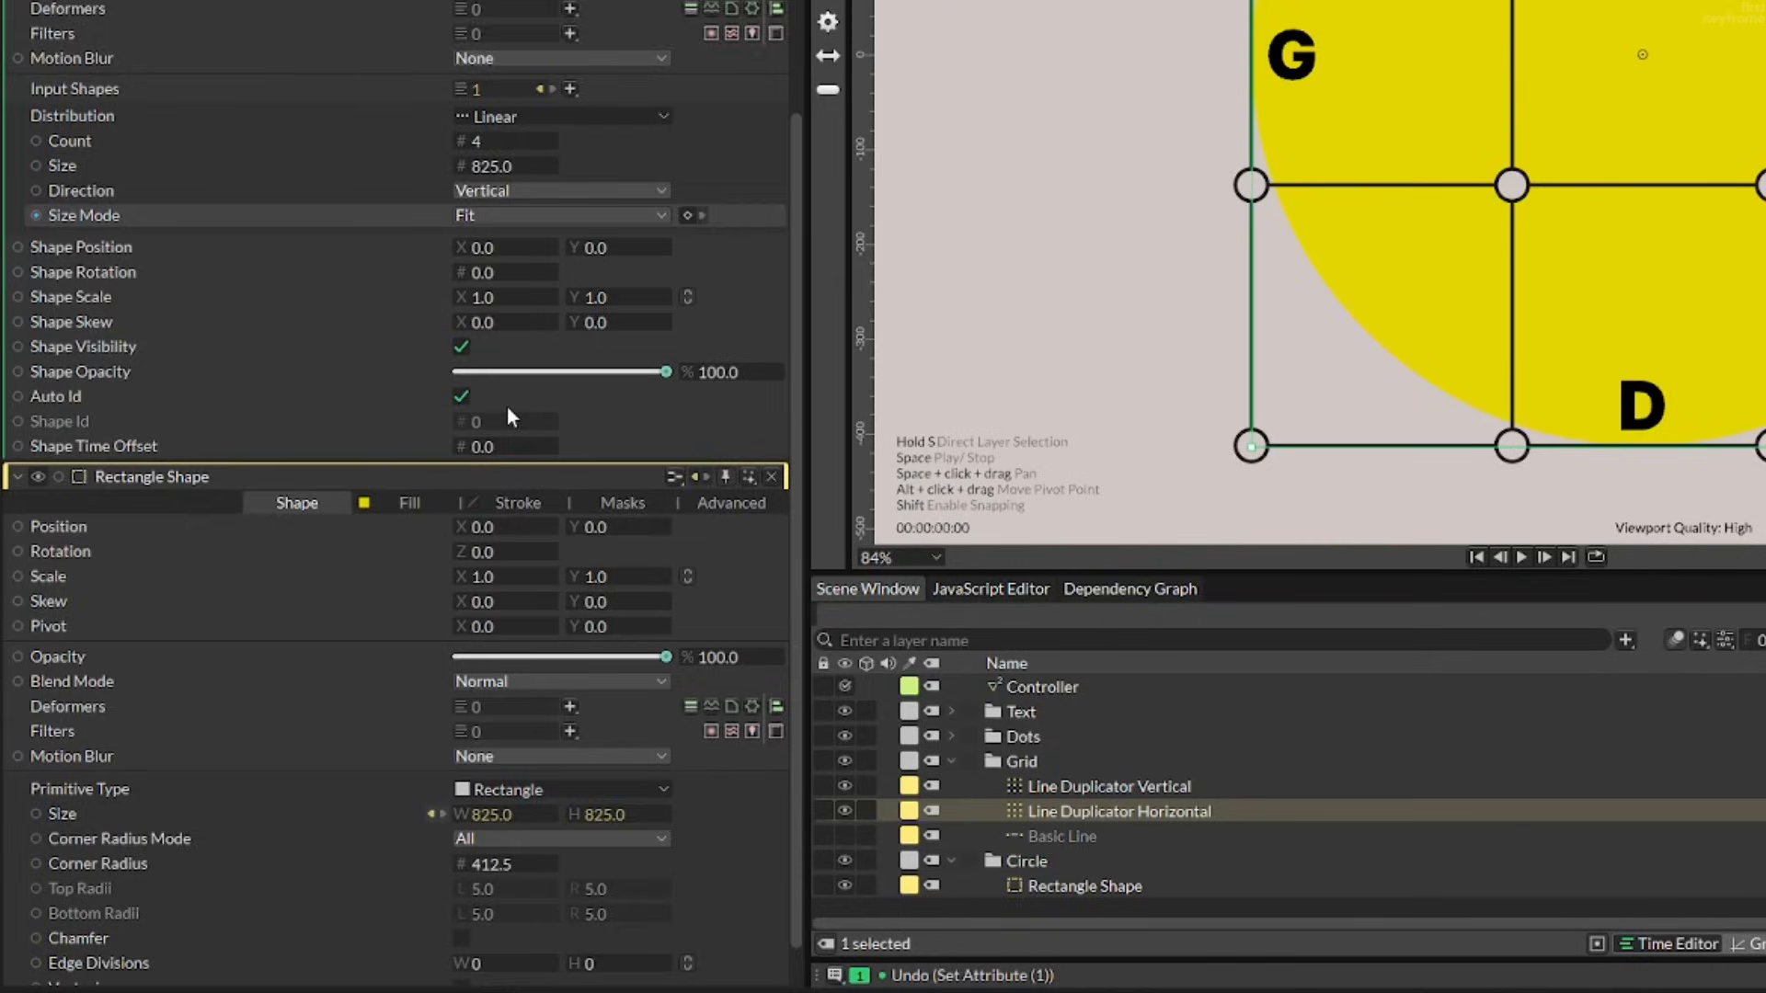
scroll("down", 3)
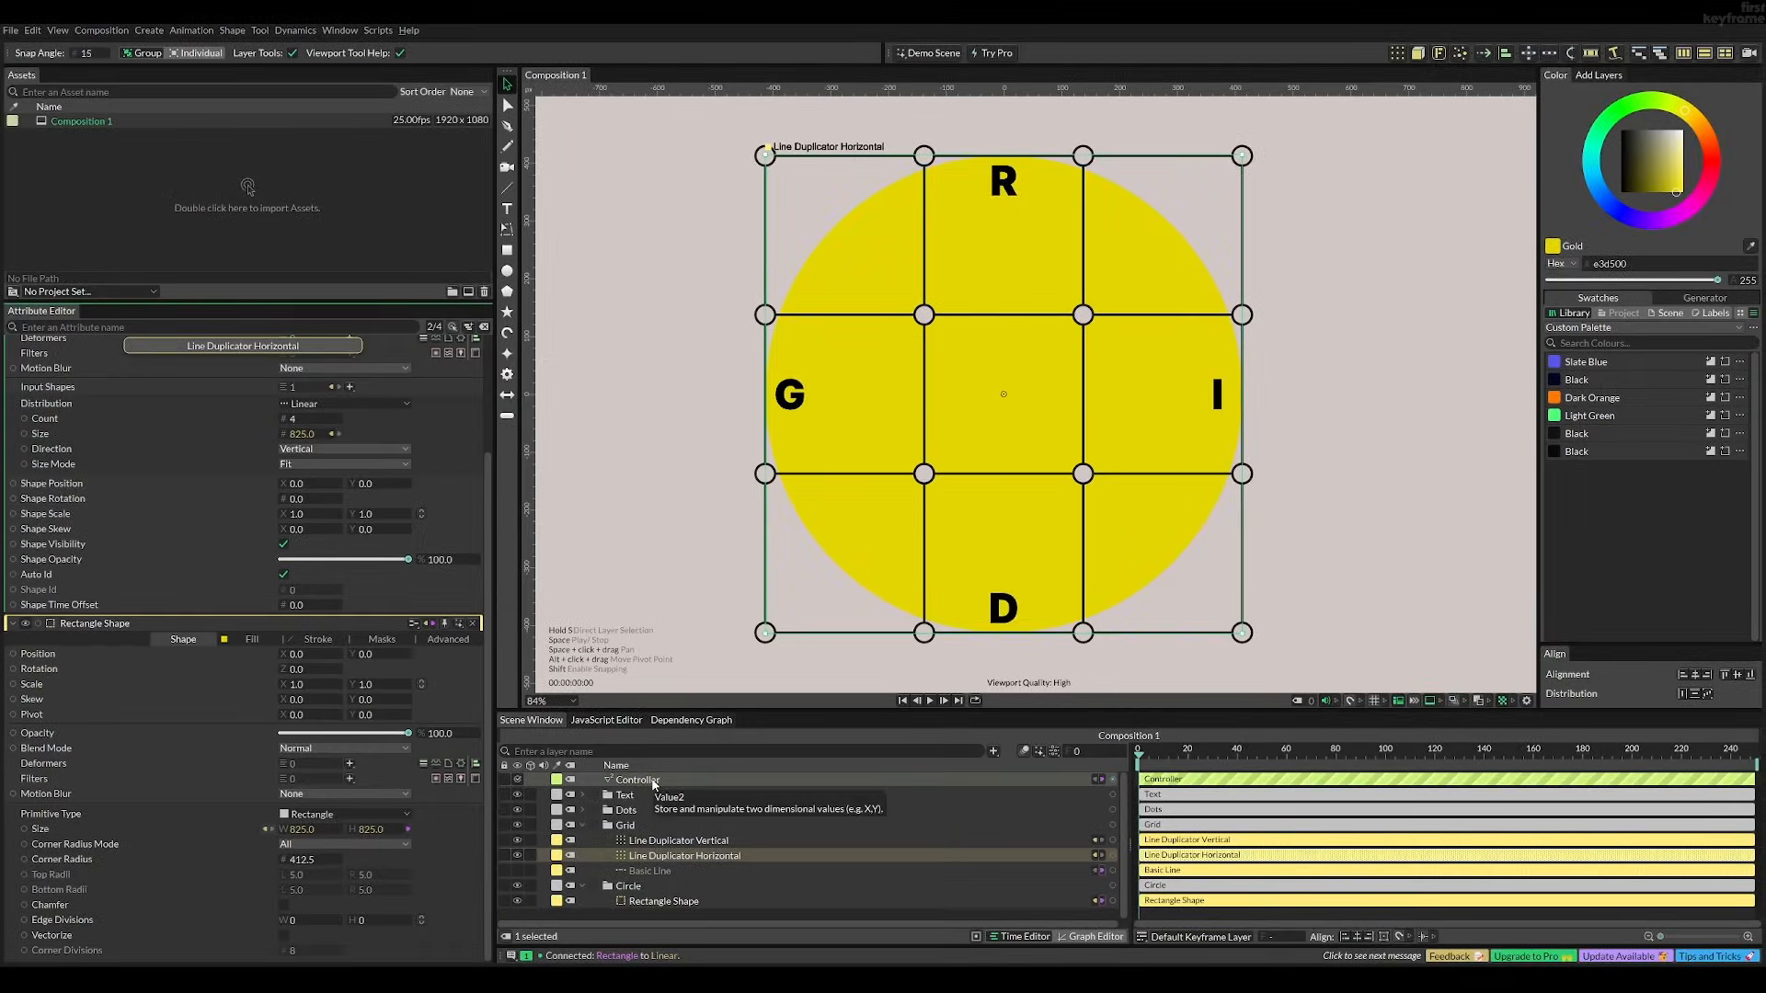
left_click(635, 780)
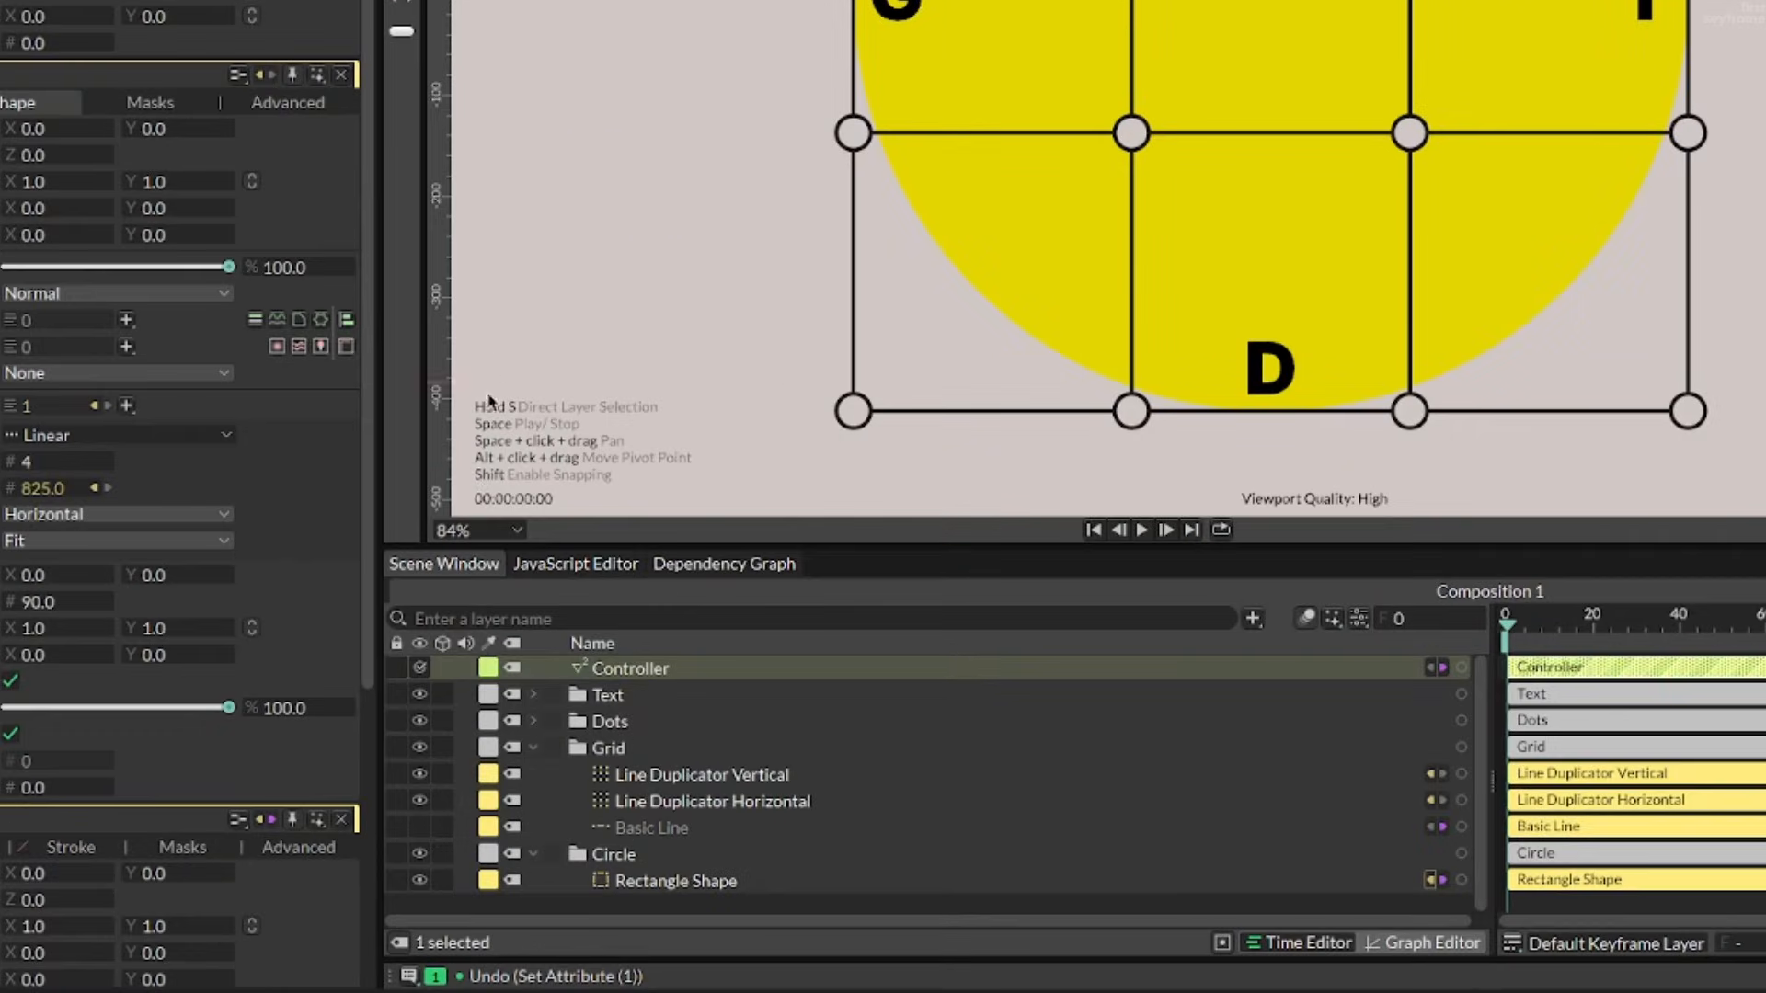
Step: Hide Text and Dots, then link Controller Value X to Line Duplicator Vertical's Shape Scale X
left_click(416, 695)
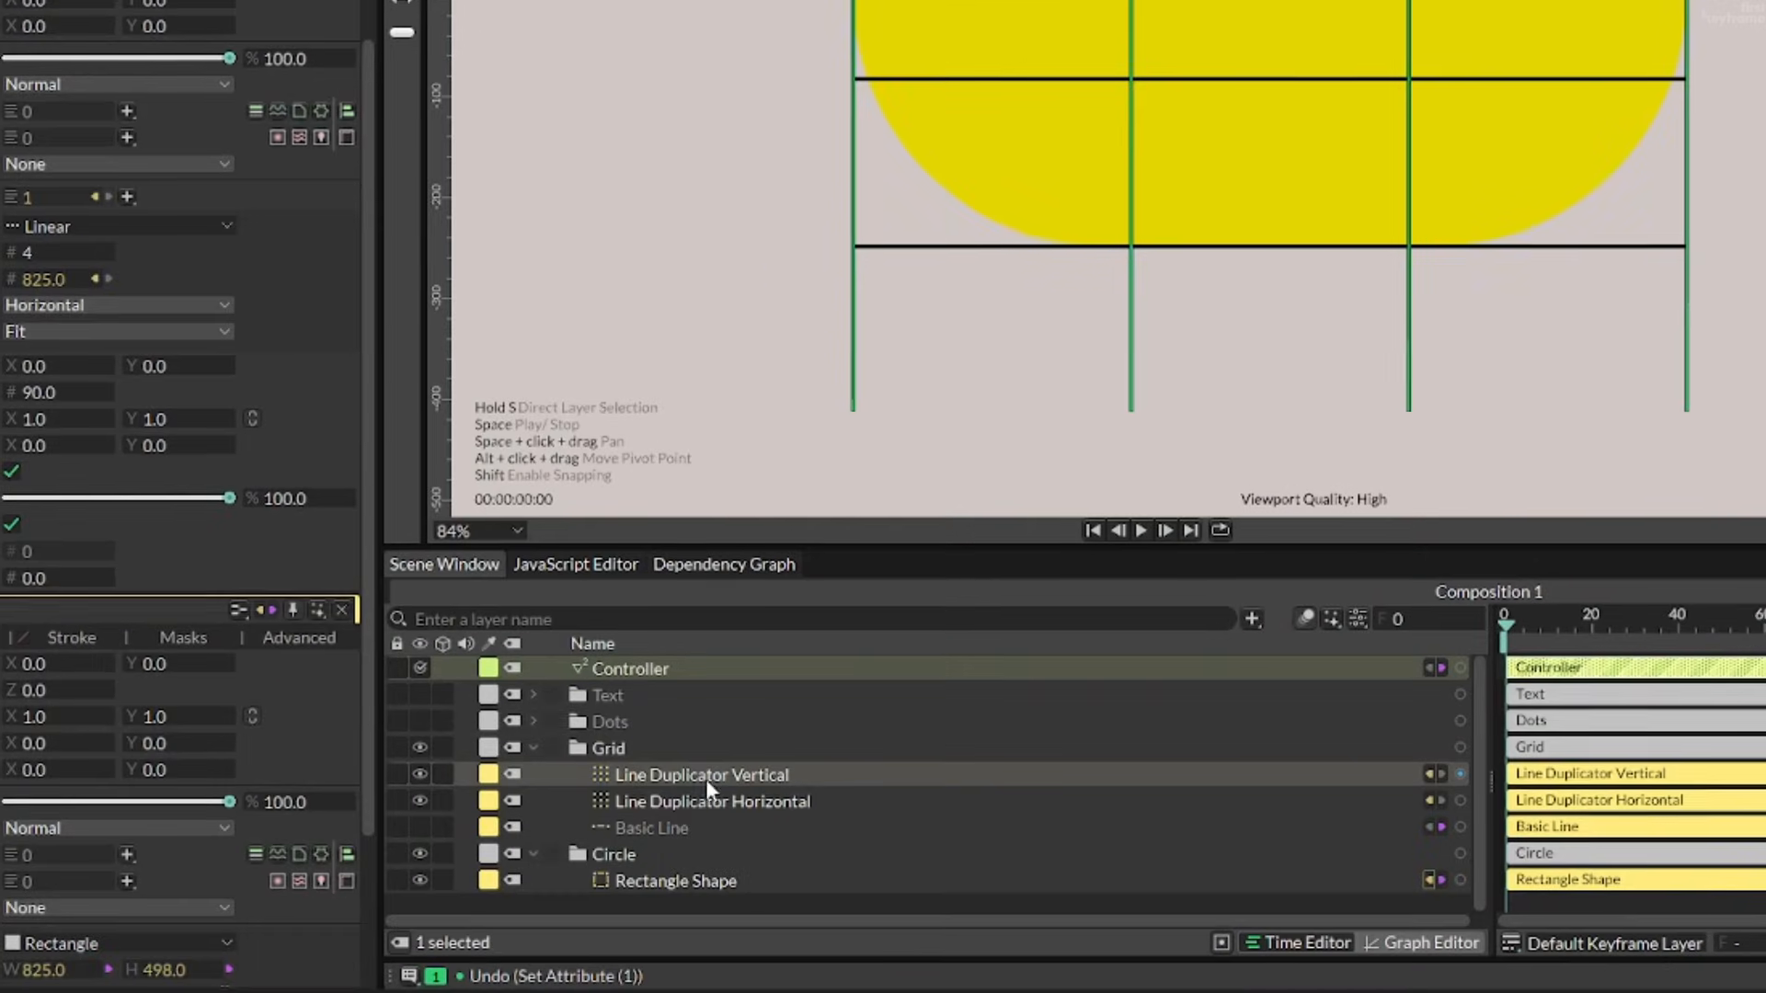
left_click(701, 774)
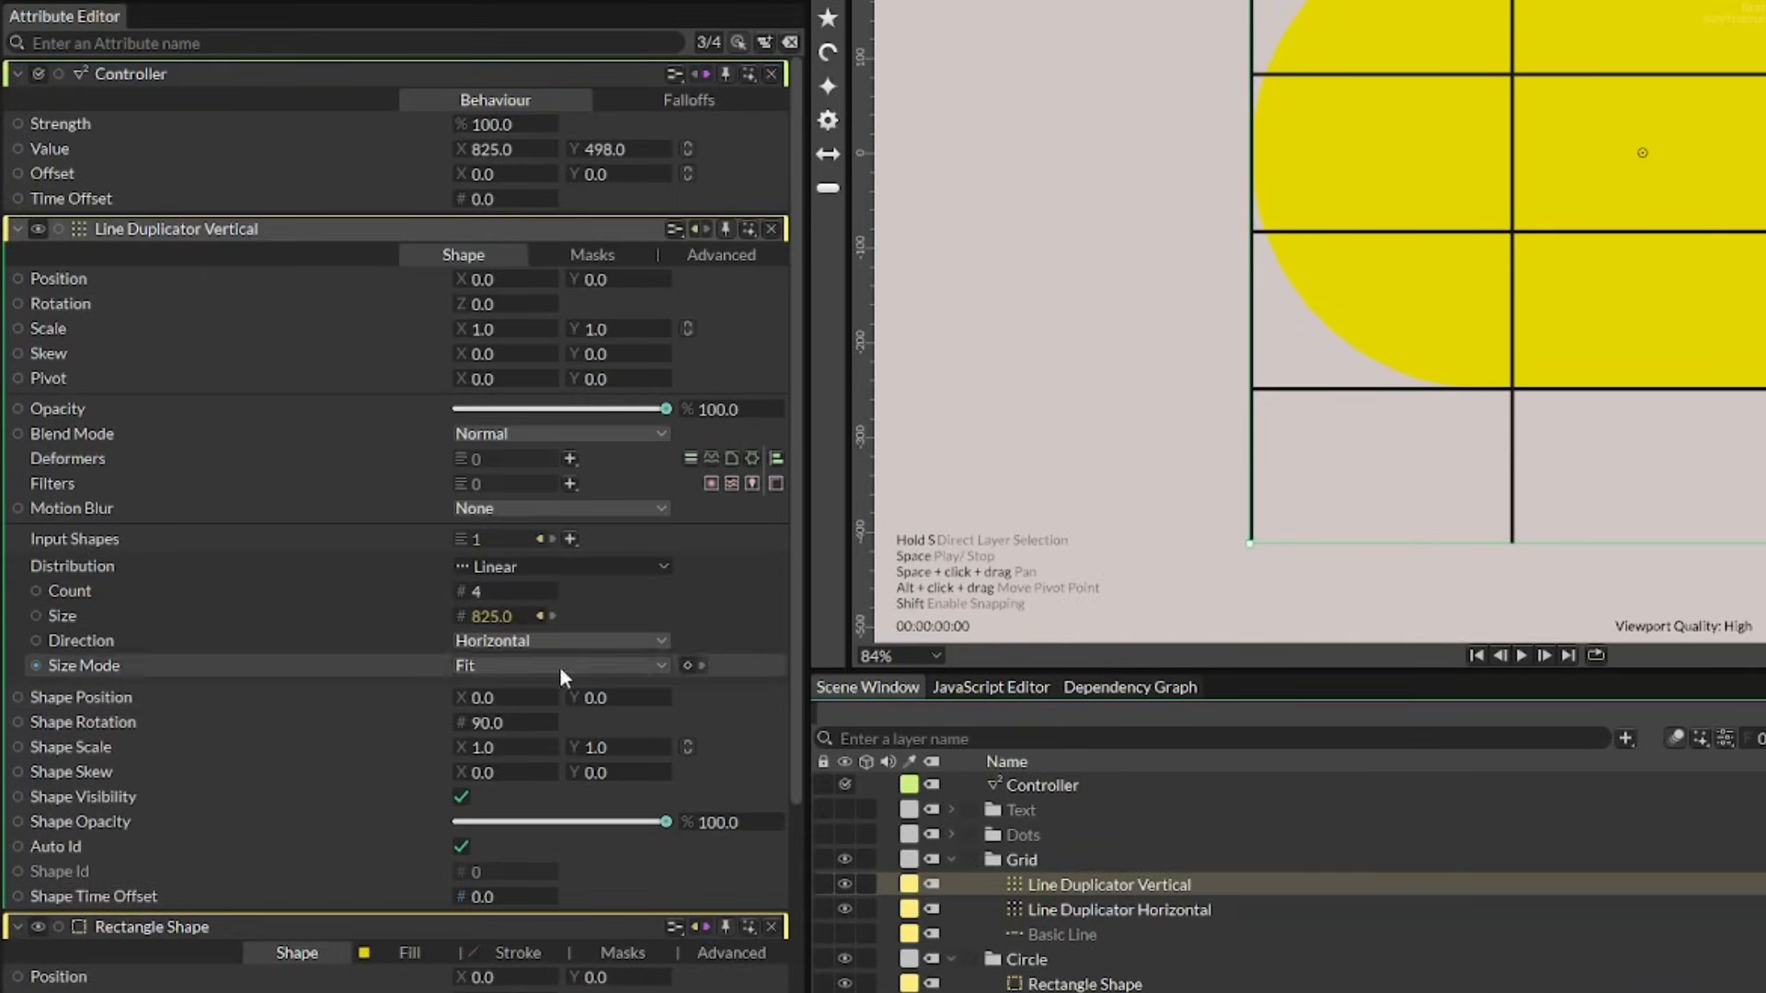
left_click(491, 616)
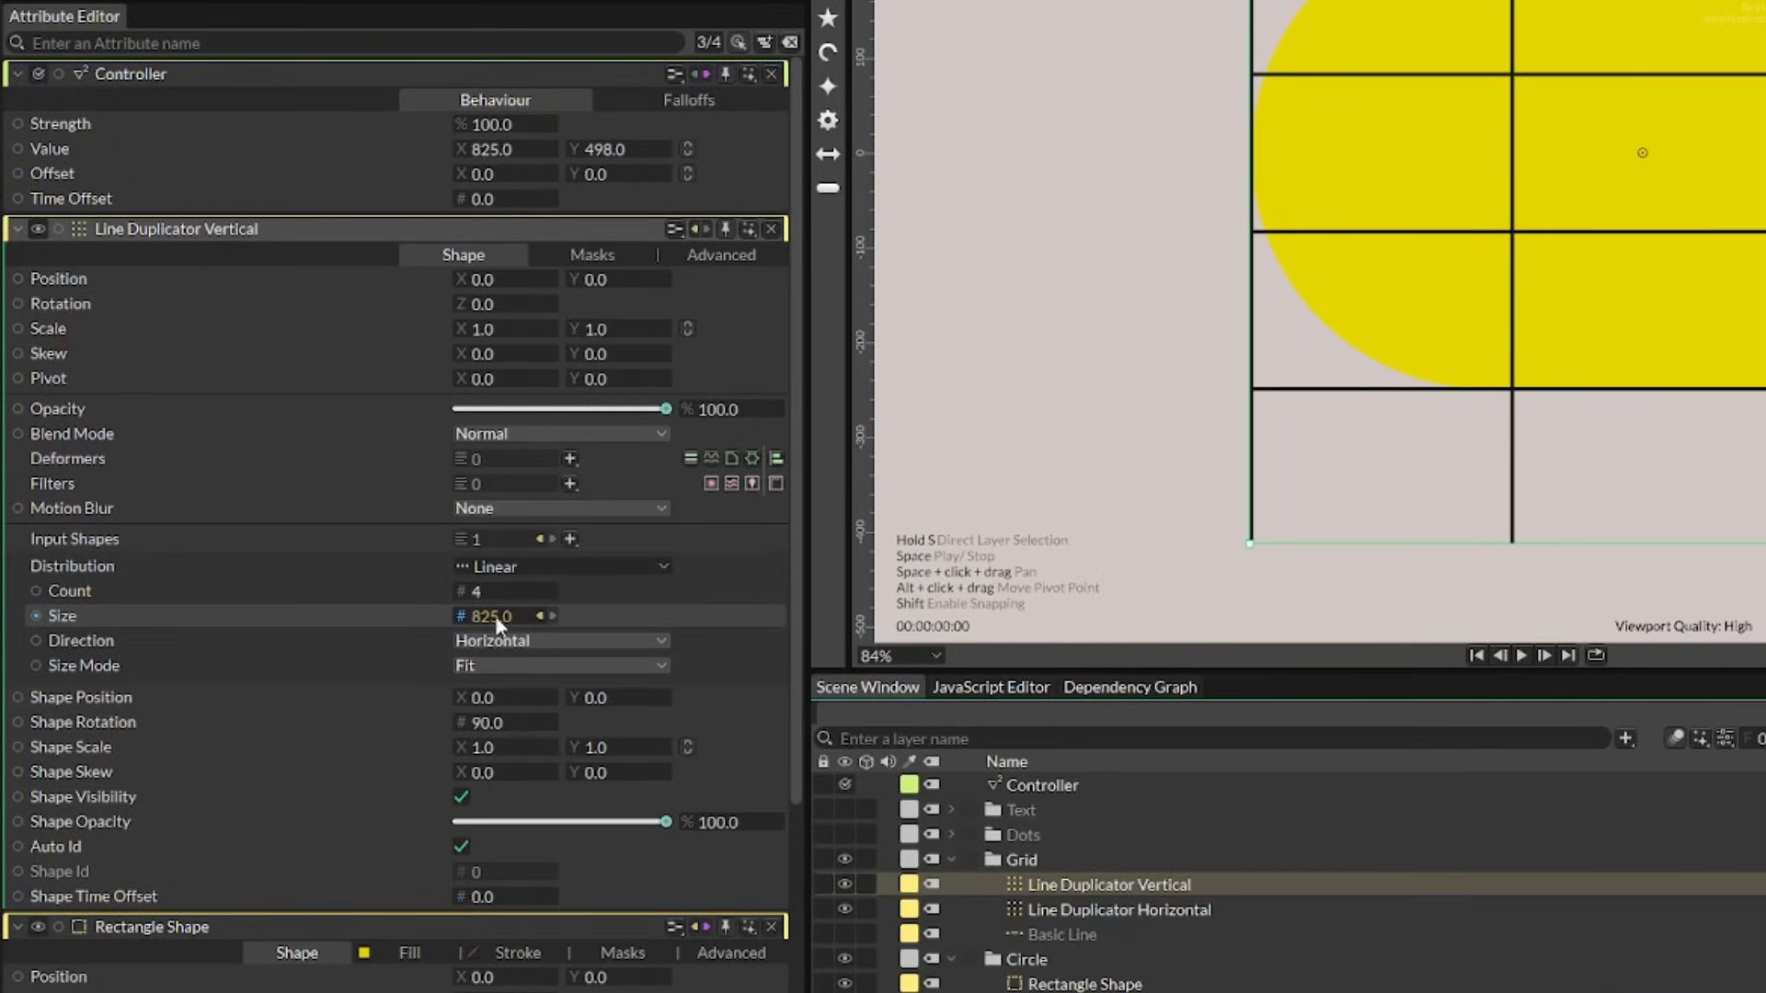
mouse_move(499, 625)
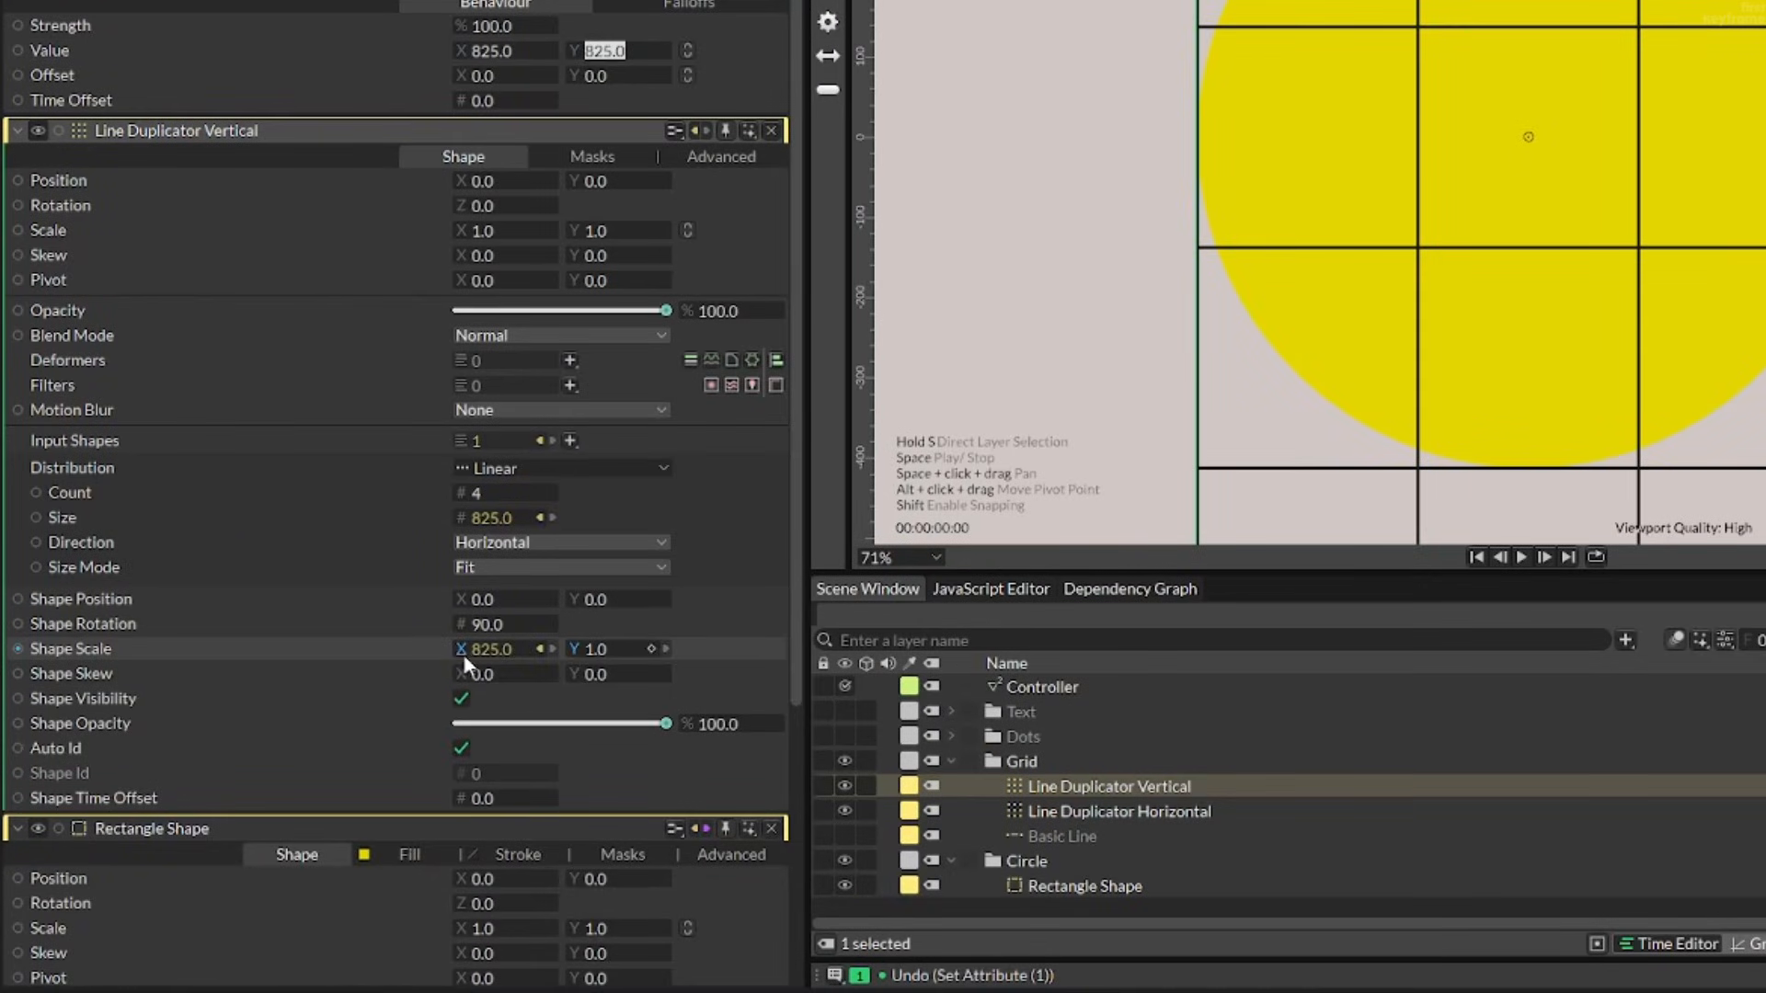
mouse_move(506, 653)
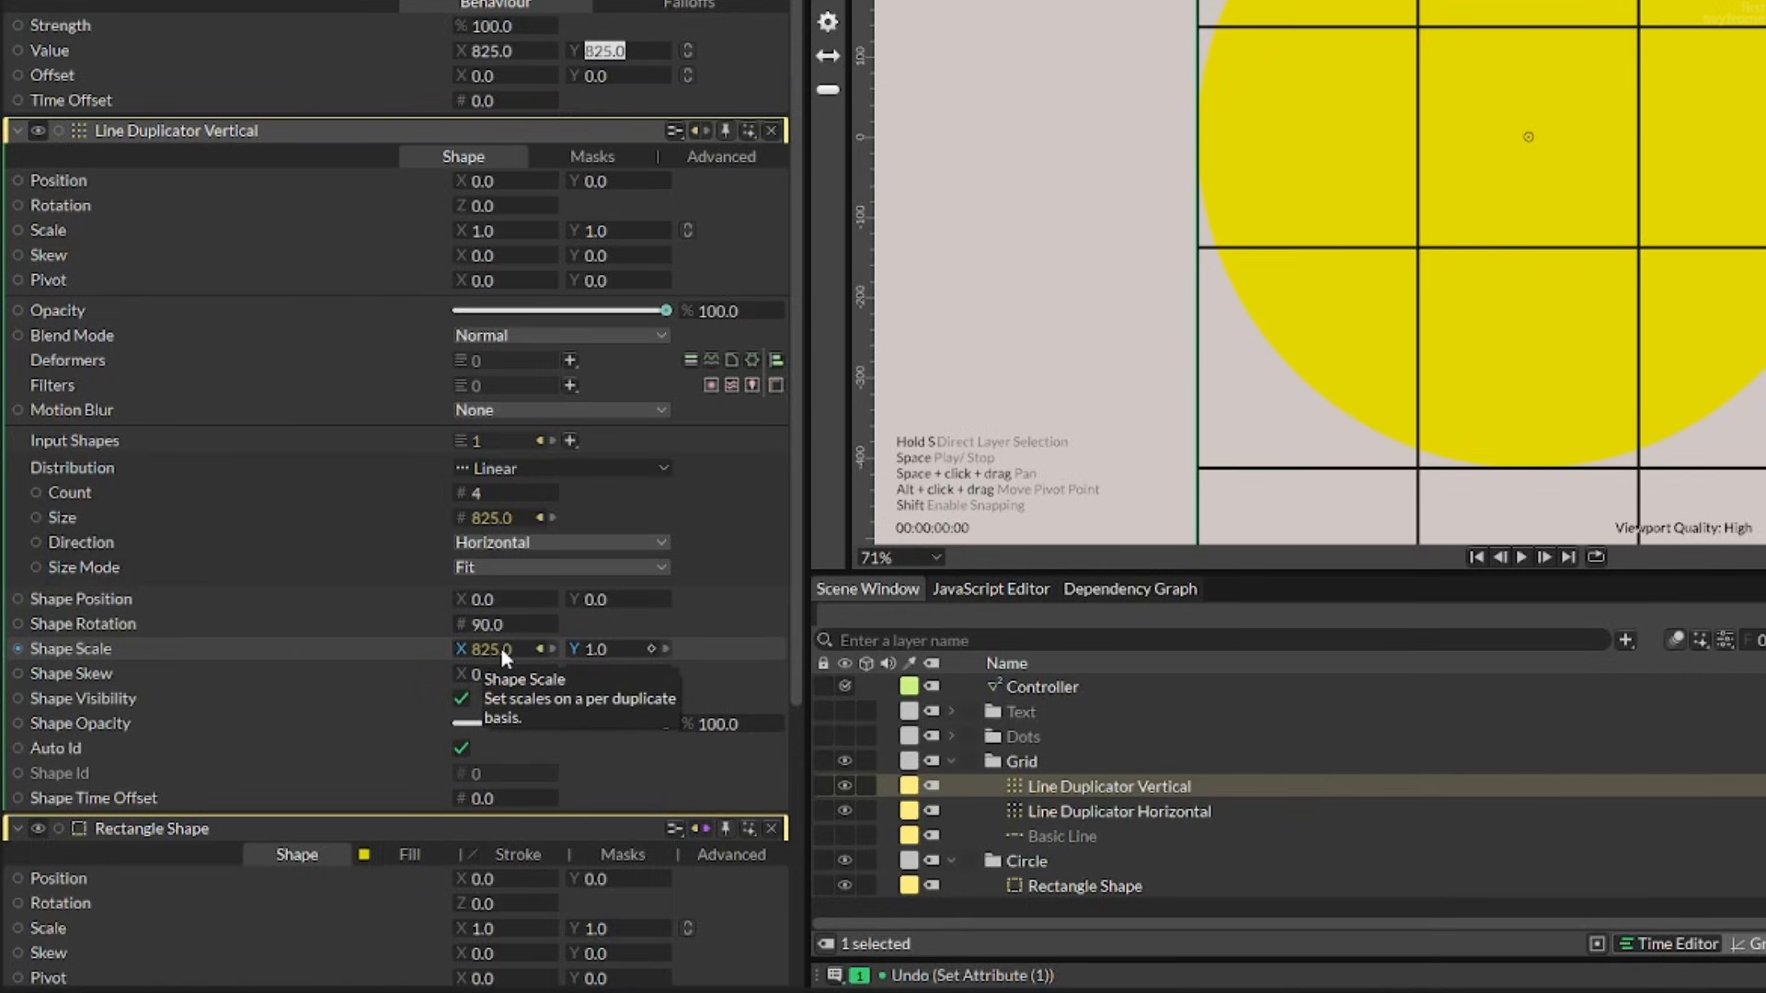
mouse_move(412, 657)
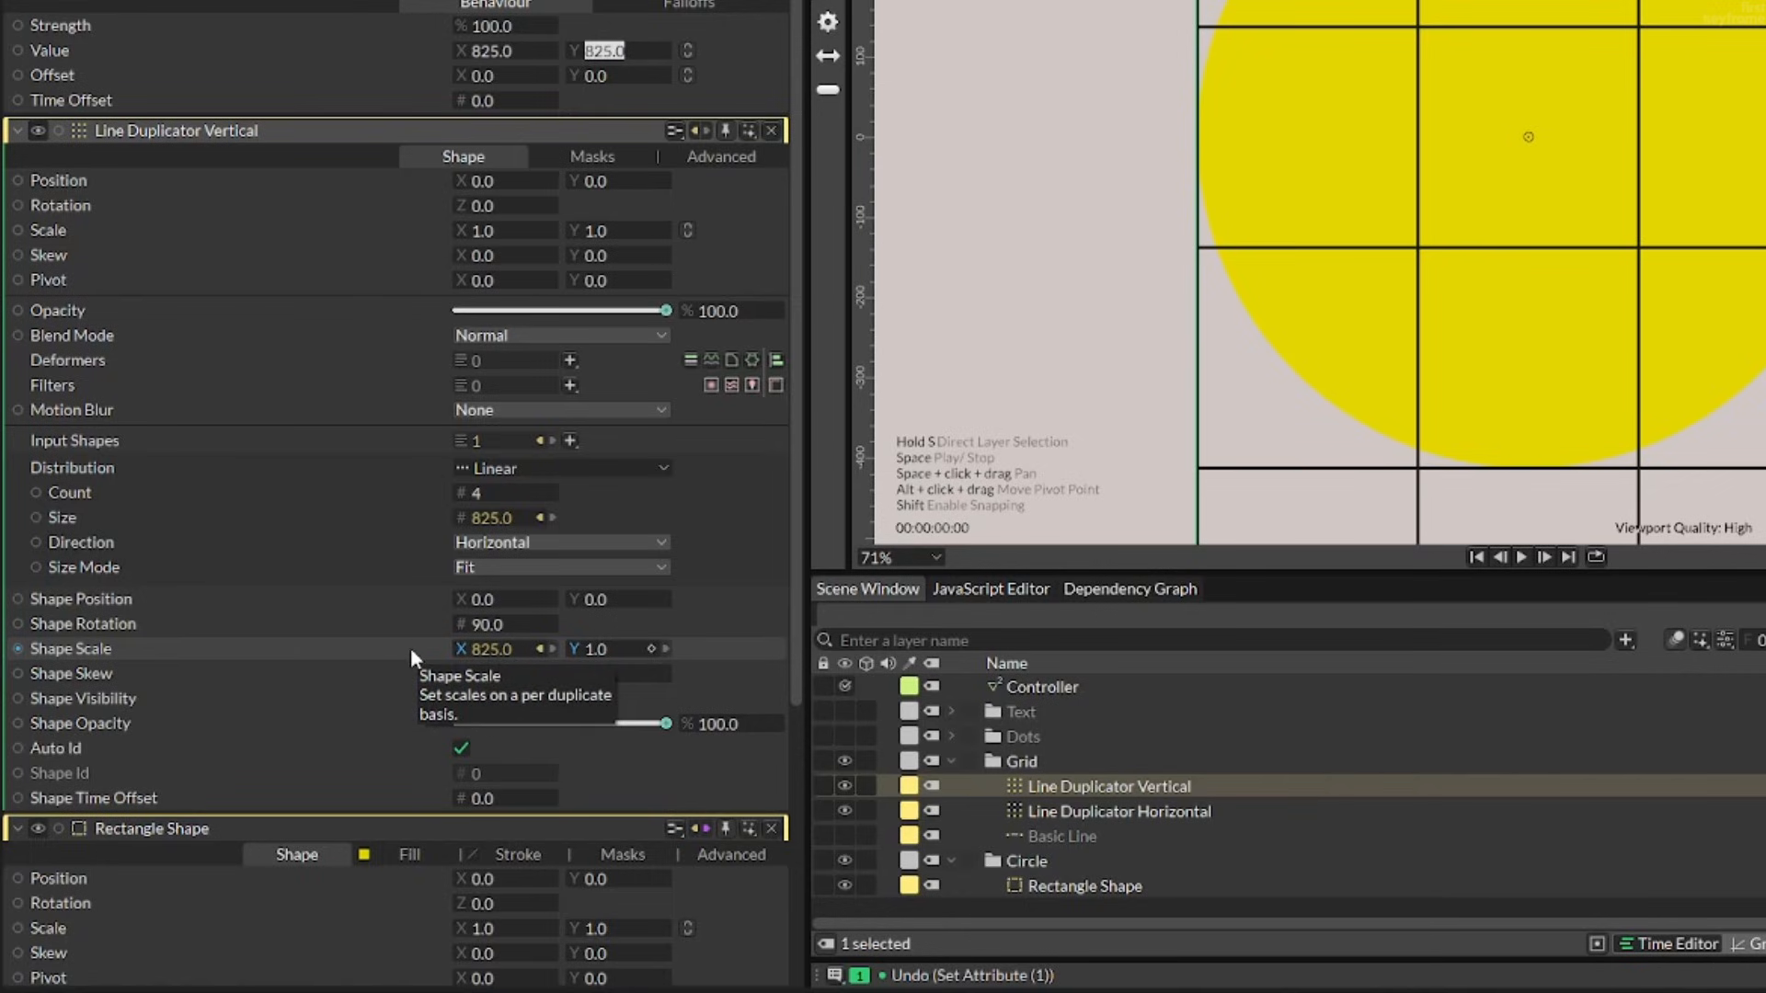
Step: Add a /825 expression to Line Duplicator Vertical's Shape Scale X
right_click(486, 648)
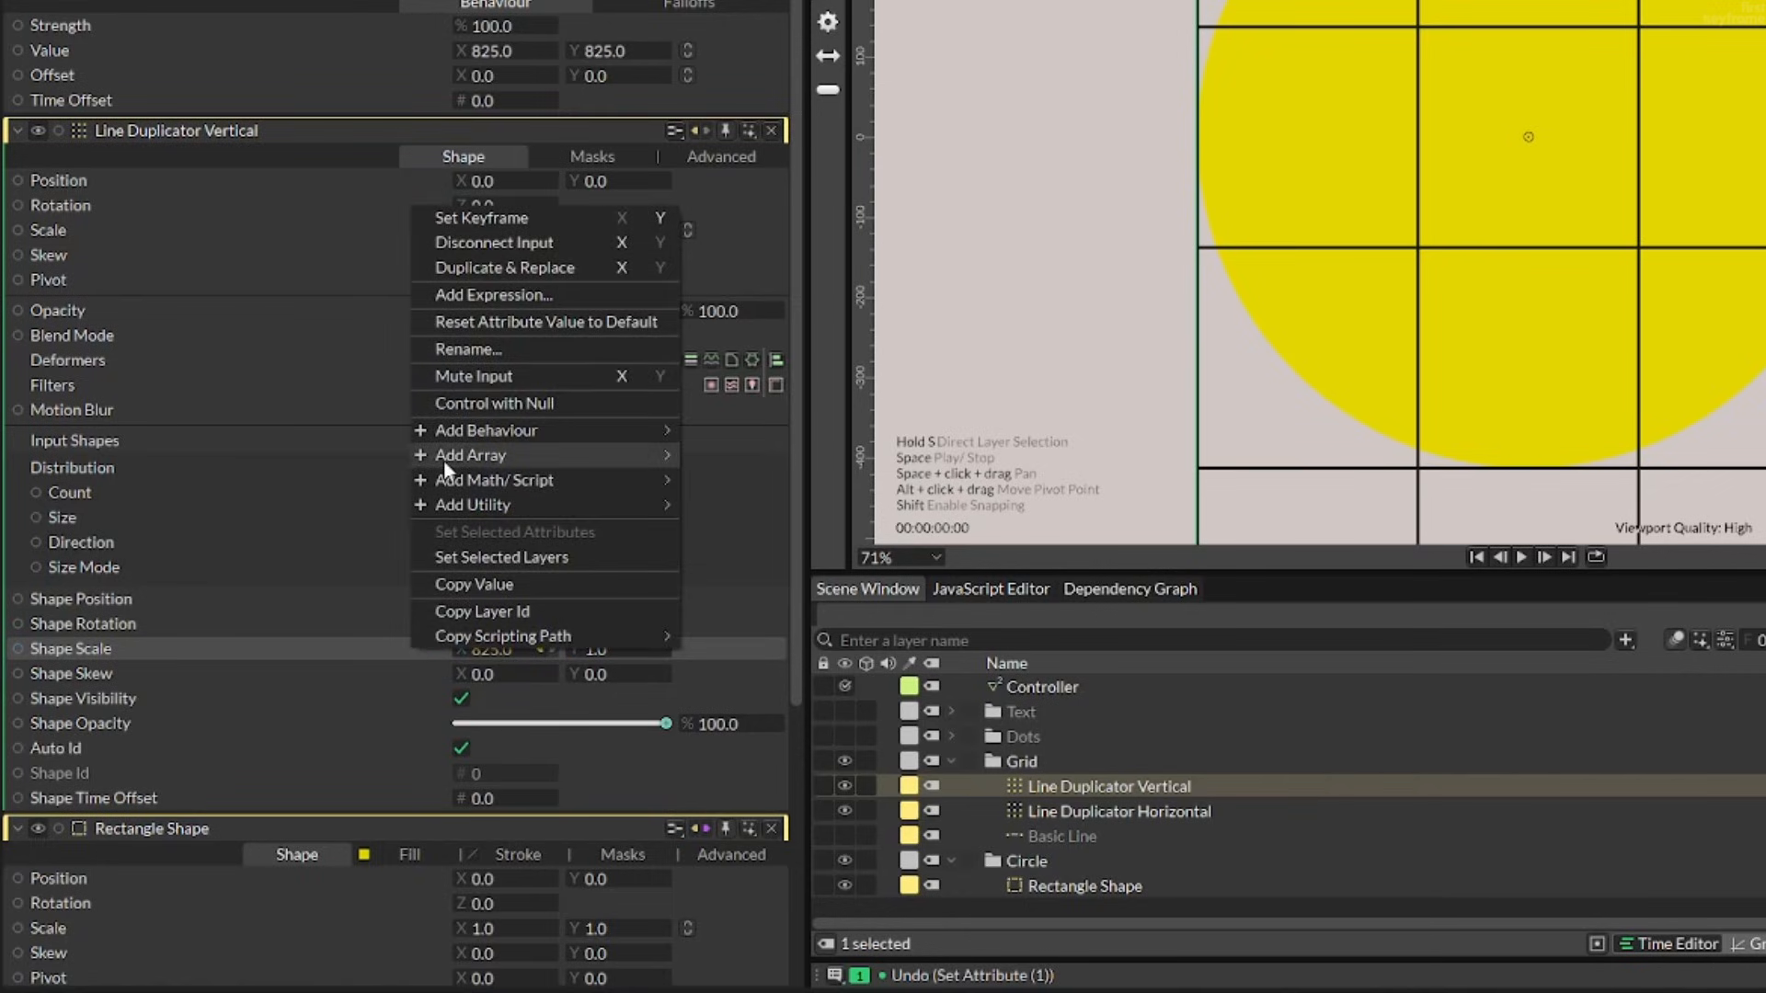
left_click(493, 294)
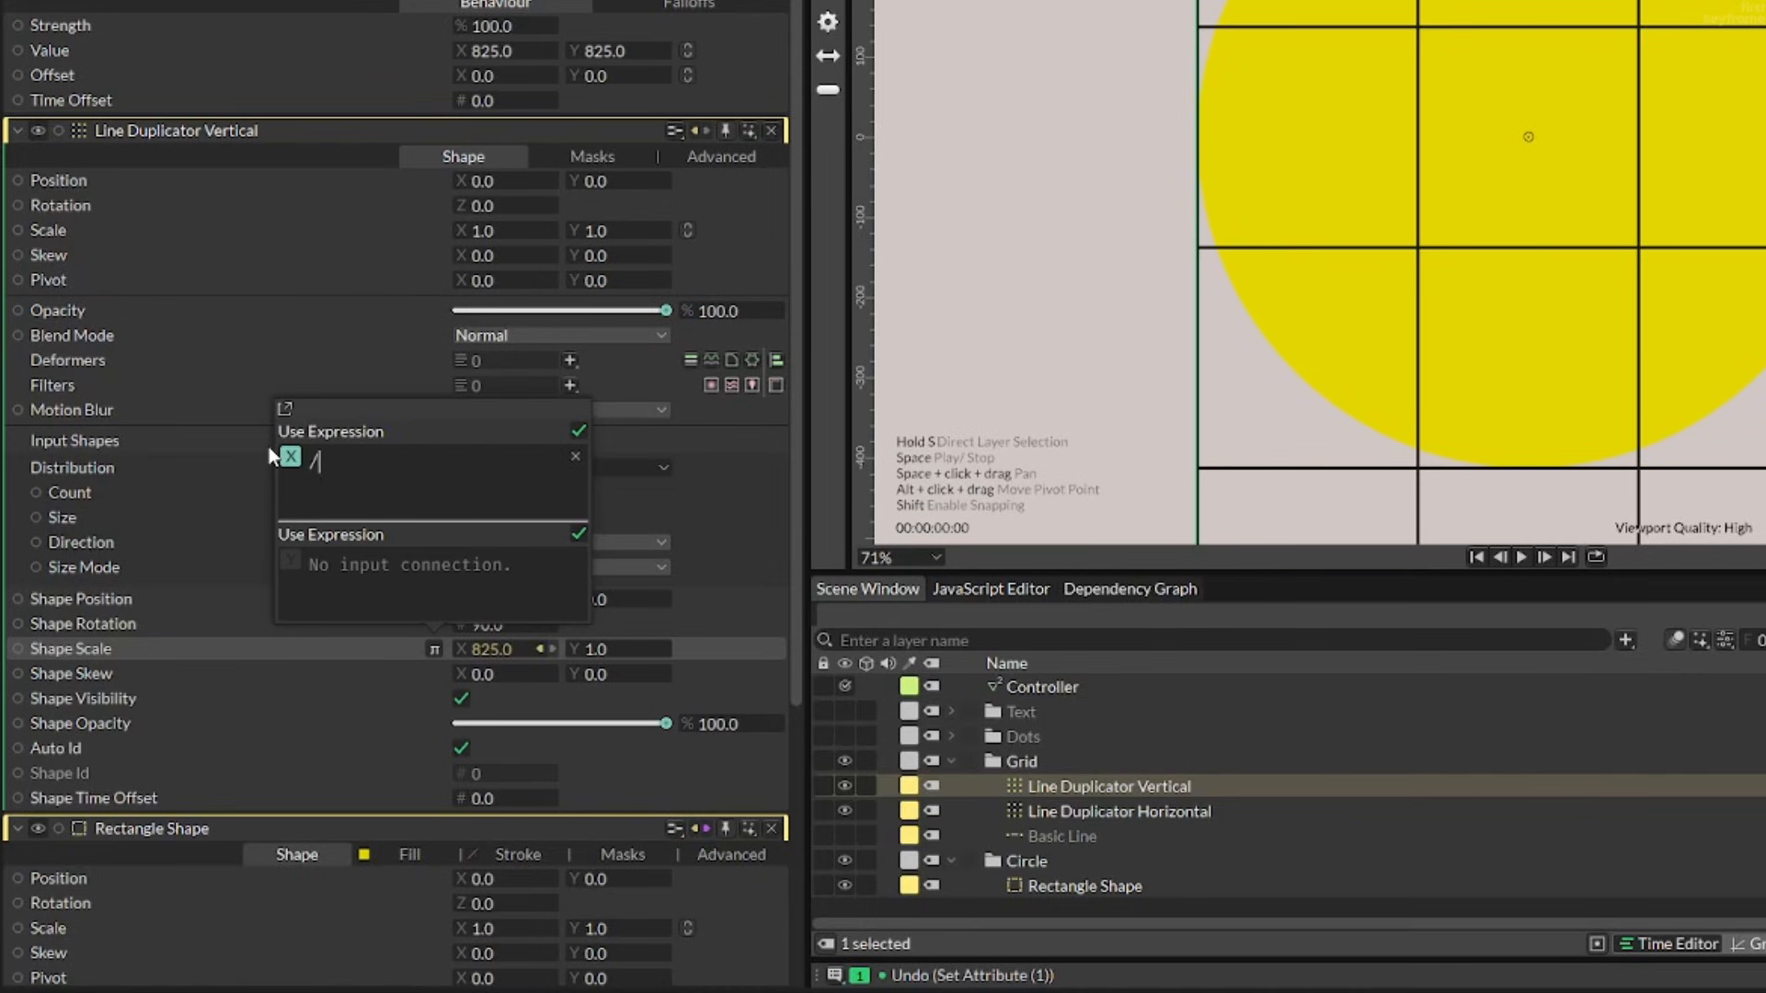
type("825")
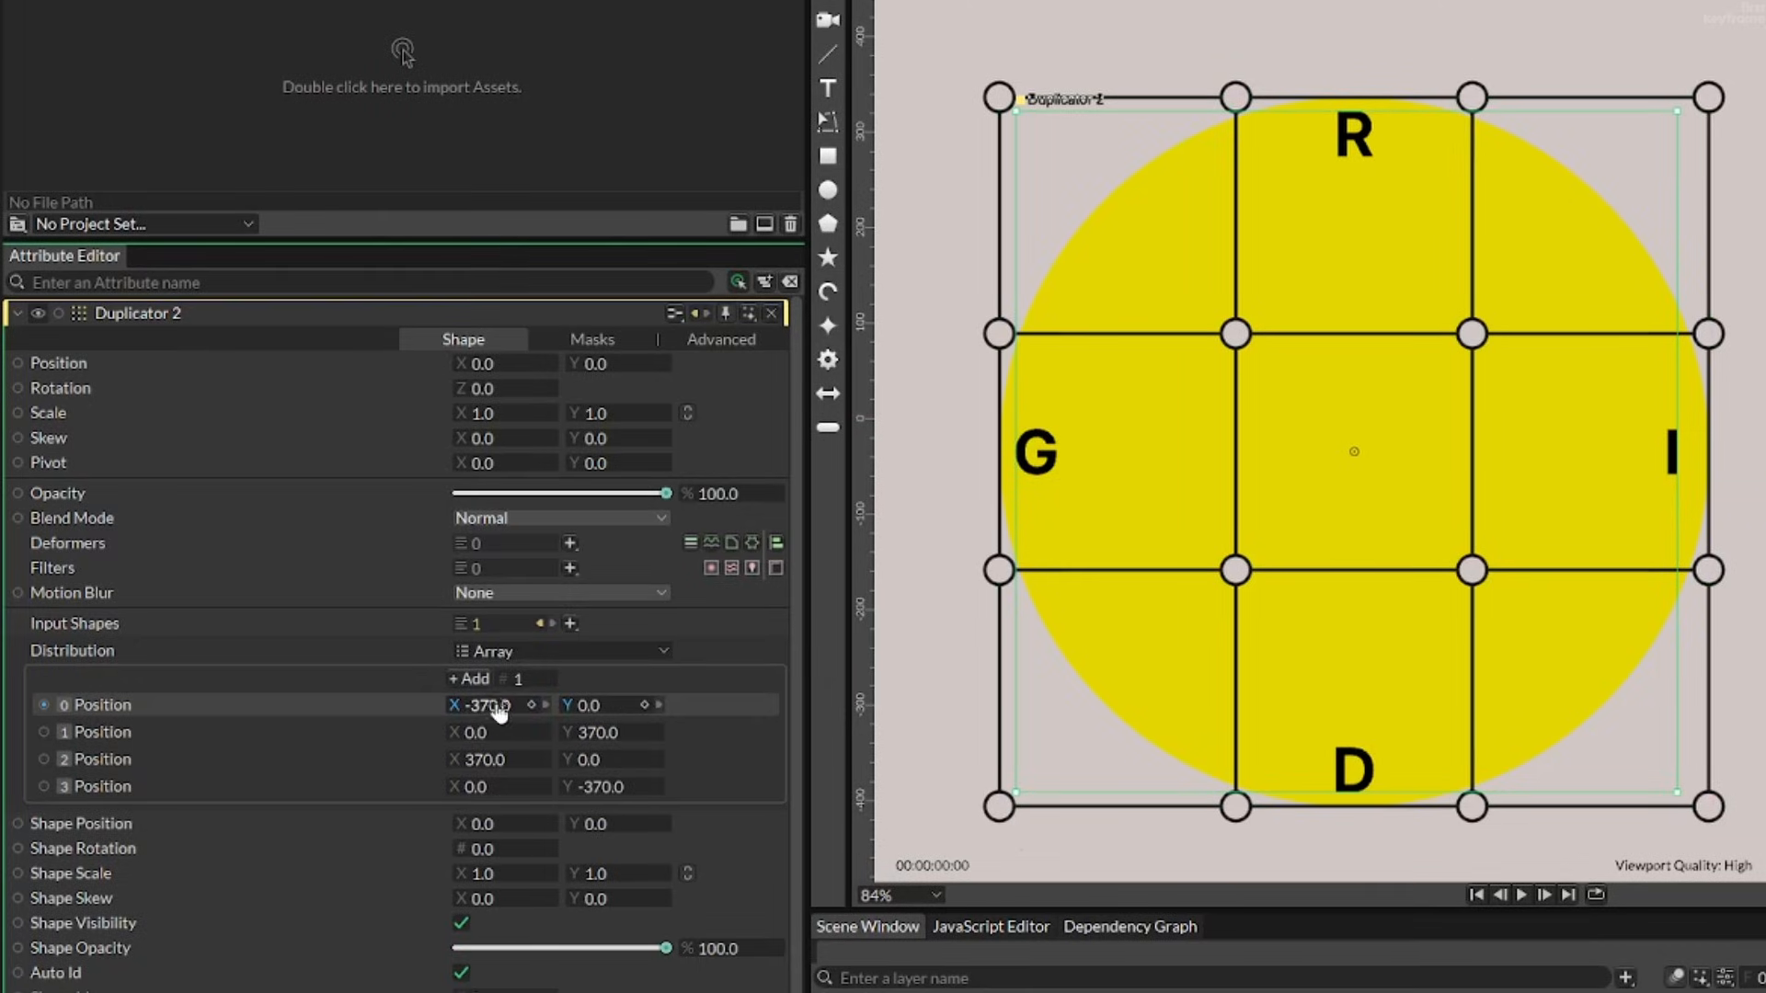
Step: Connect array Position 0 X to Position 2 X with a -(value) expression
left_click(493, 758)
type("-370")
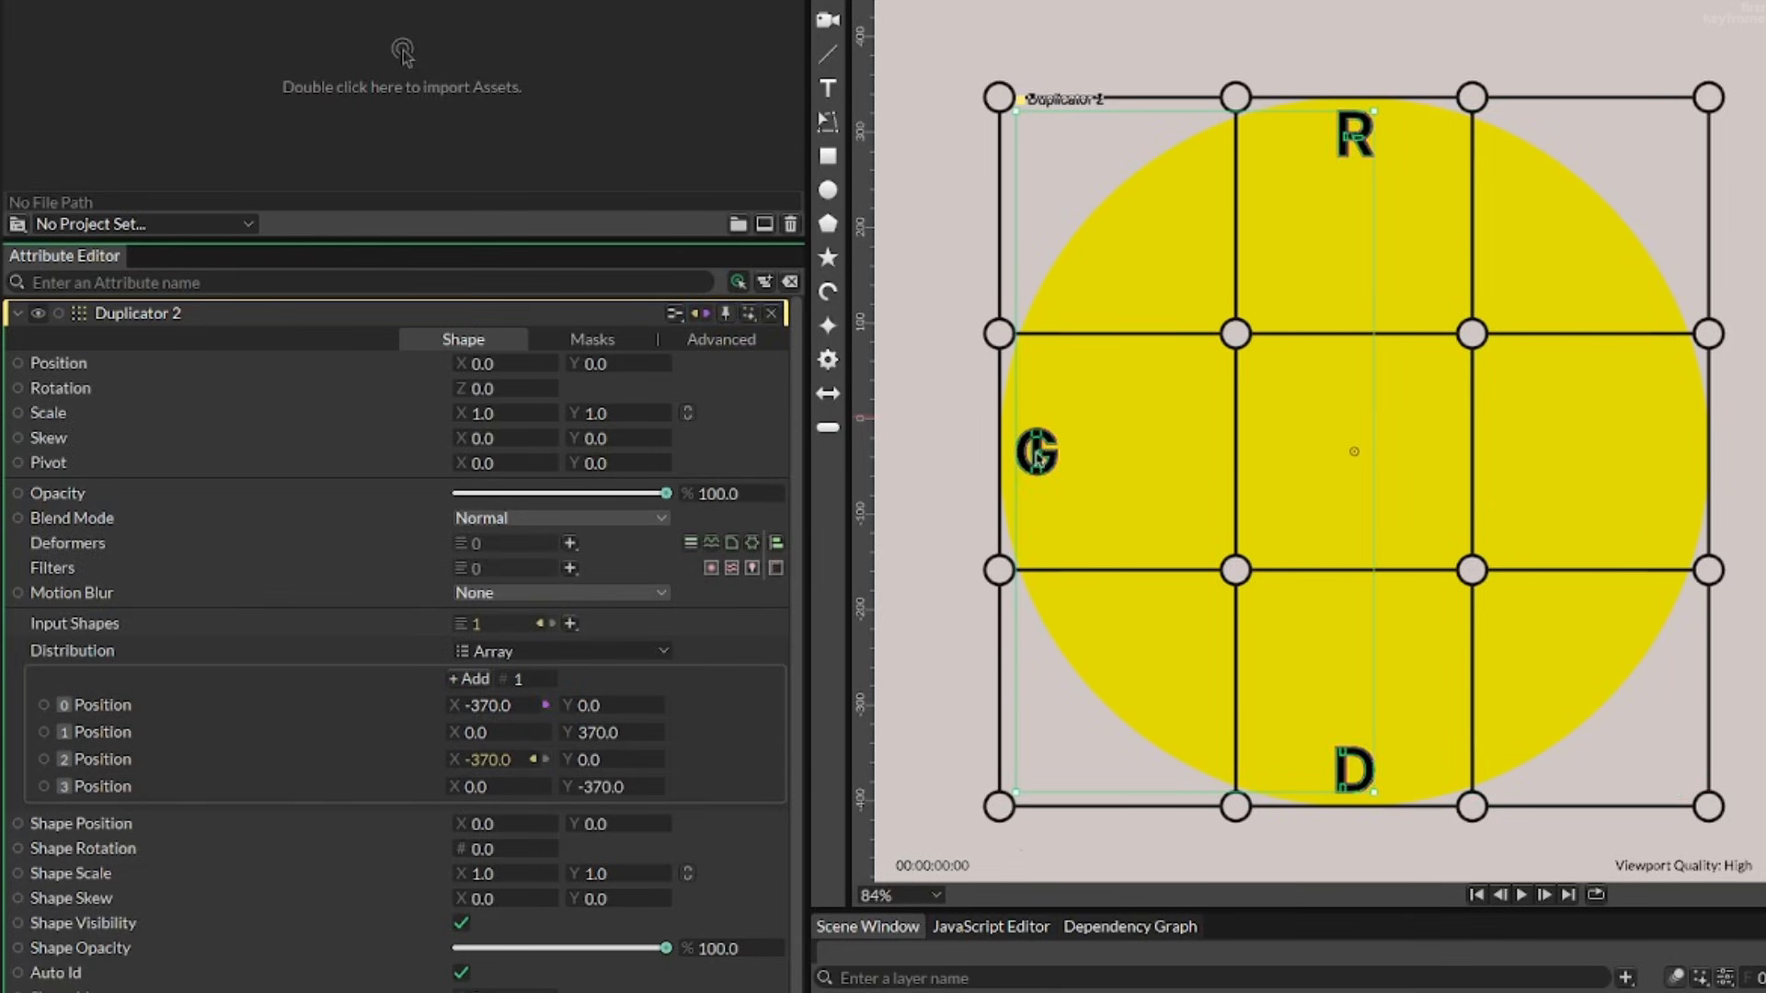
right_click(489, 760)
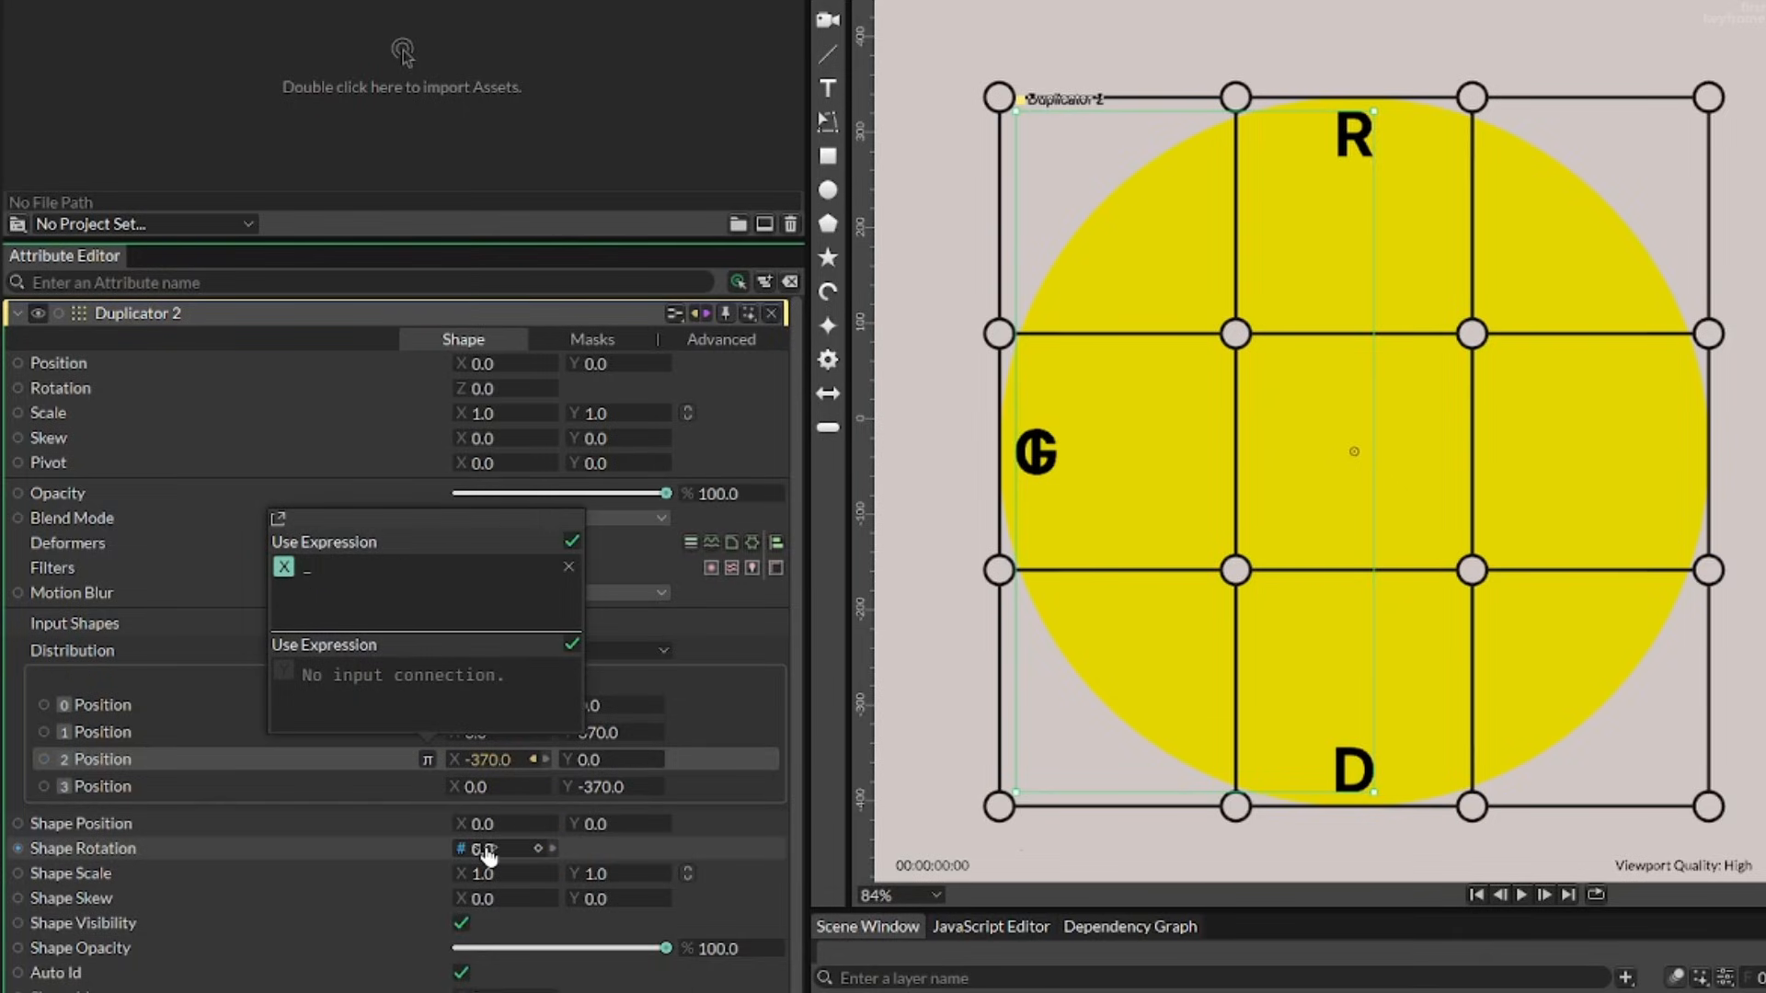
type("-(va")
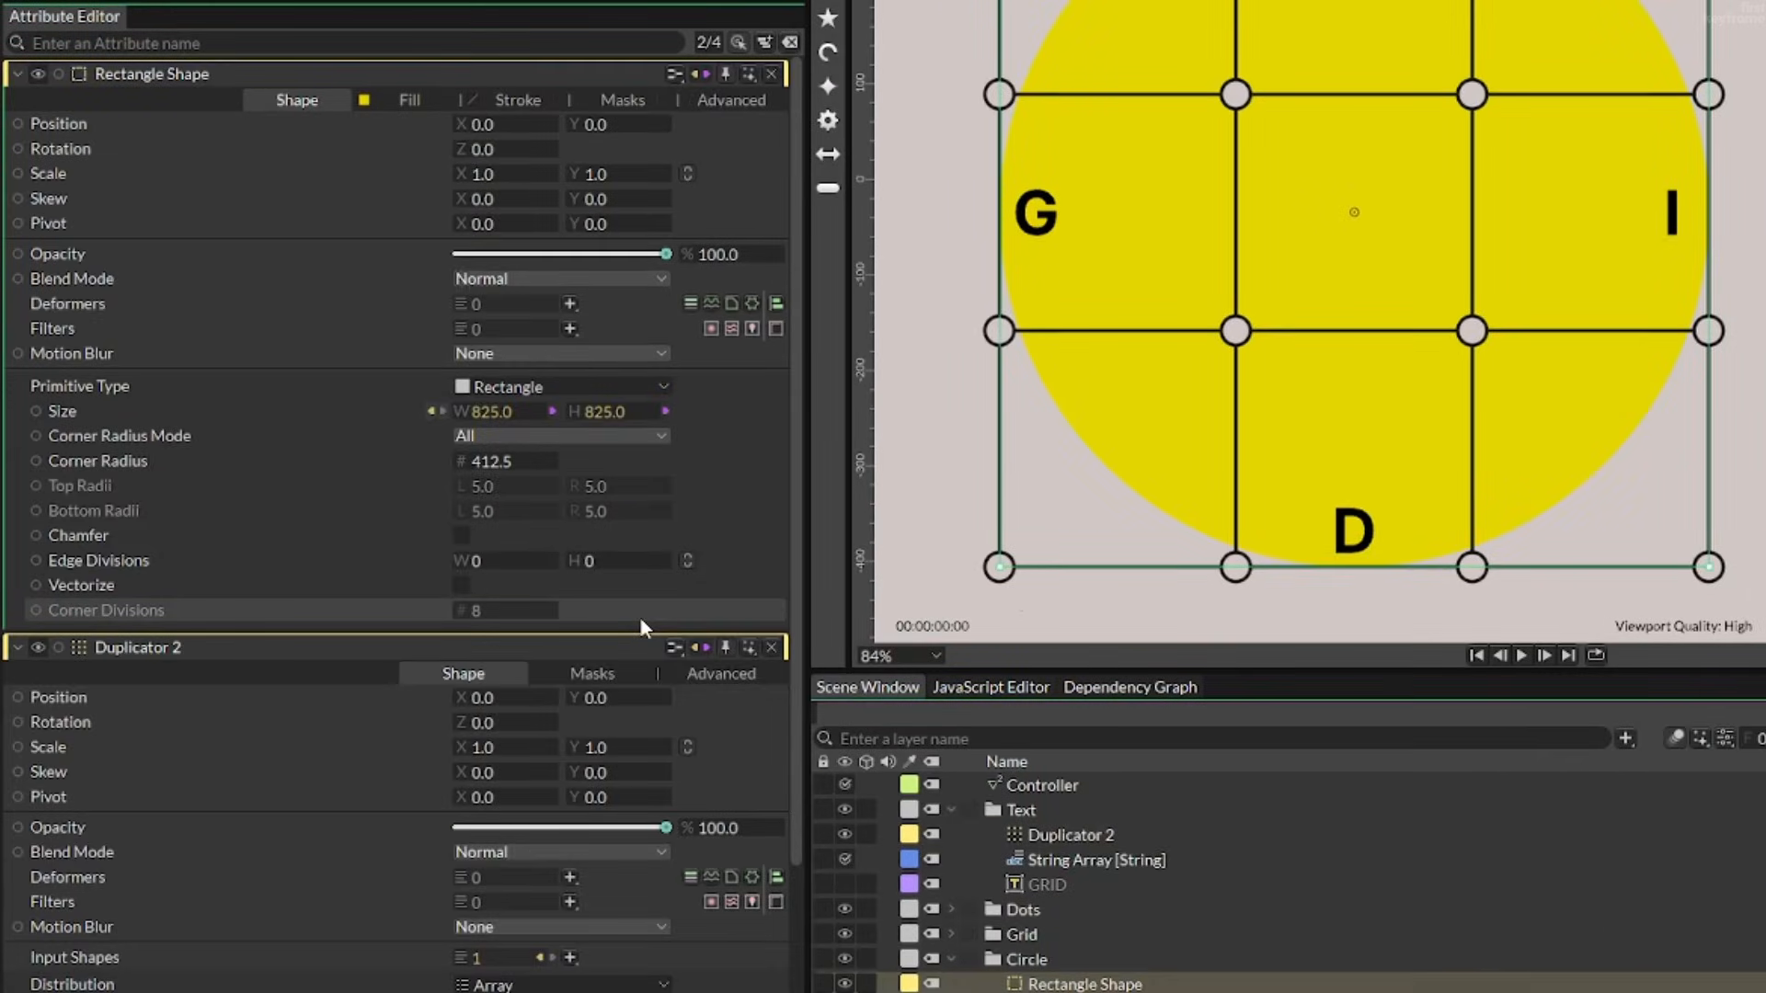
Step: Drive Position 0 X from Rectangle Size with expression -(value*0.44848484848)
scroll("down", 3)
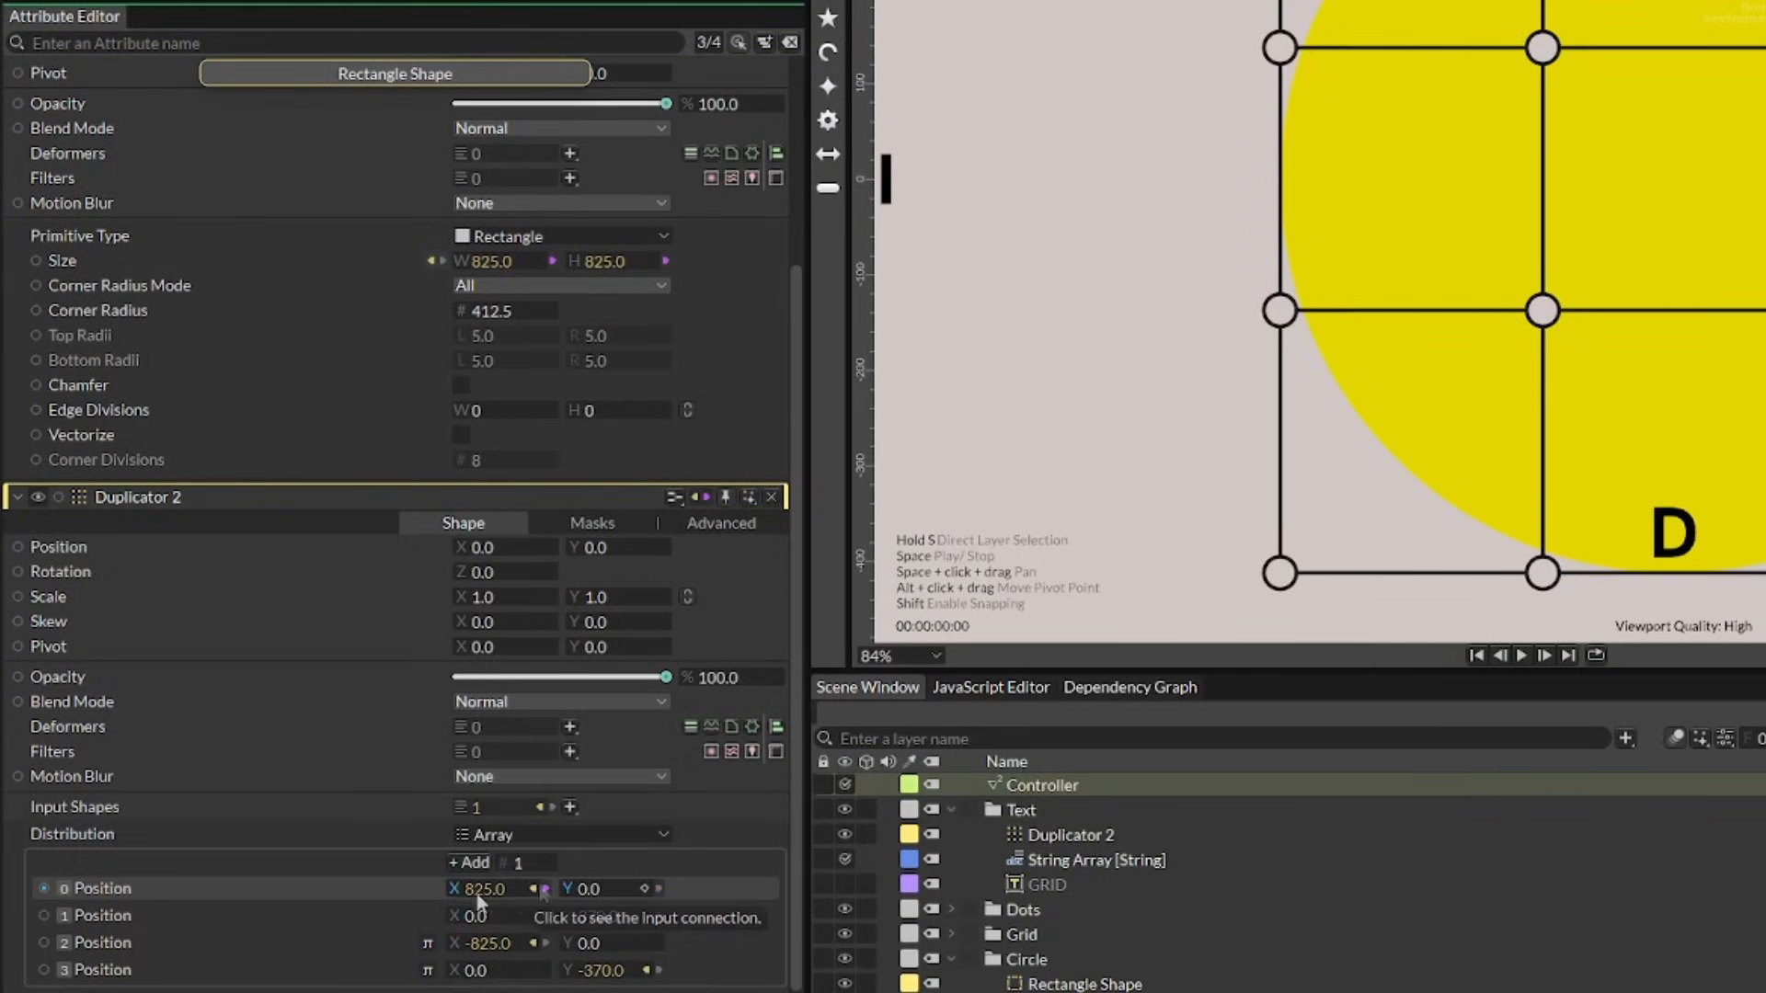
right_click(480, 890)
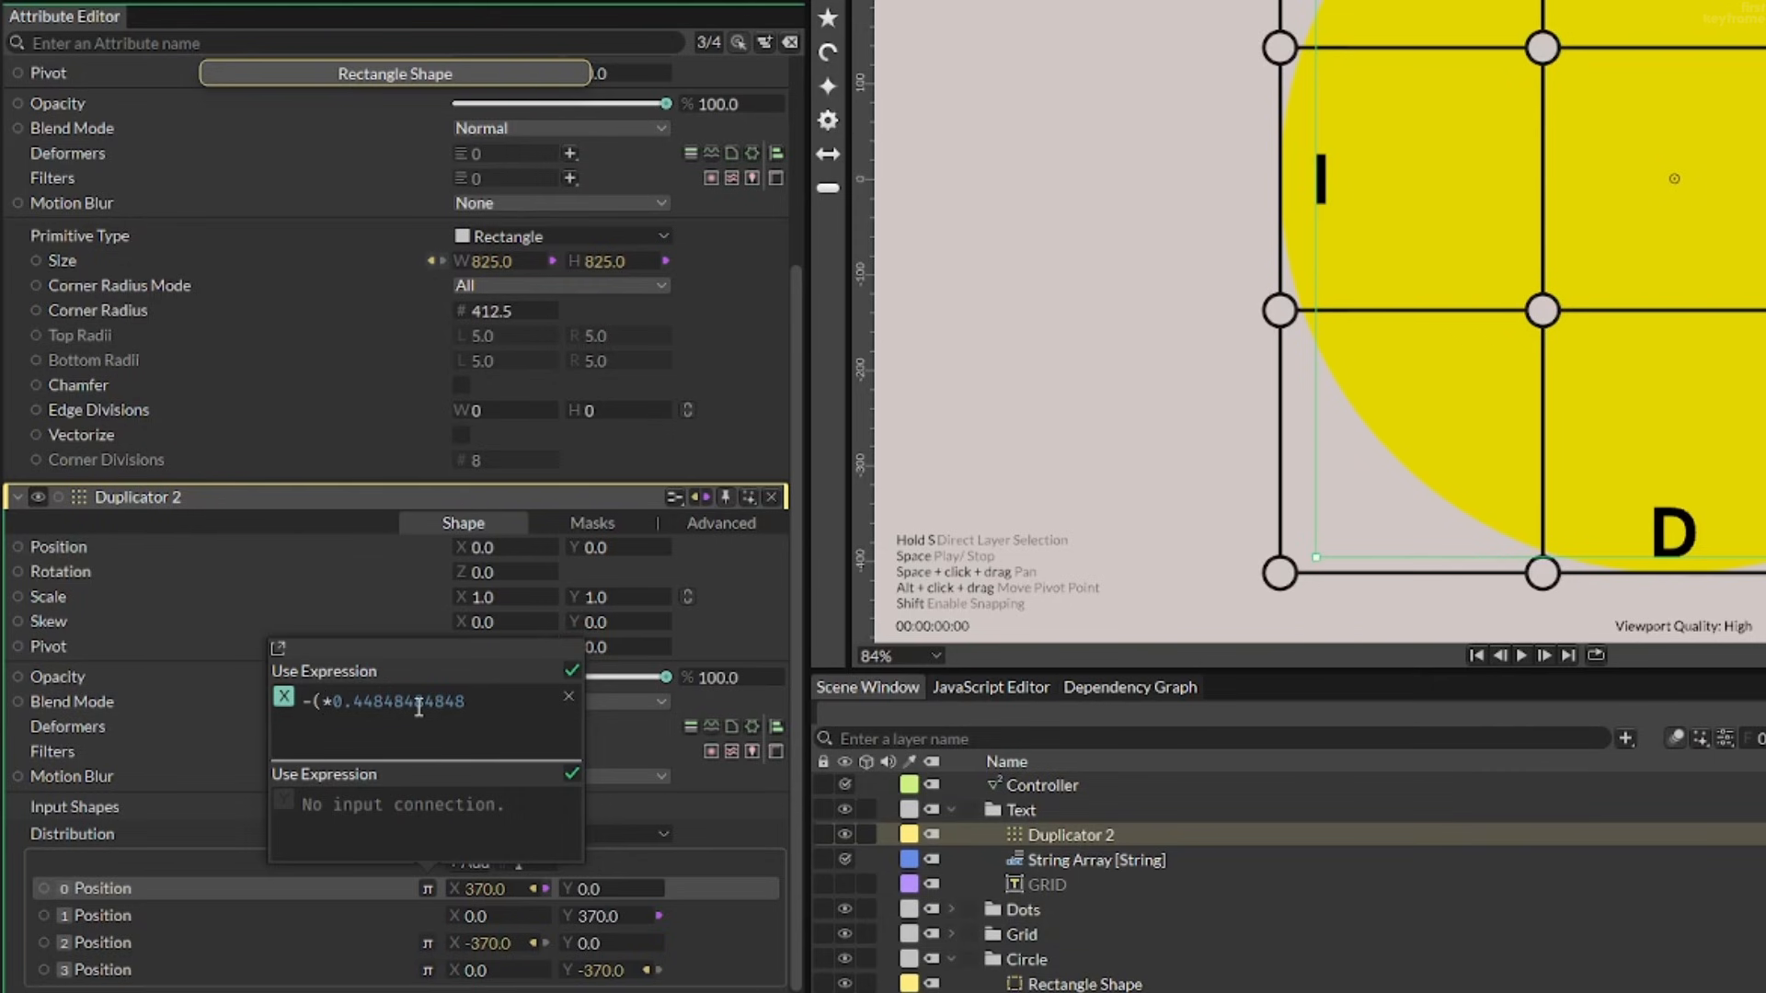
type("value")
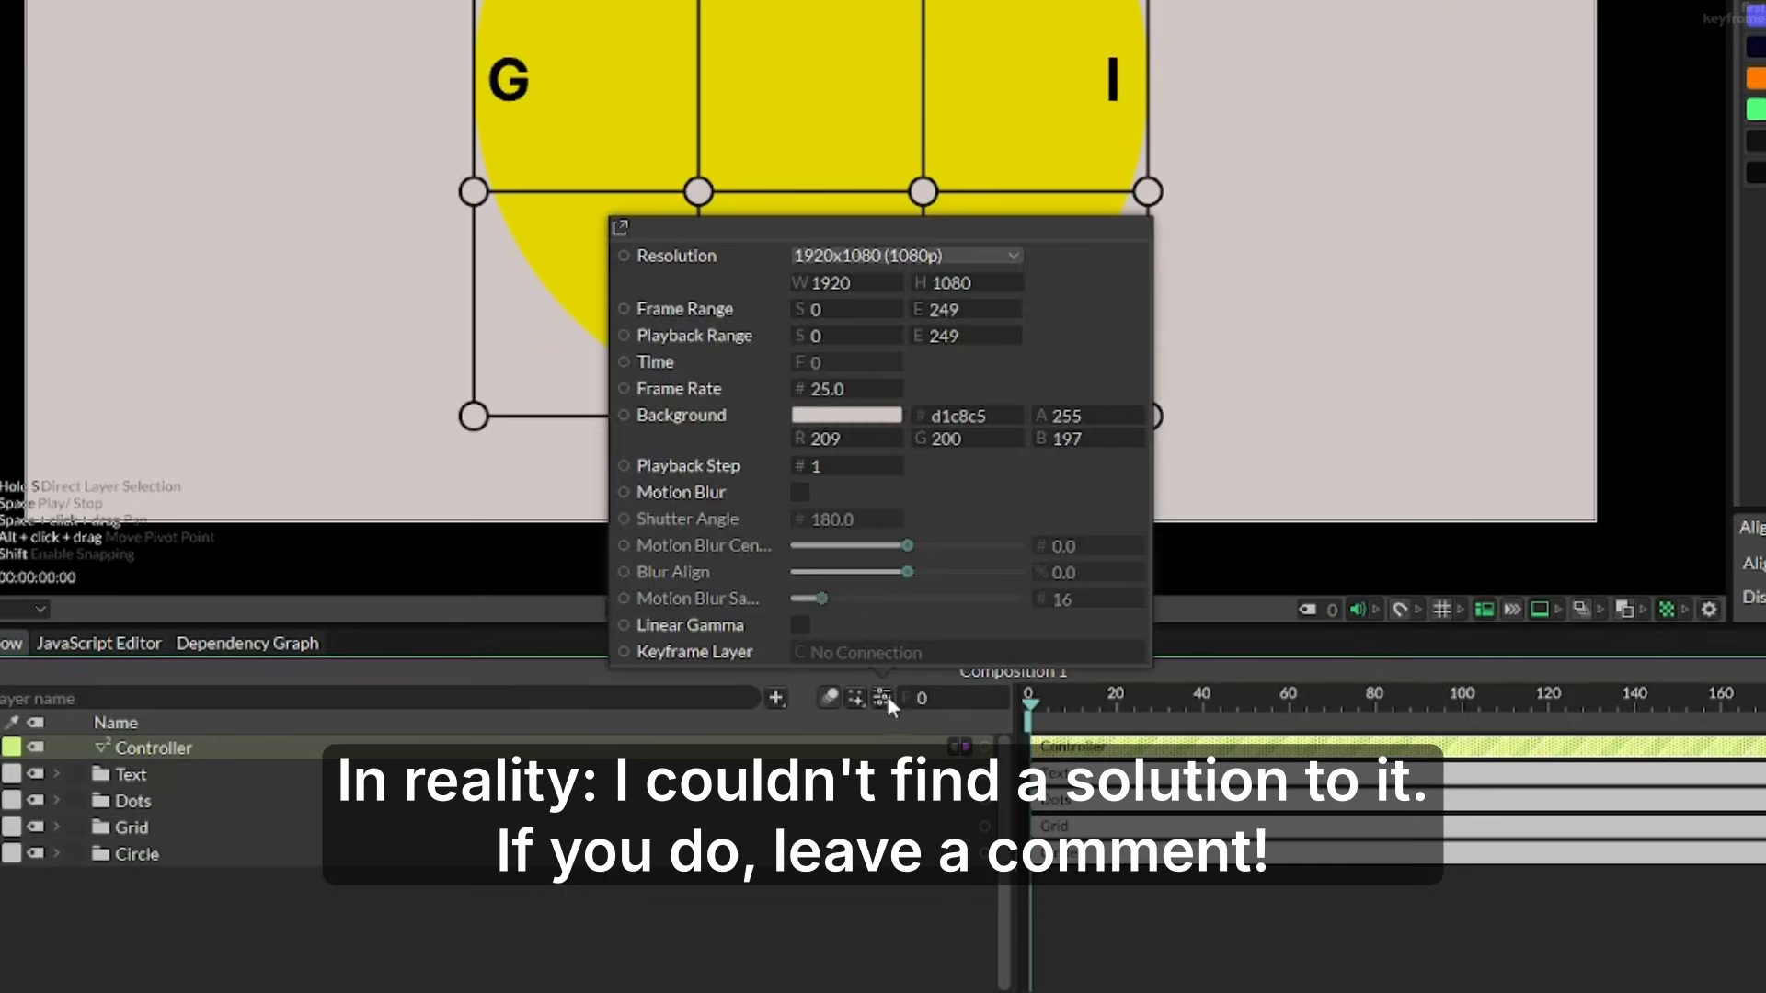
Step: Change the composition frame rate from 25 to 60 fps
type("6")
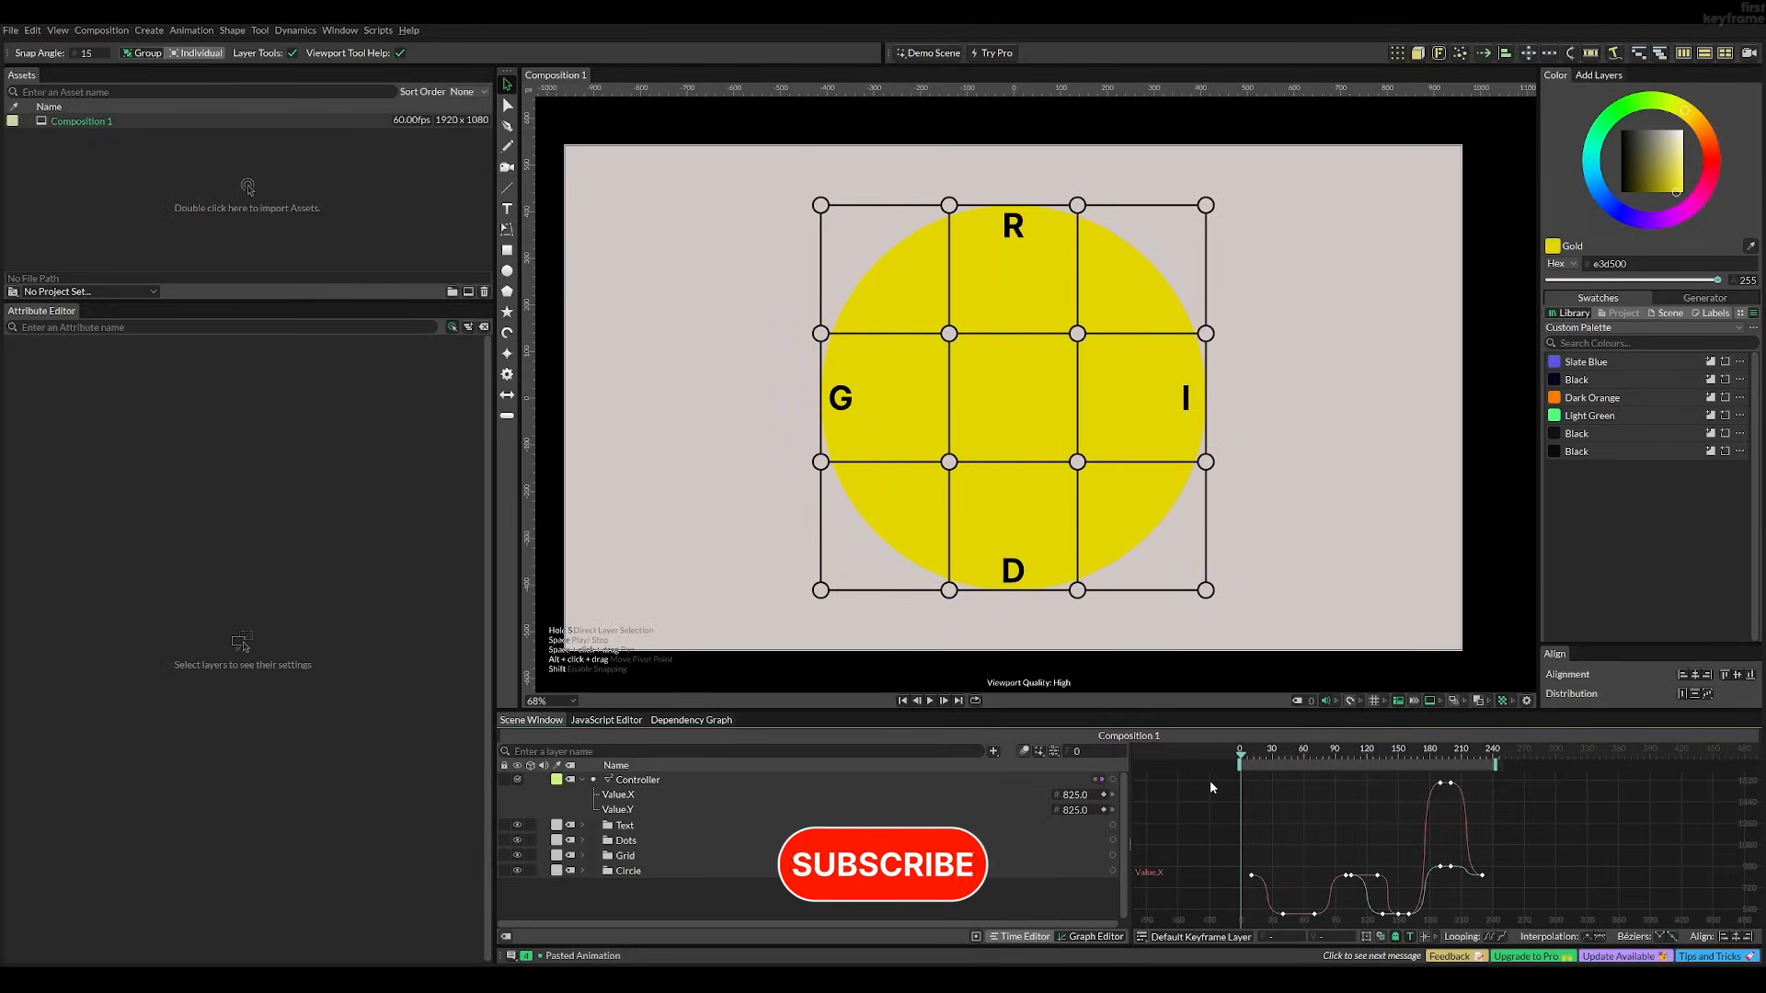
Step: Play back the animation to watch the circle, grid and GRID letters squeeze narrower
left_click(929, 699)
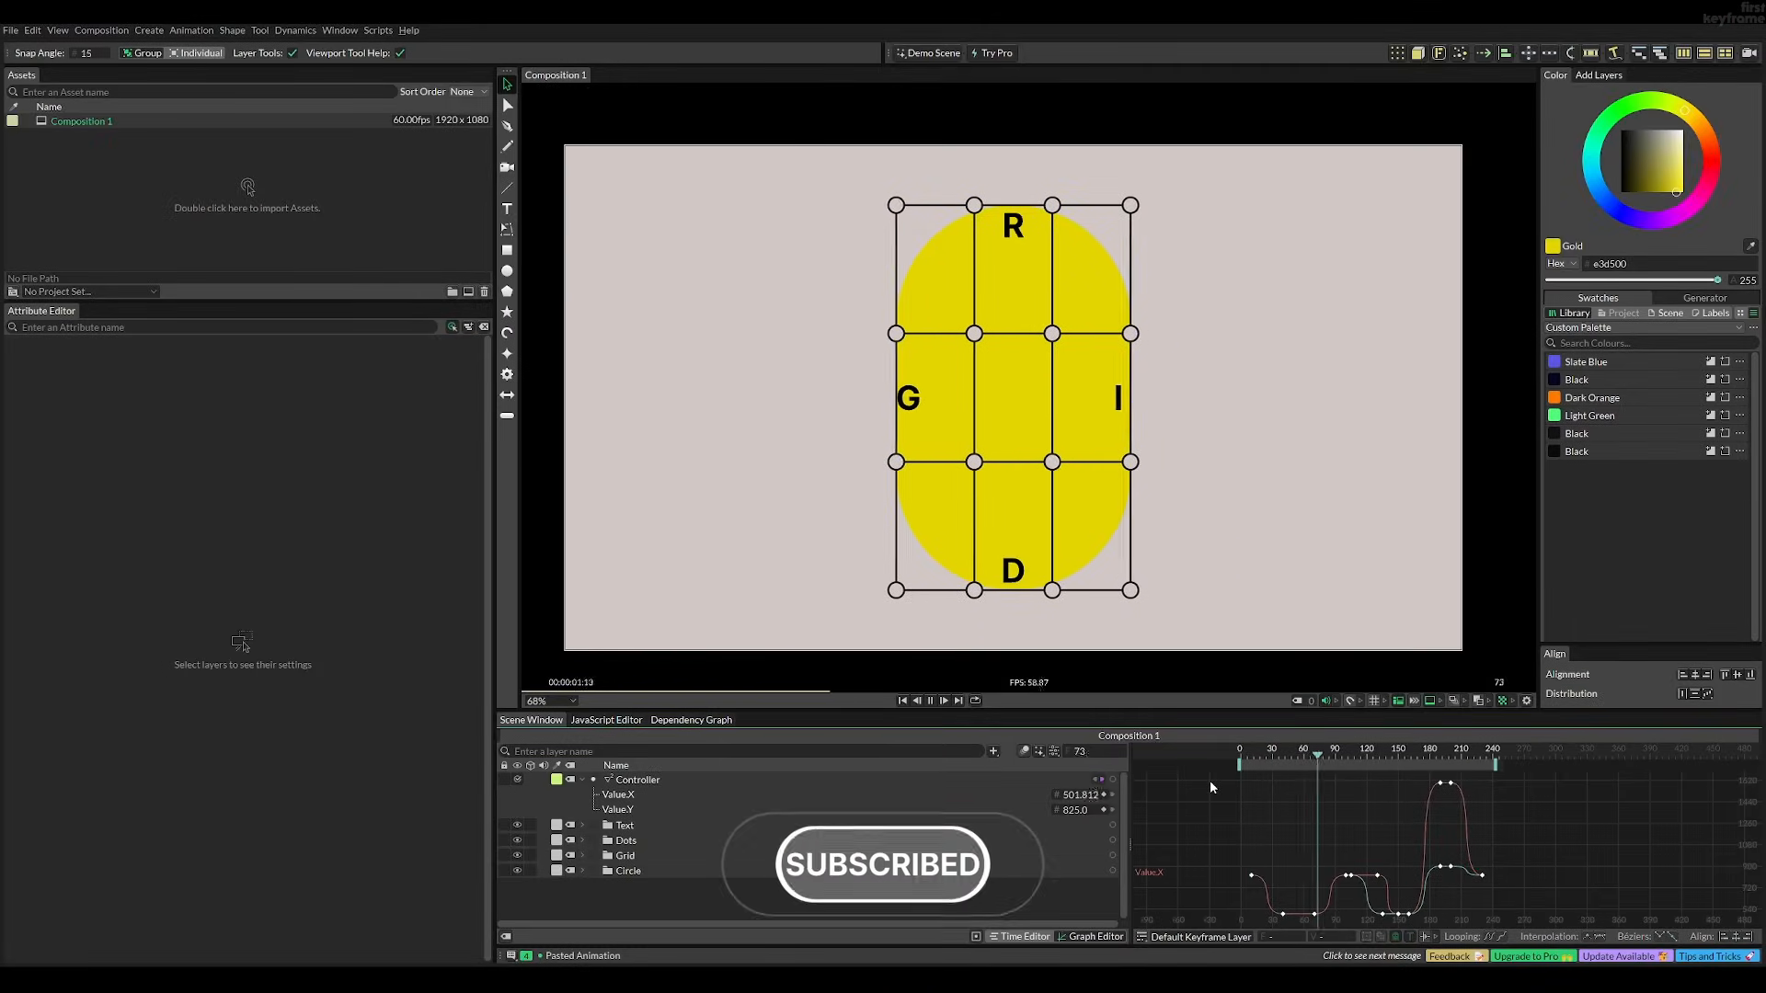